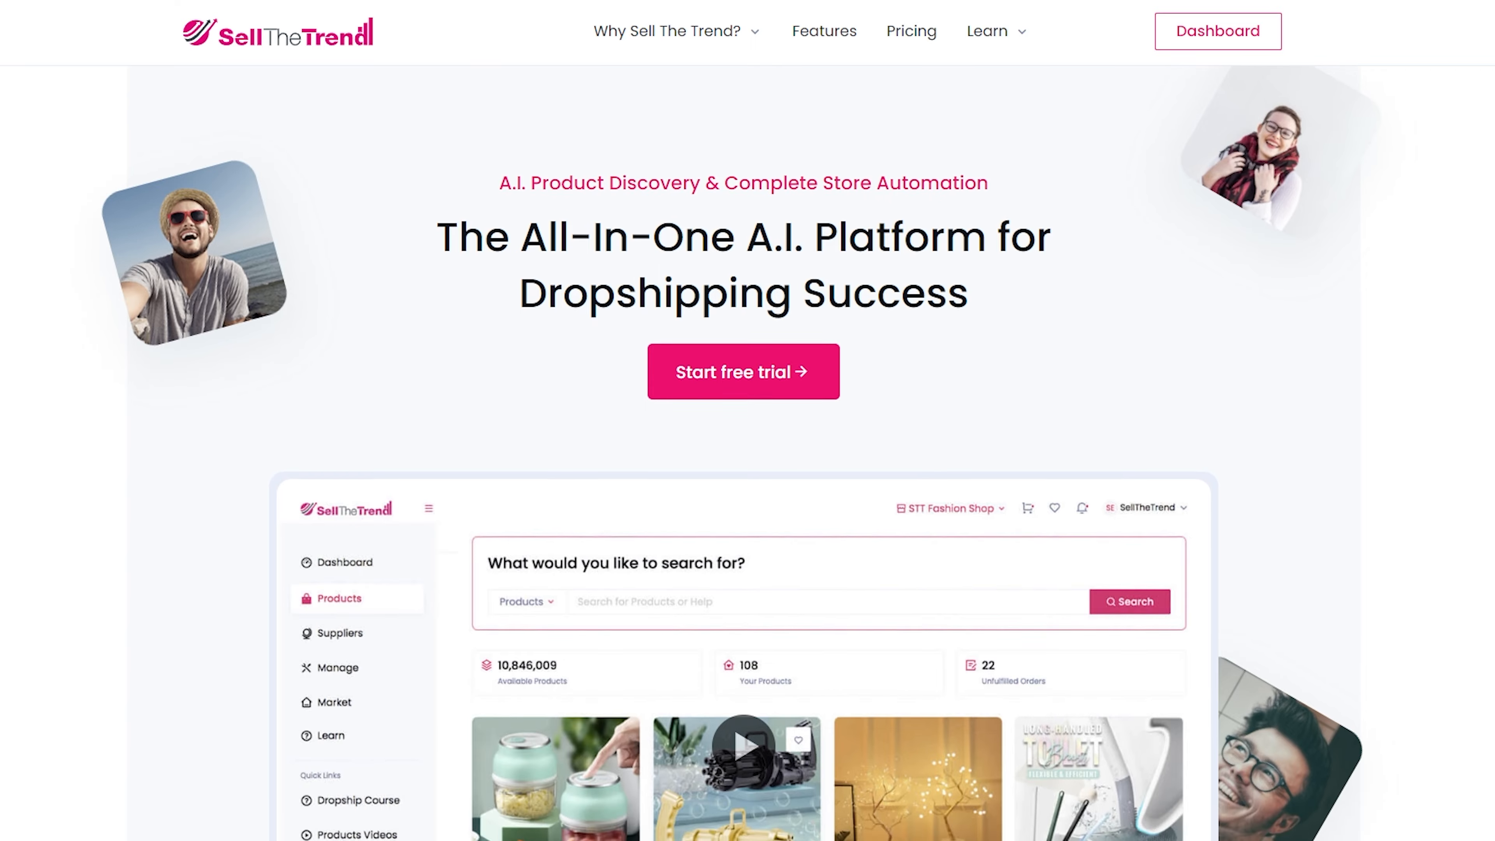
# Scroll through the Pricing plans and then the account dashboard's stats
pyautogui.scroll(-3)
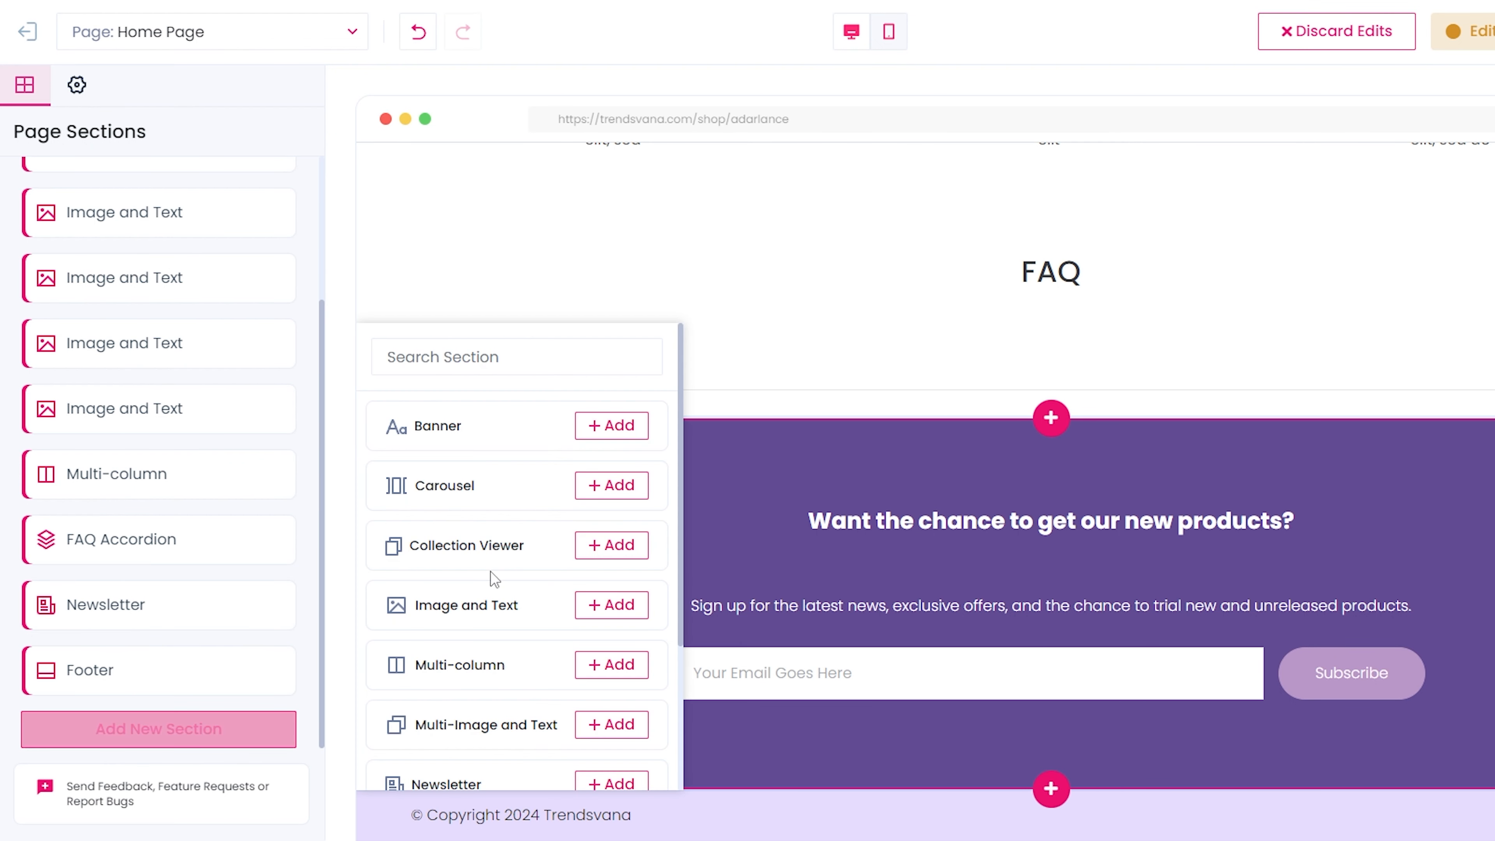
pyautogui.moveTo(468, 437)
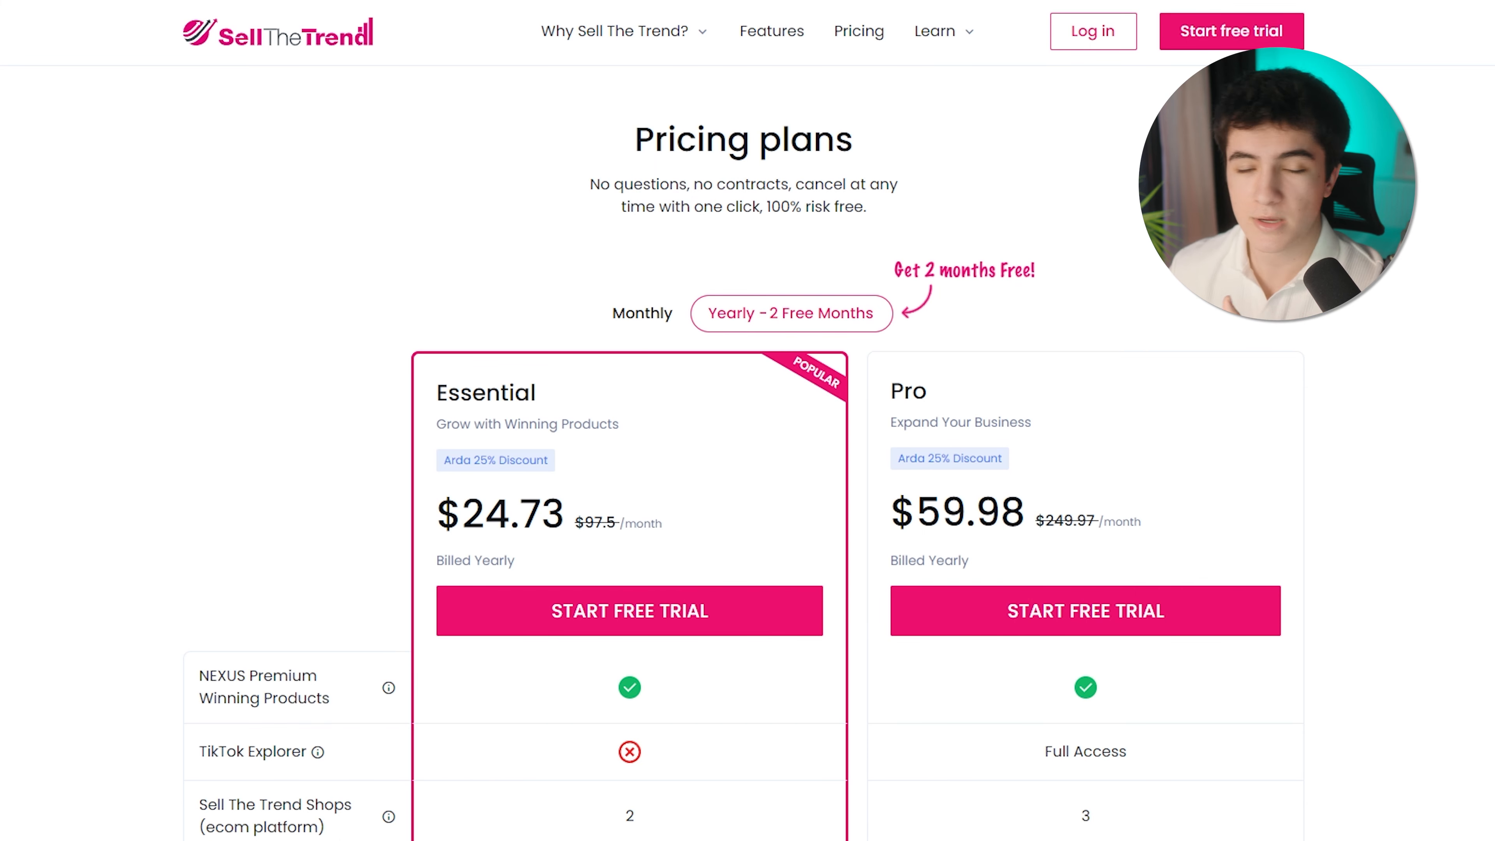
pyautogui.moveTo(613, 449)
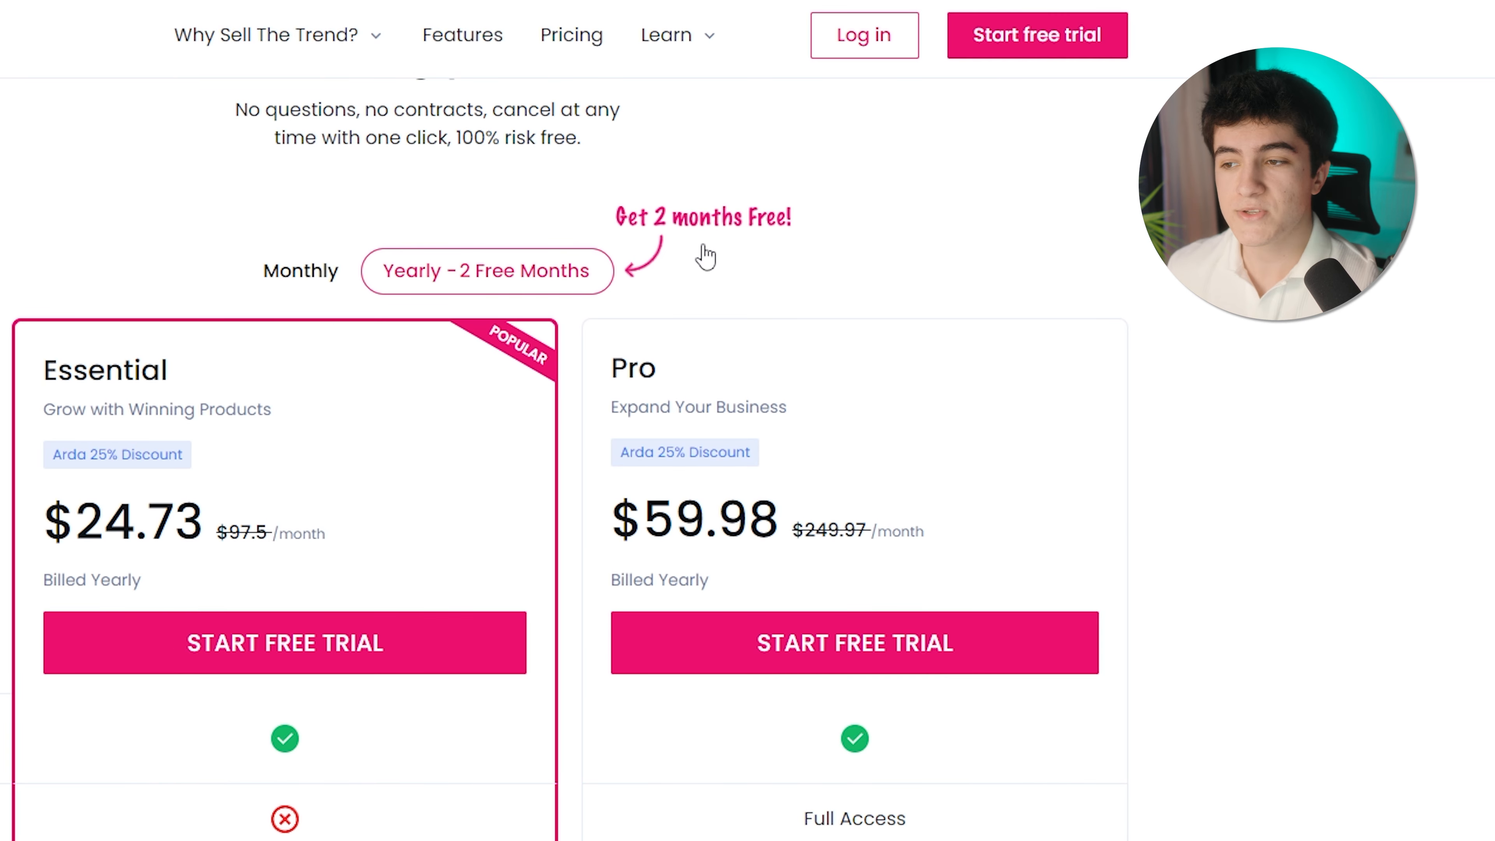
pyautogui.scroll(-3)
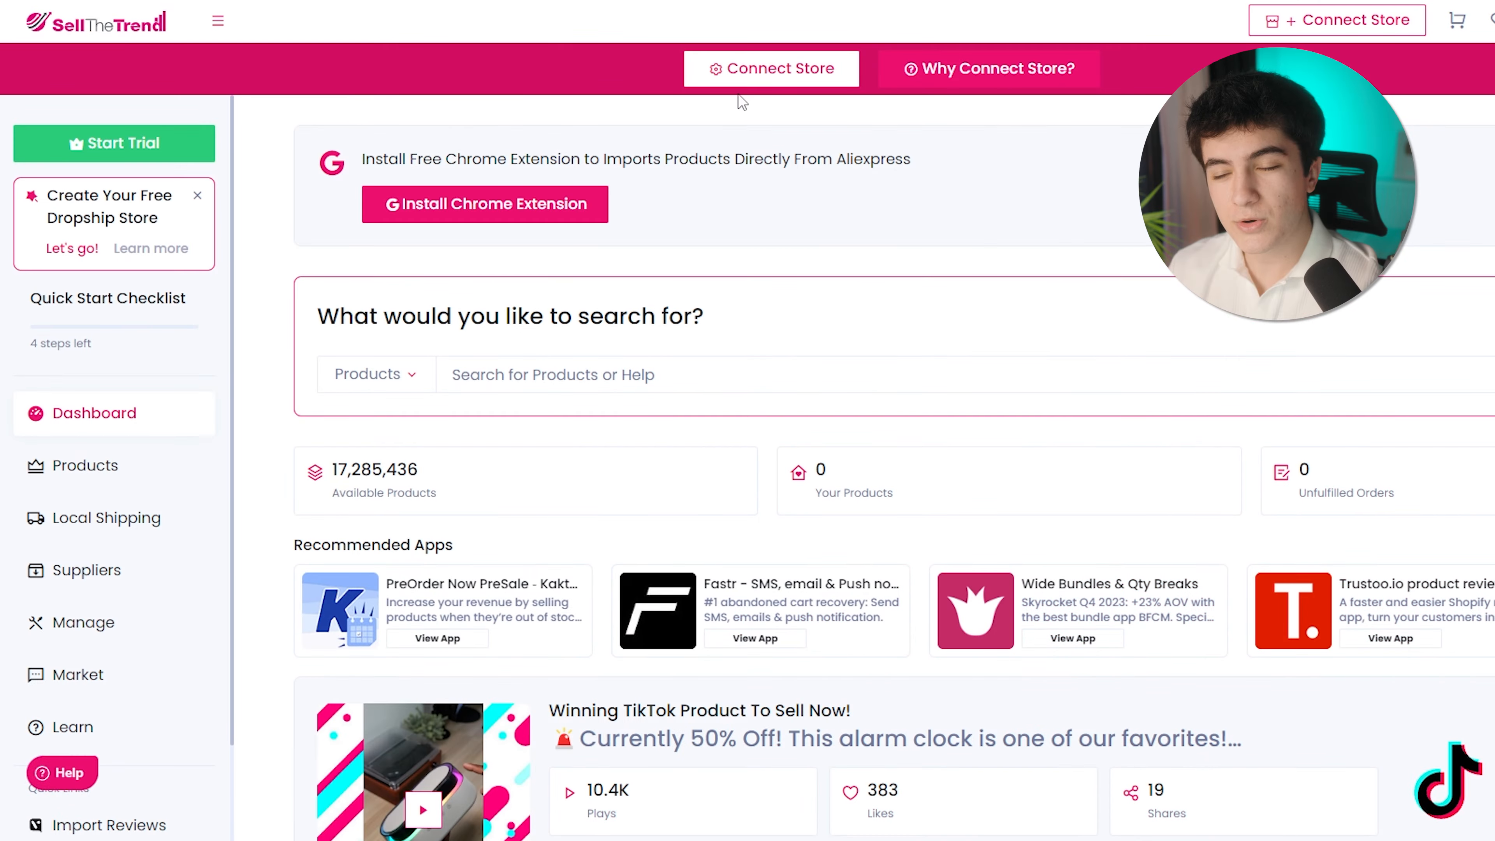
pyautogui.scroll(-3)
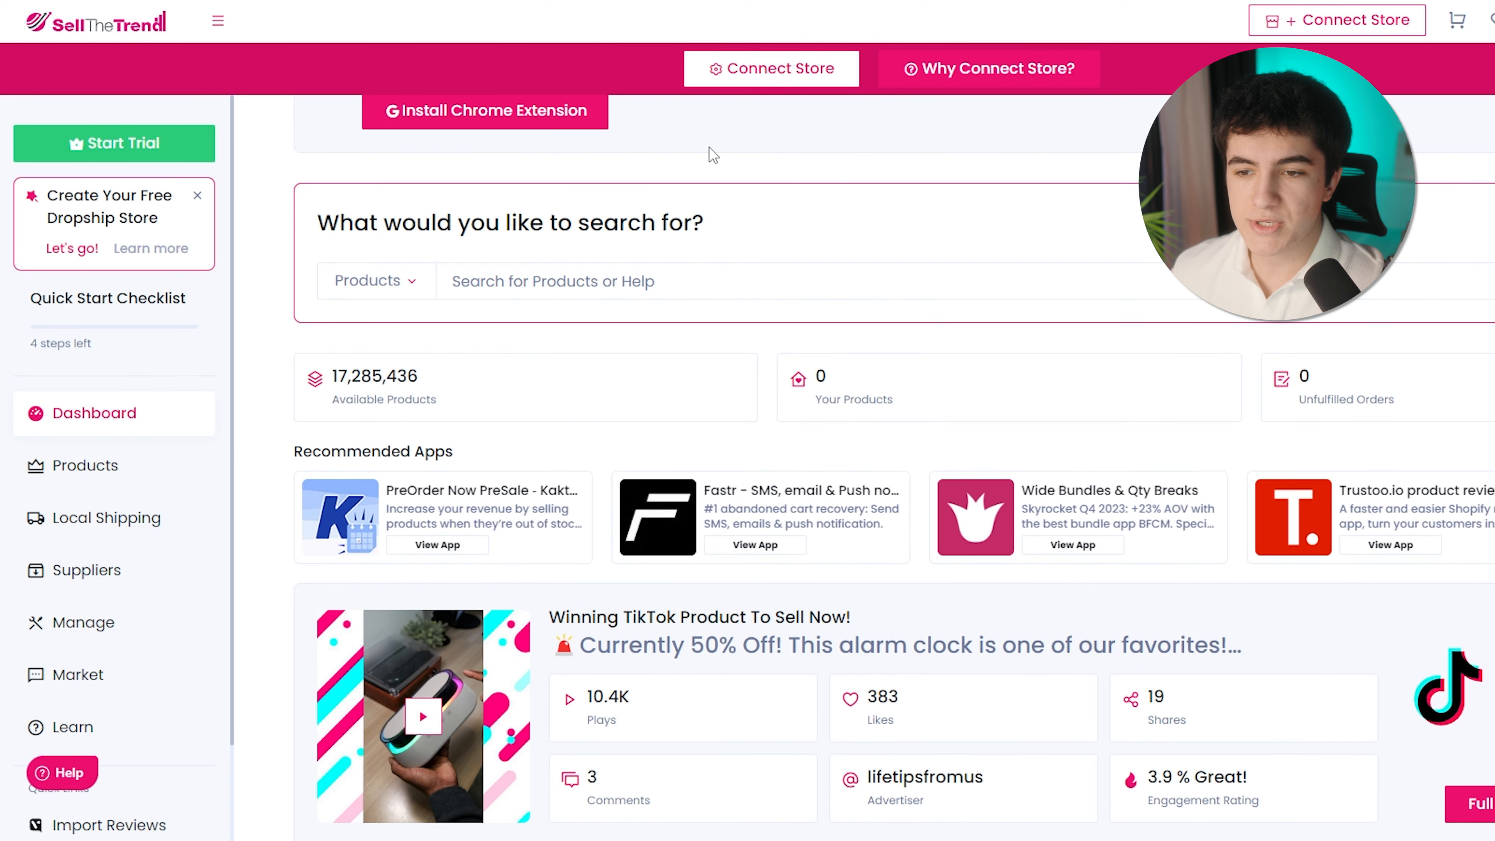
pyautogui.scroll(3)
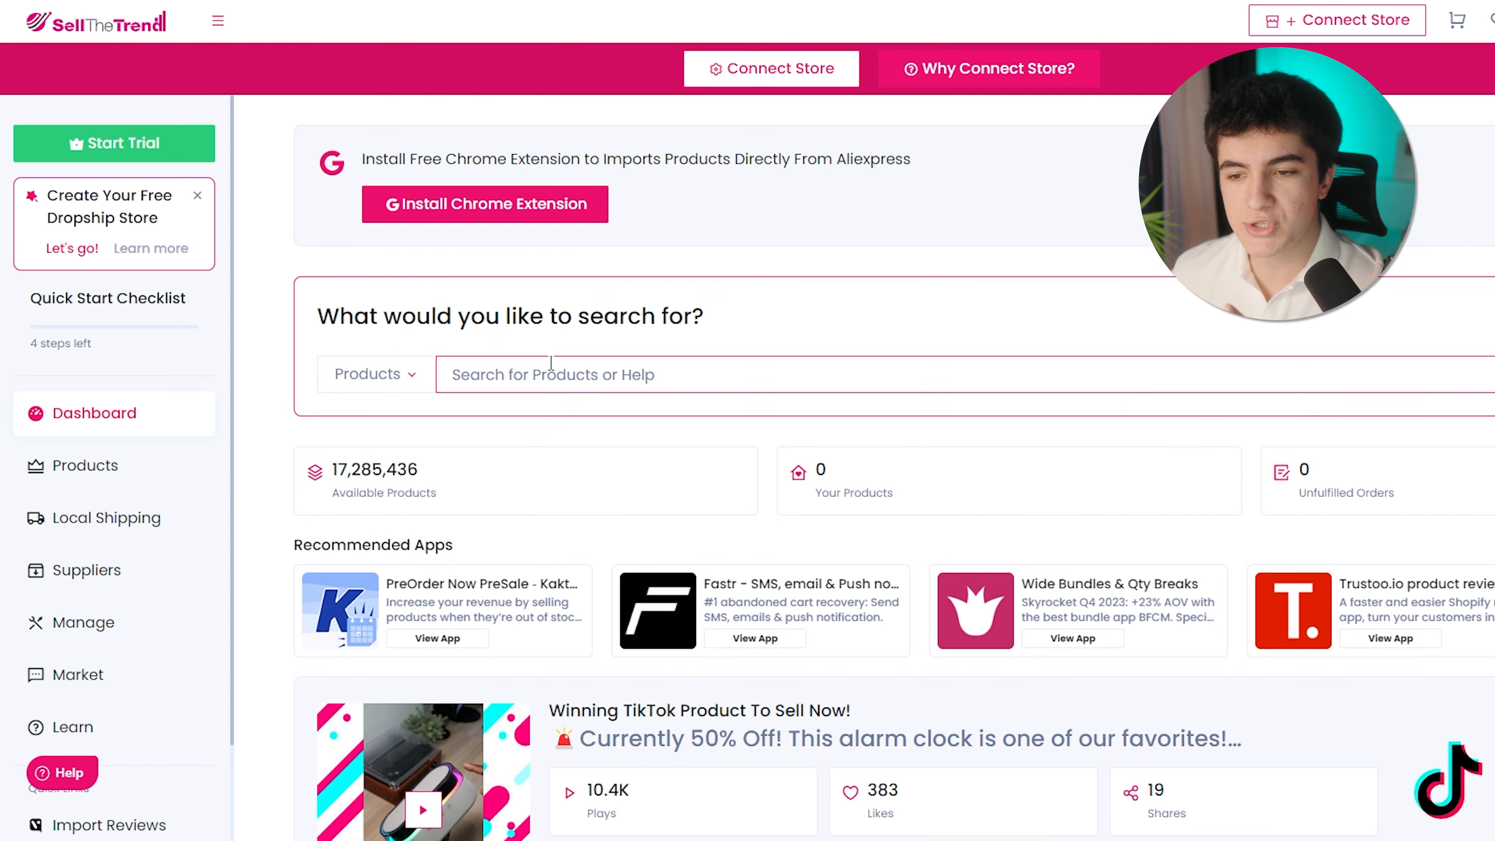
pyautogui.scroll(-3)
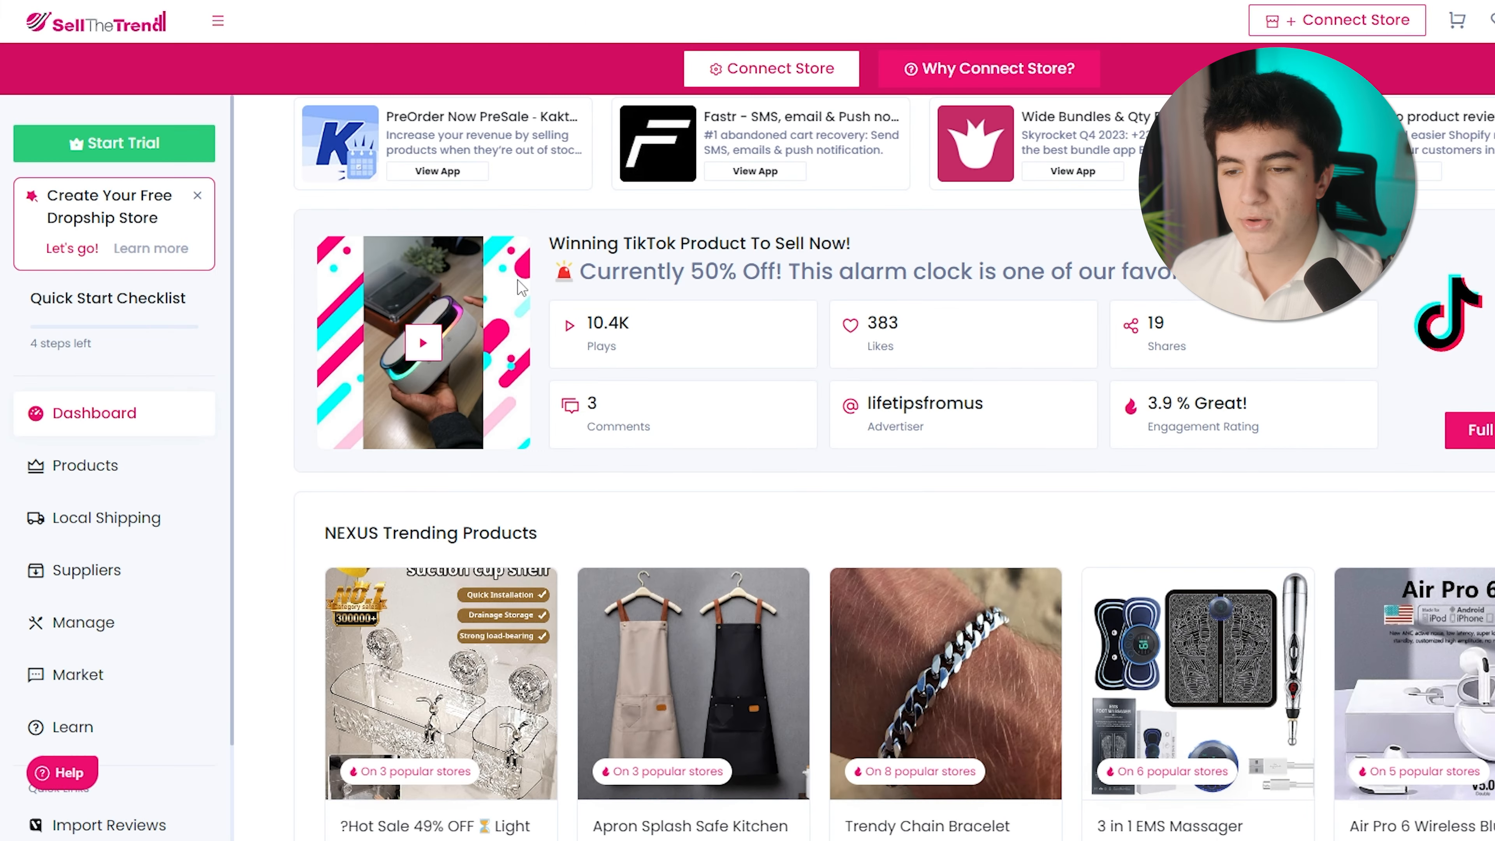
pyautogui.scroll(-3)
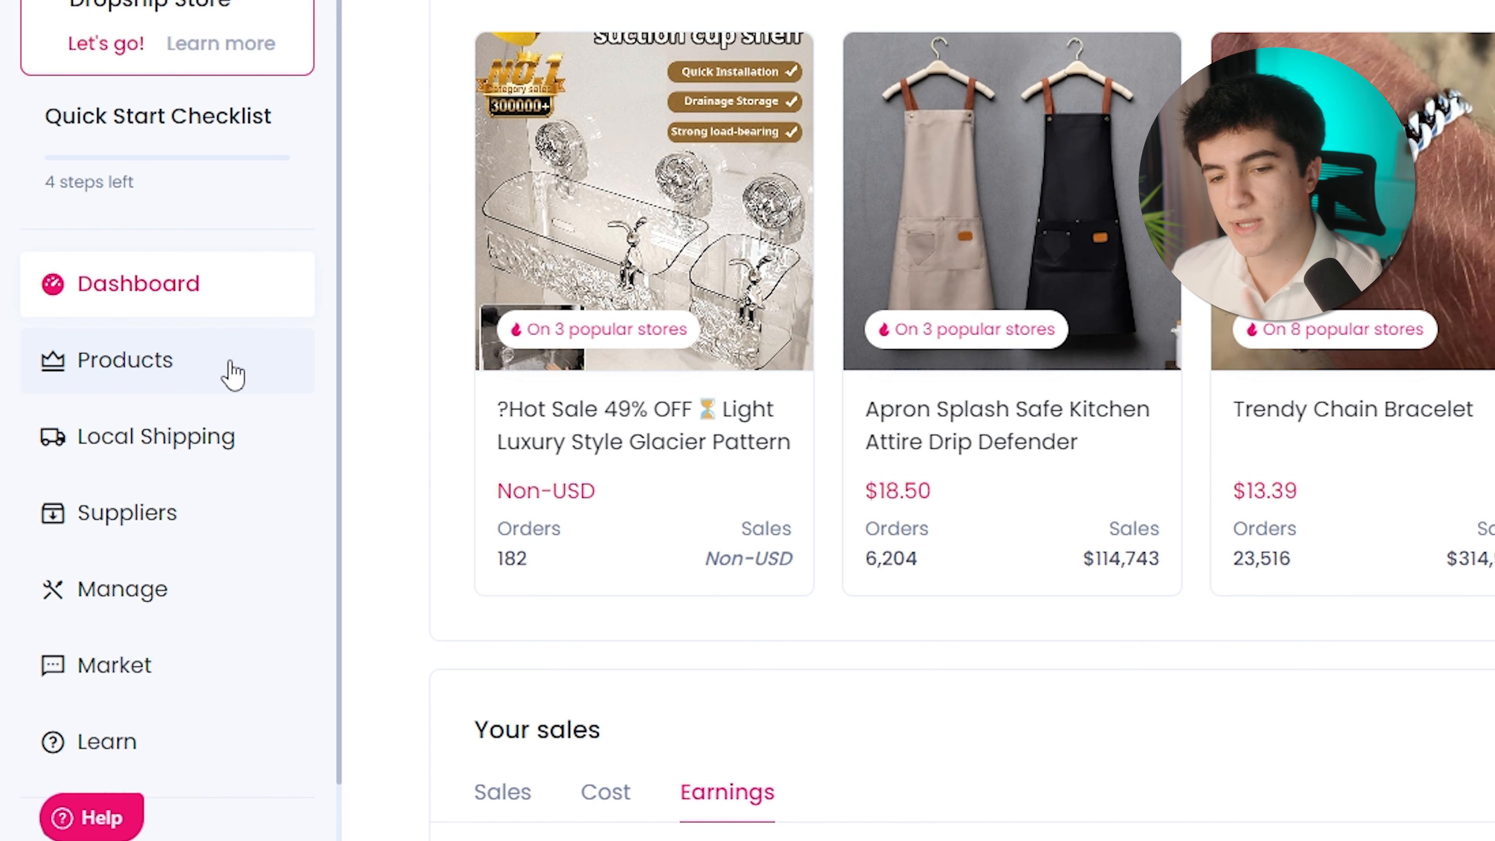
pyautogui.moveTo(220, 382)
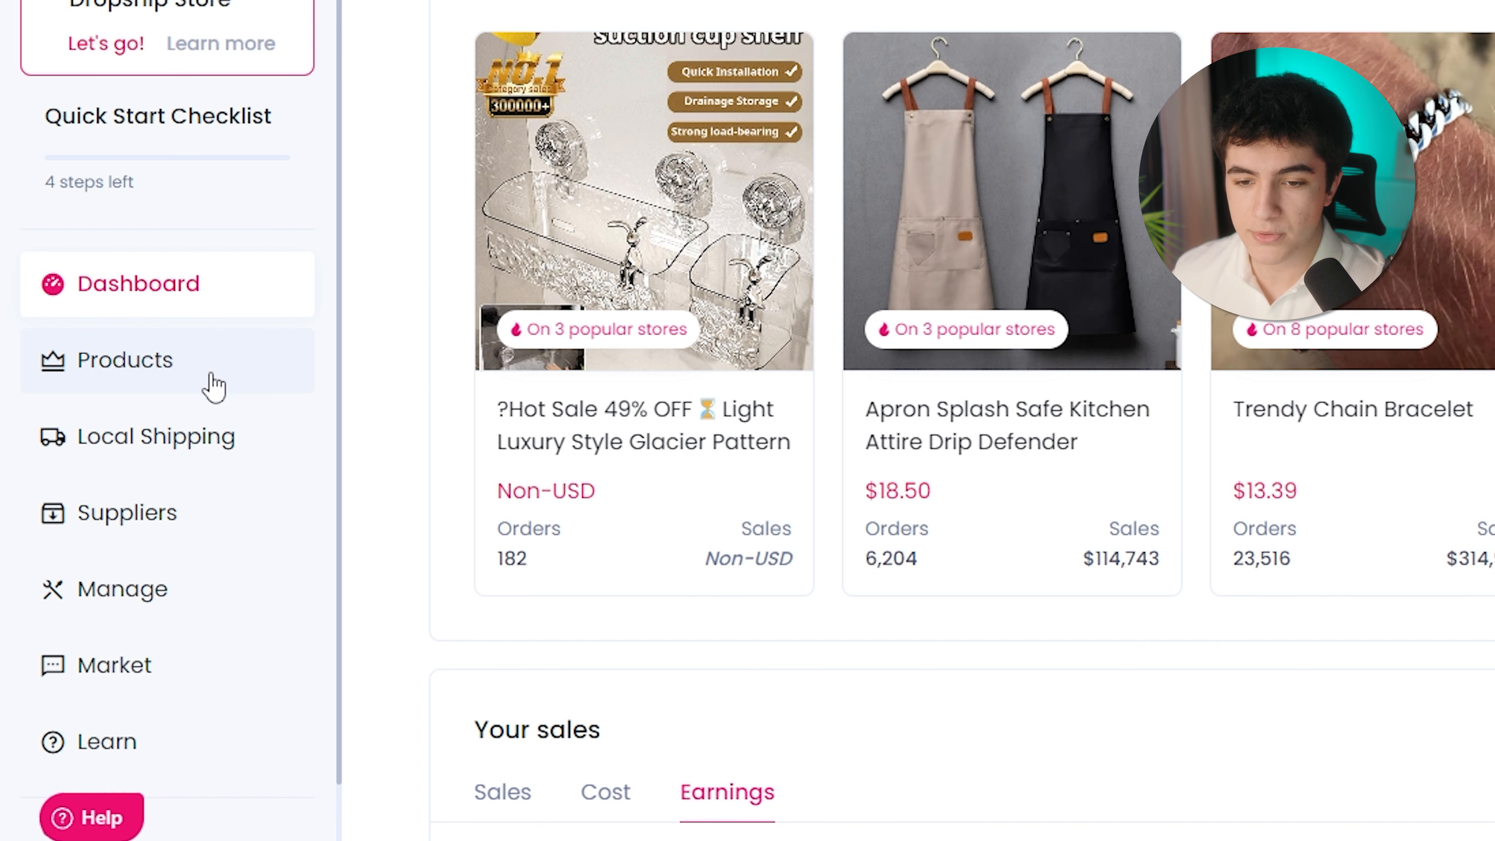
# Go to Products, the Everything view, and The NEXUS trending listings
pyautogui.click(125, 360)
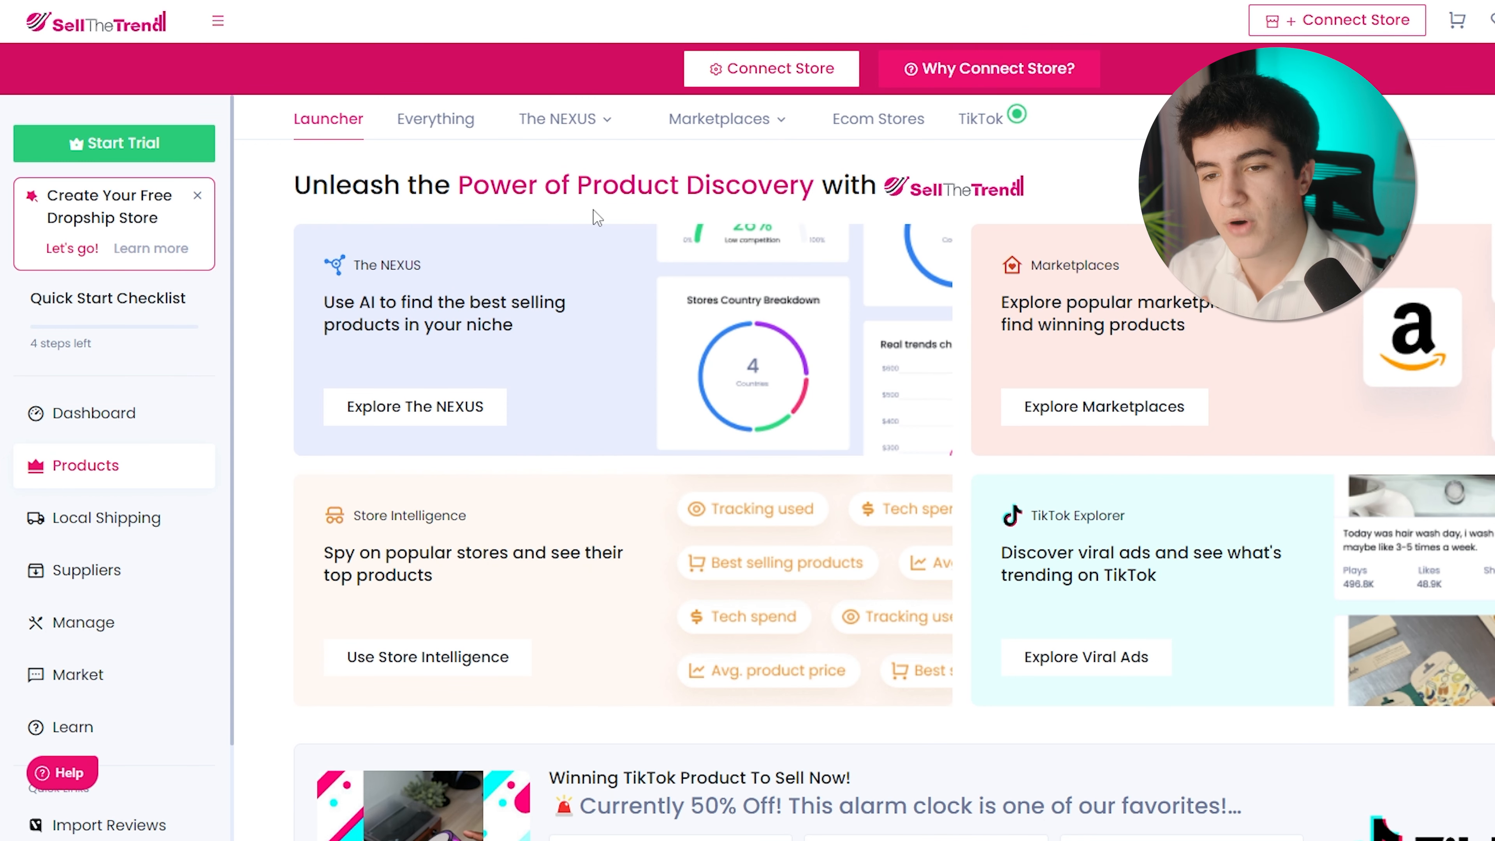
pyautogui.click(437, 119)
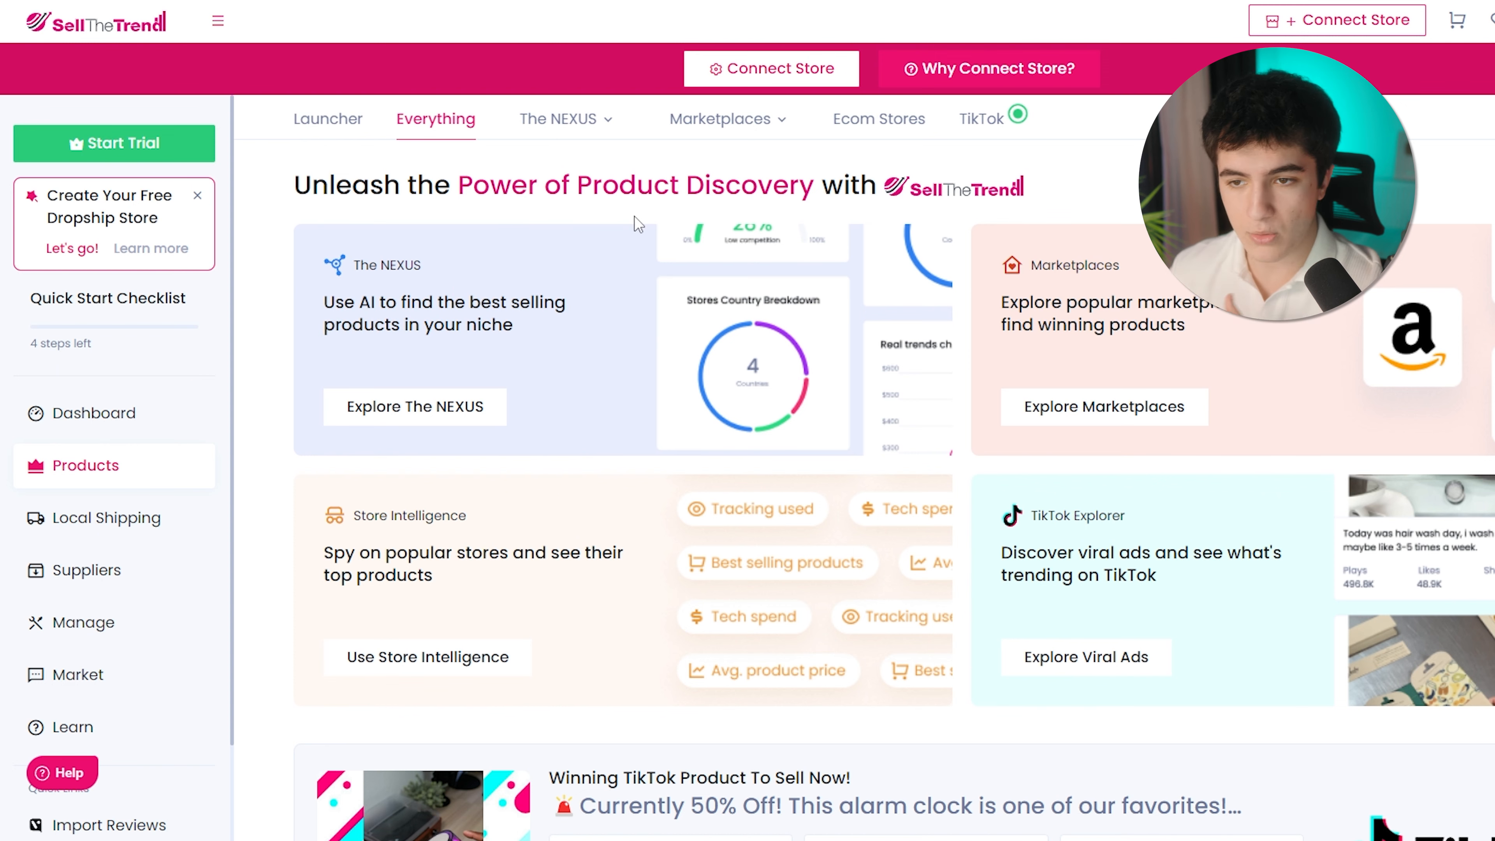
pyautogui.click(435, 119)
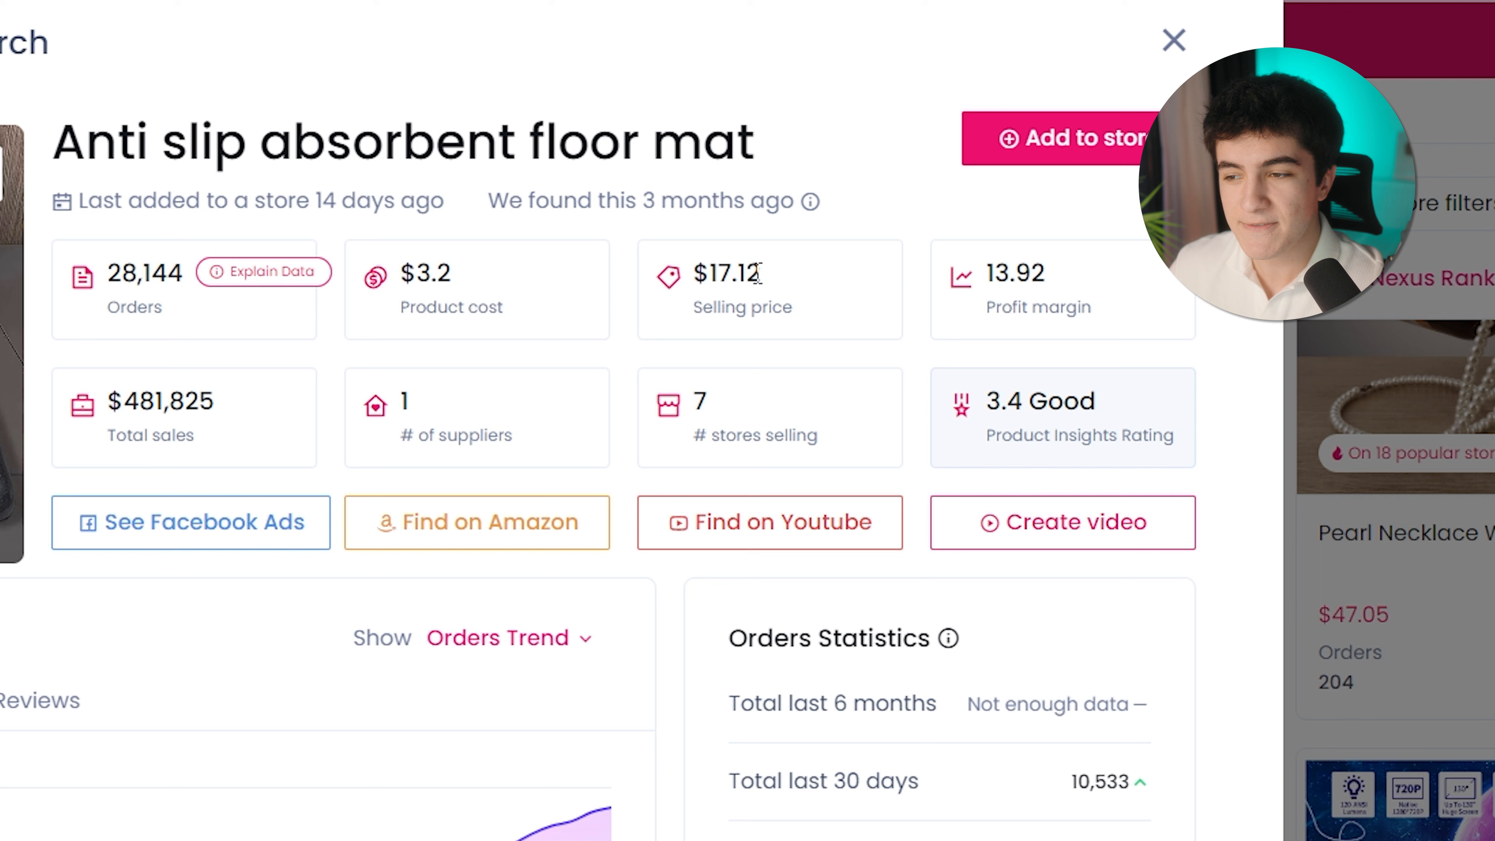
pyautogui.moveTo(791, 281)
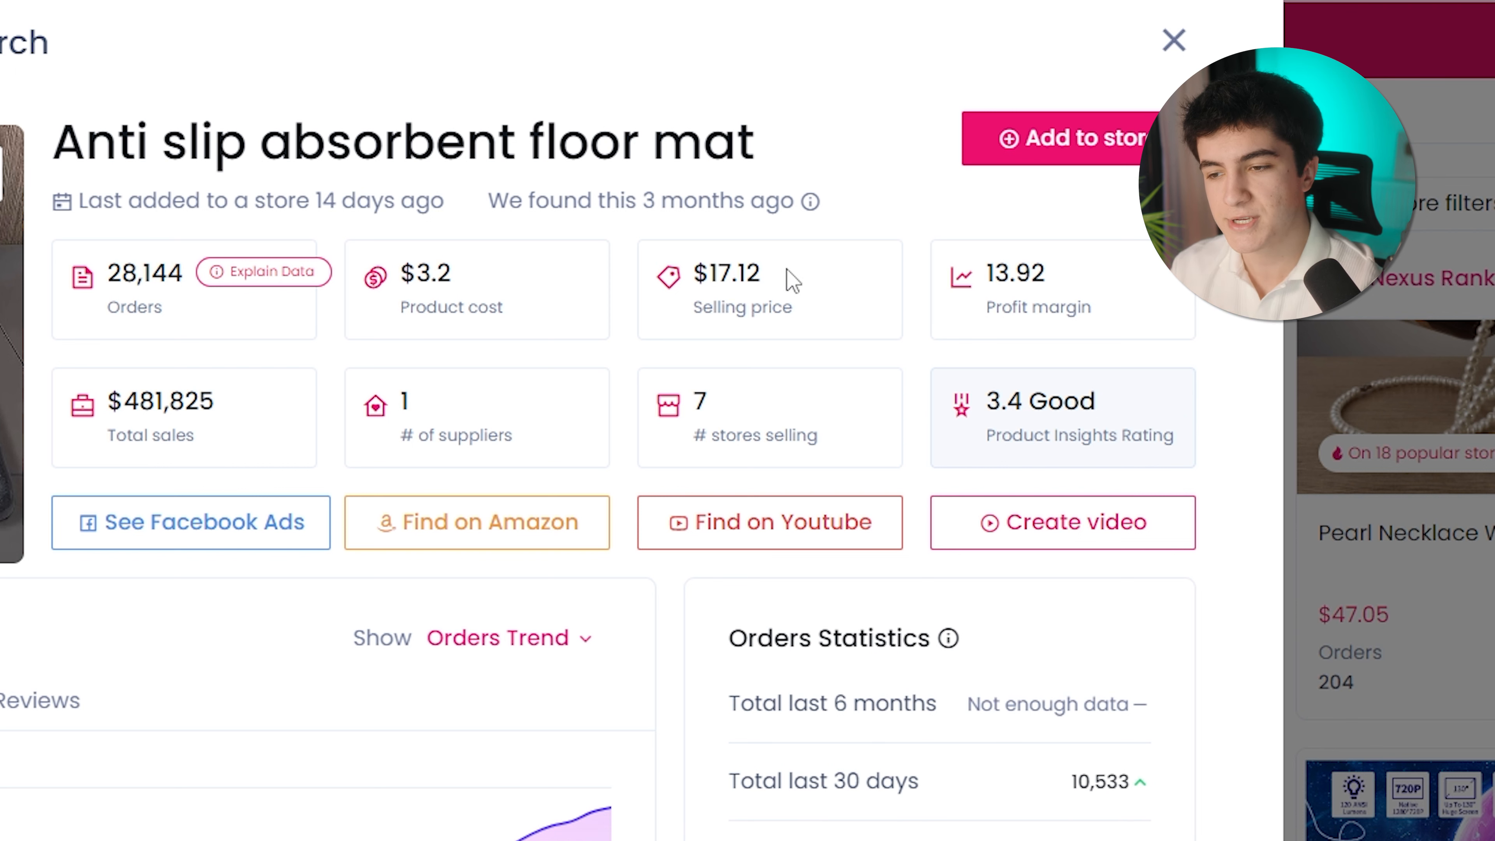
pyautogui.moveTo(1009, 262)
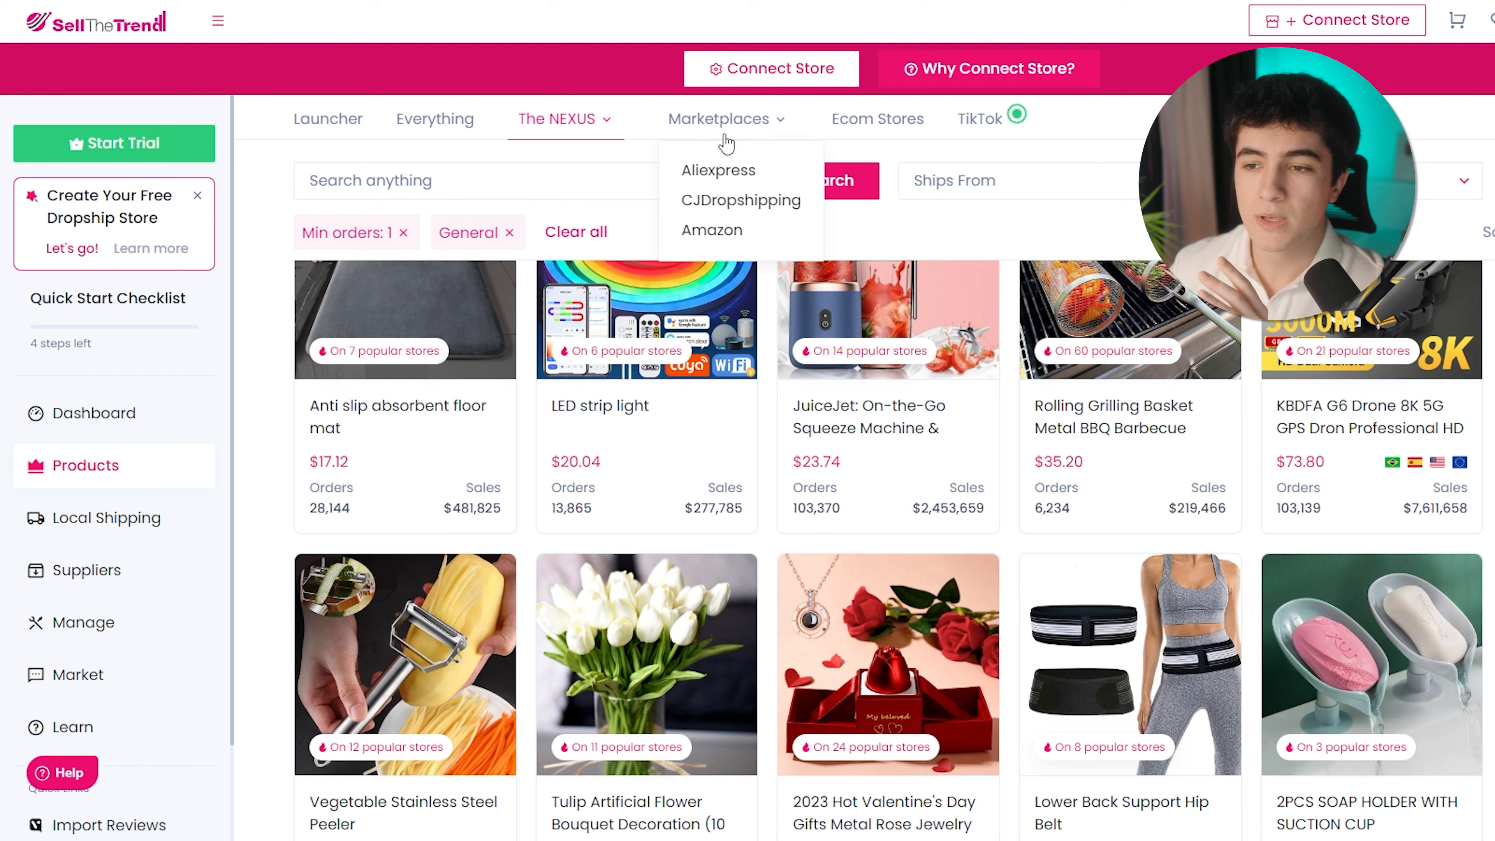
pyautogui.moveTo(770, 140)
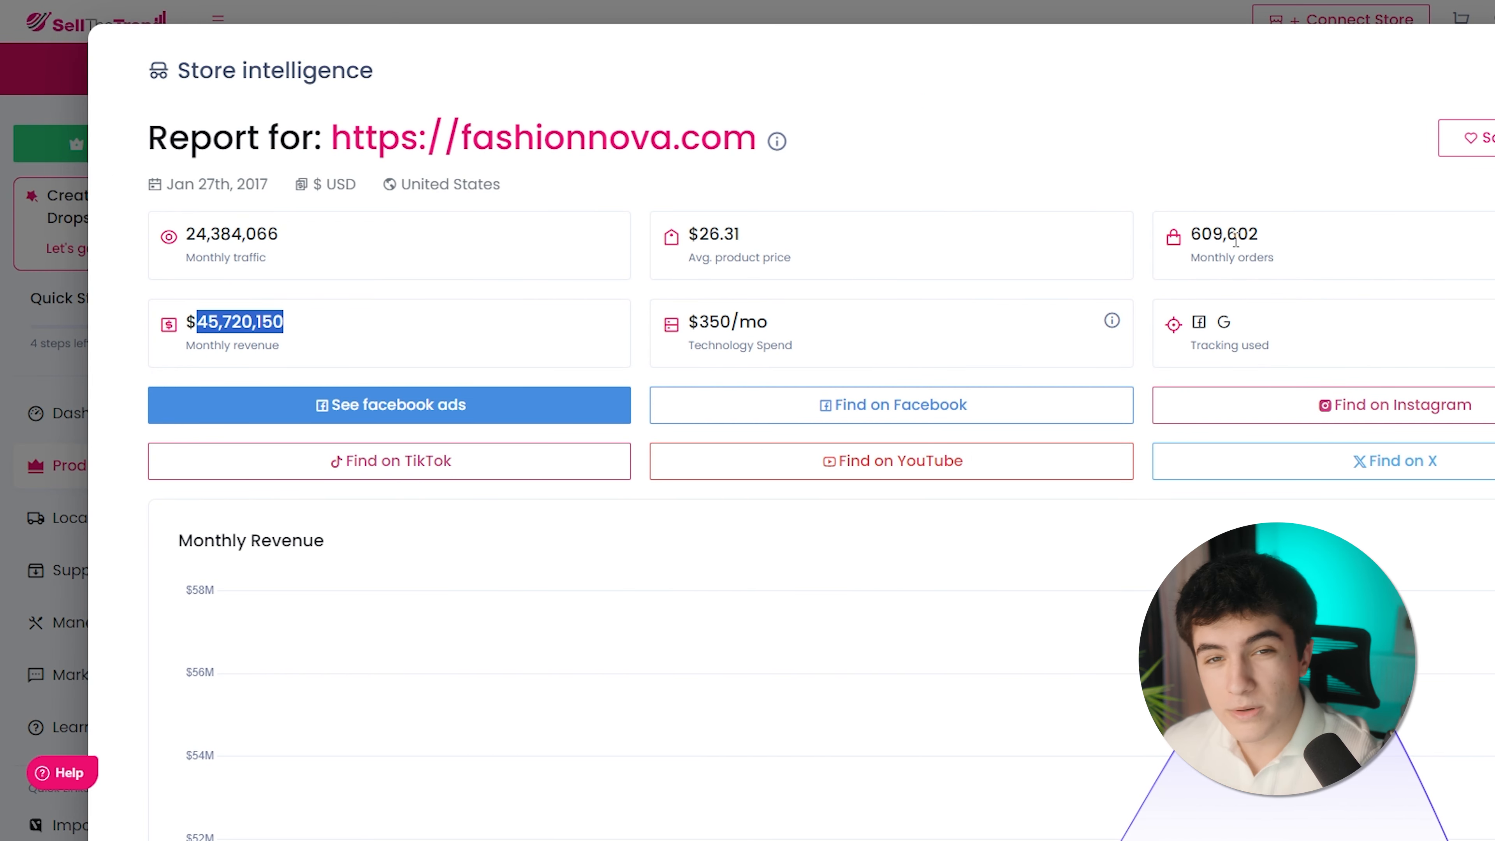
# Open a trending TikTok shop ad in the TikTok Inspector
pyautogui.click(388, 461)
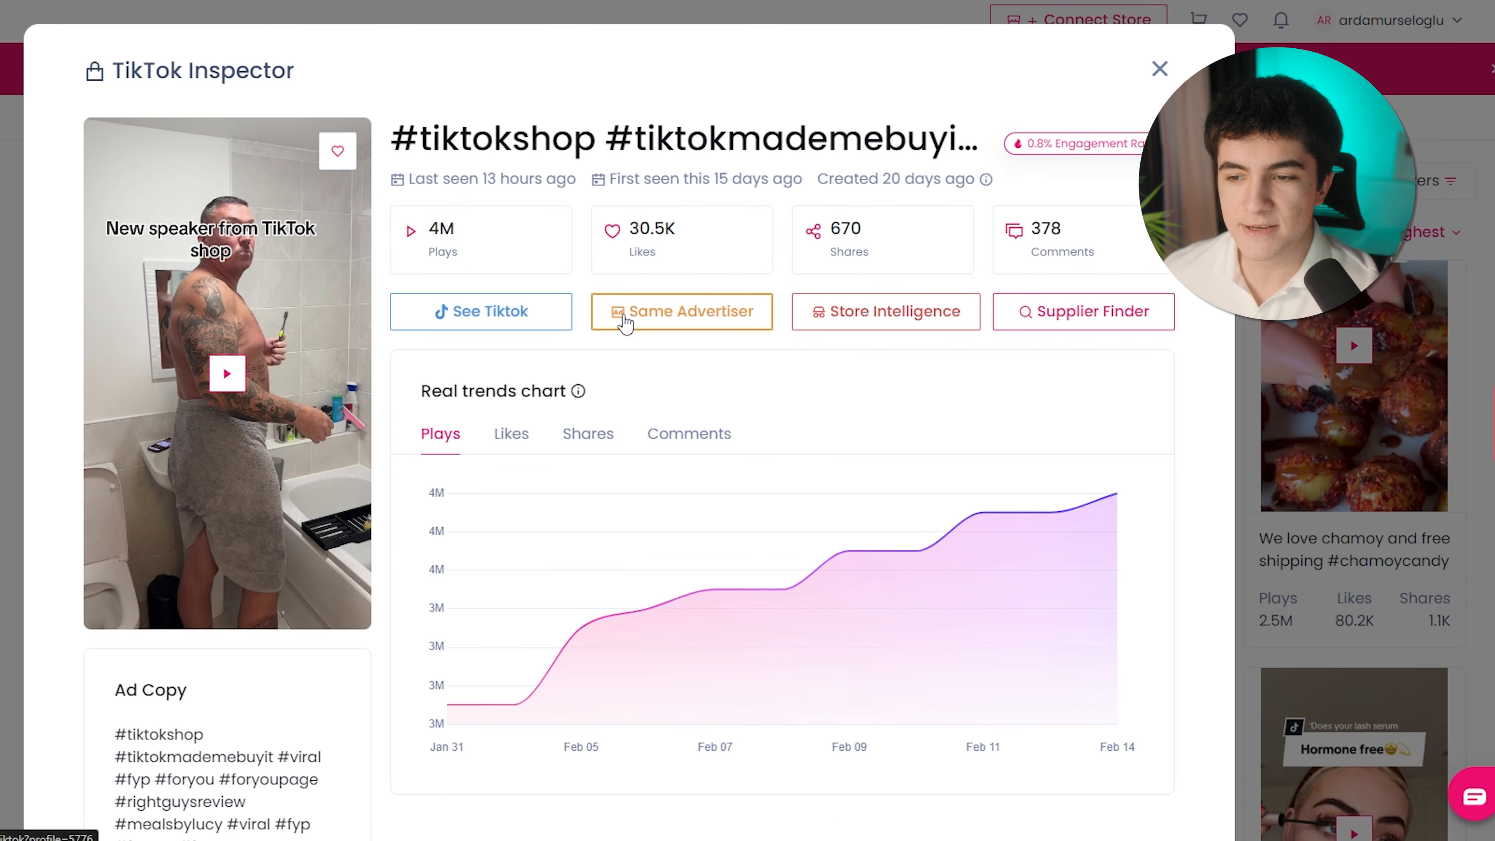
pyautogui.moveTo(884, 312)
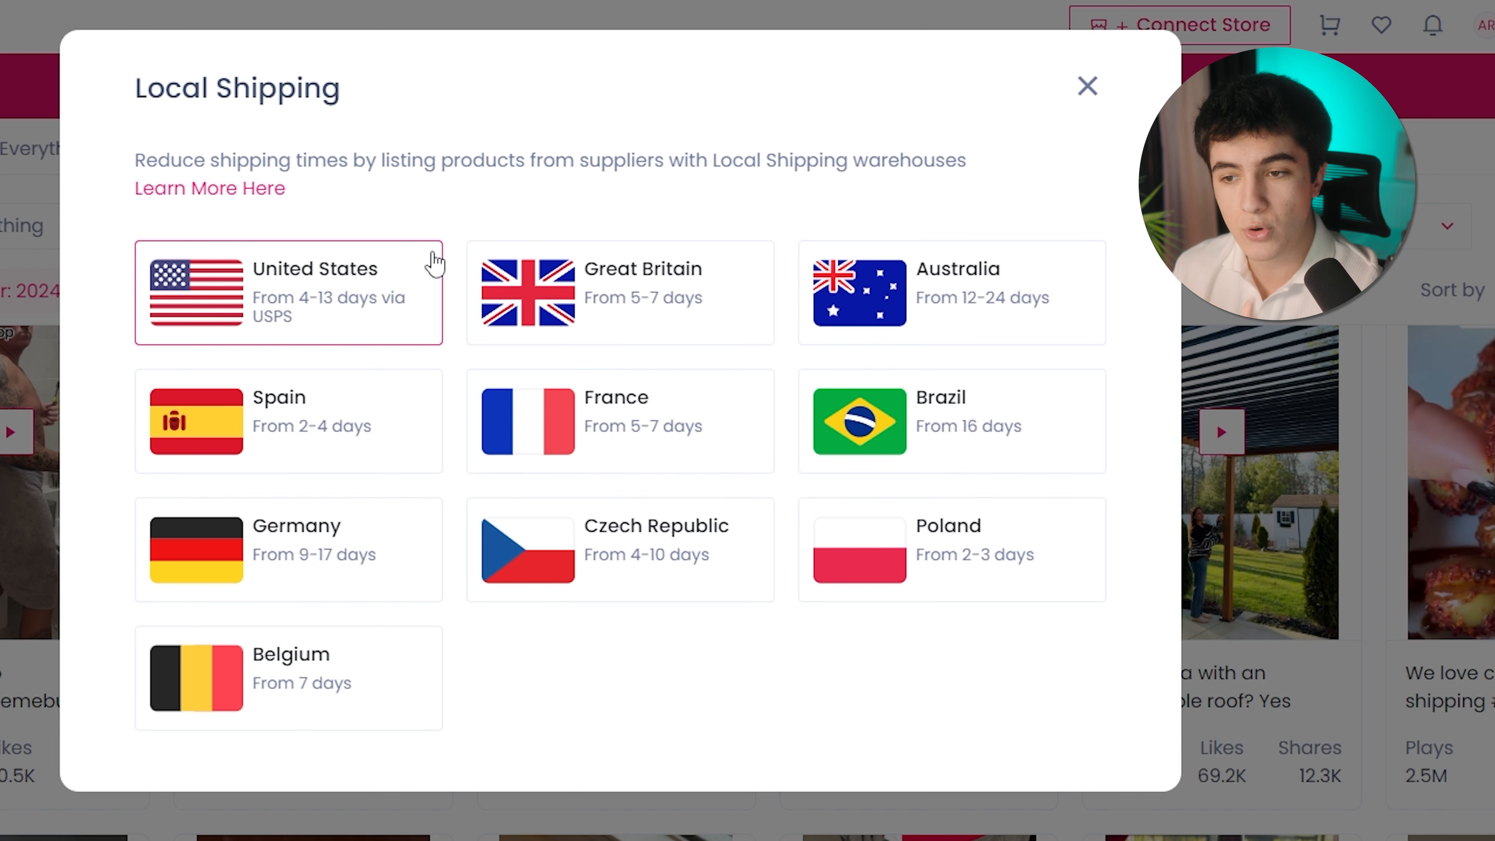
pyautogui.moveTo(352, 284)
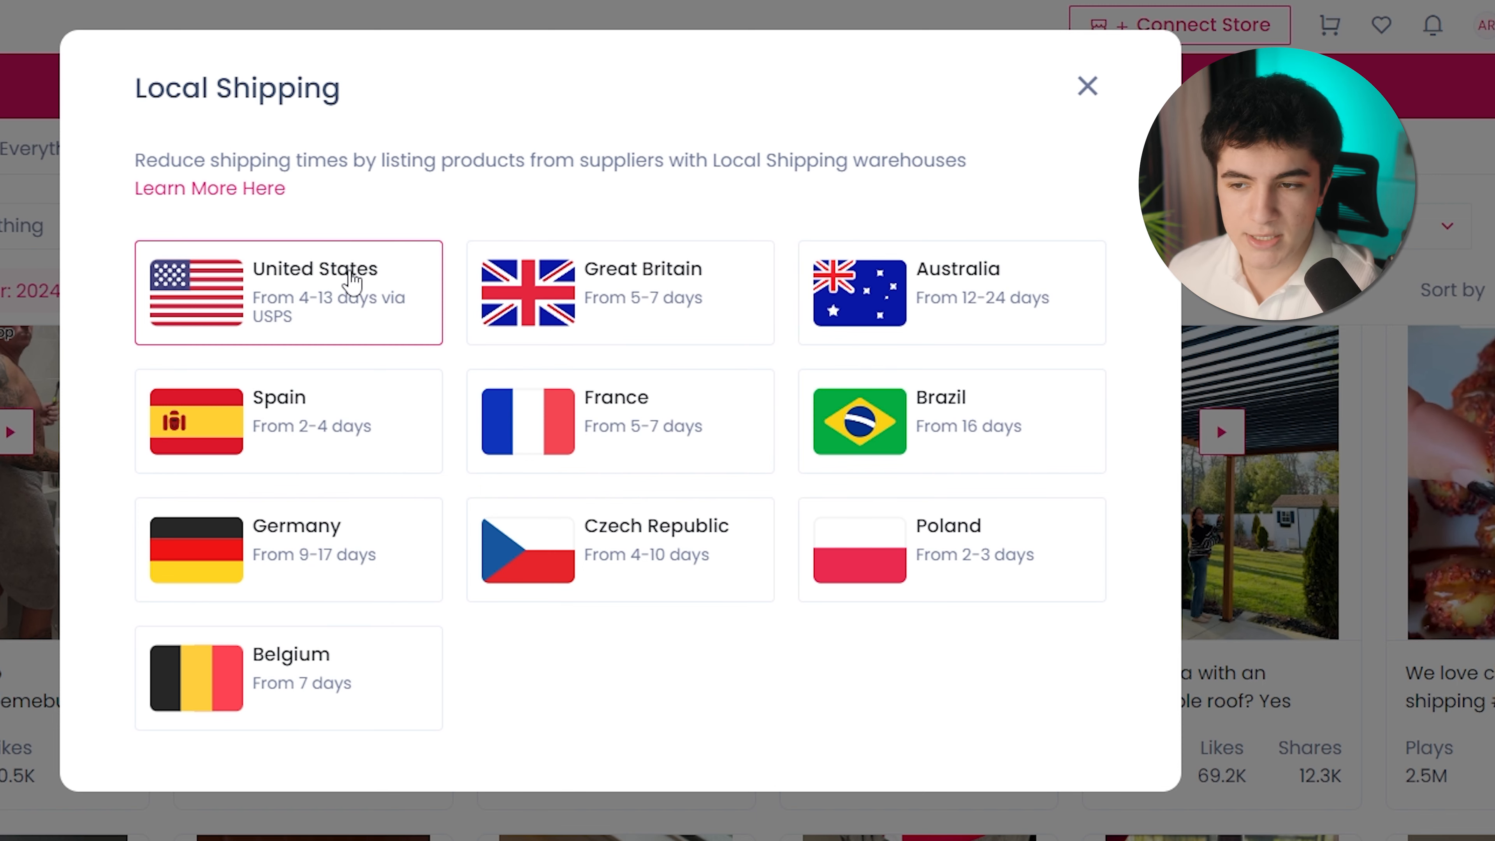
# Pick United States shipping, view supplier marketplaces, then go to the Manage area
pyautogui.click(1086, 85)
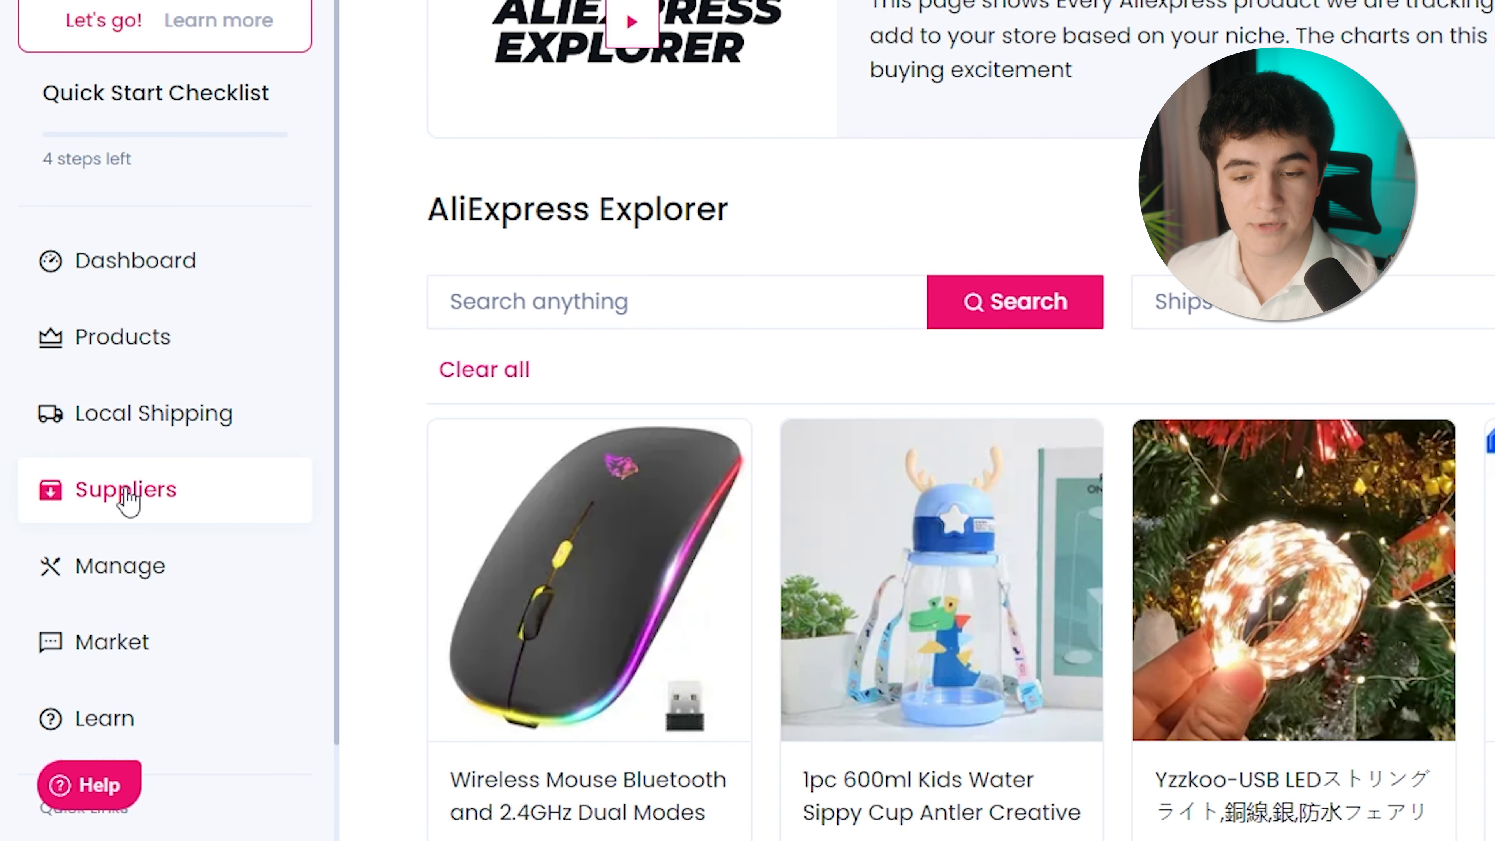
pyautogui.click(719, 118)
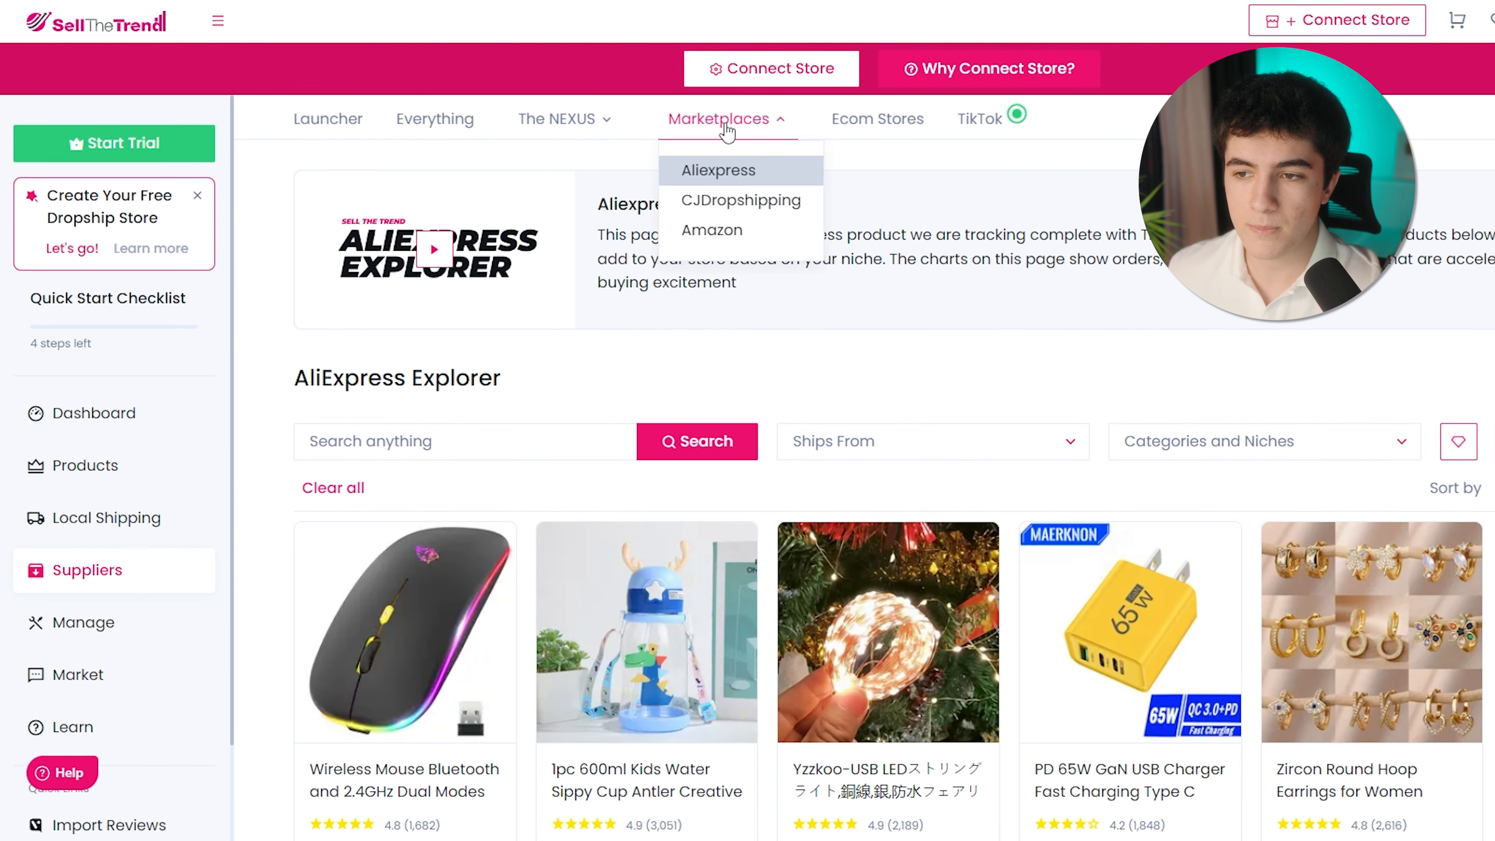
pyautogui.click(84, 622)
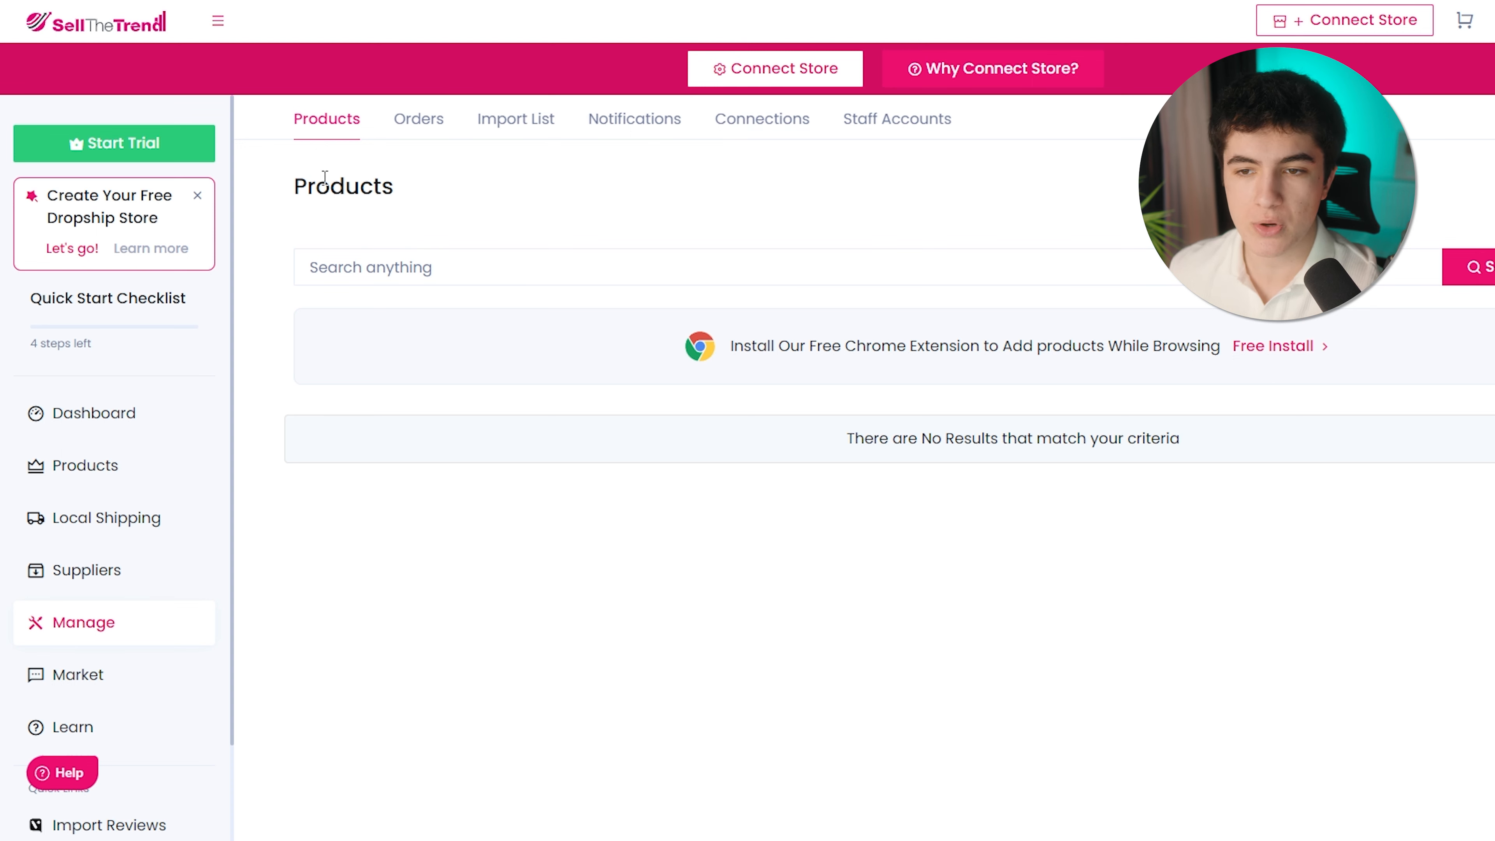
pyautogui.moveTo(426, 187)
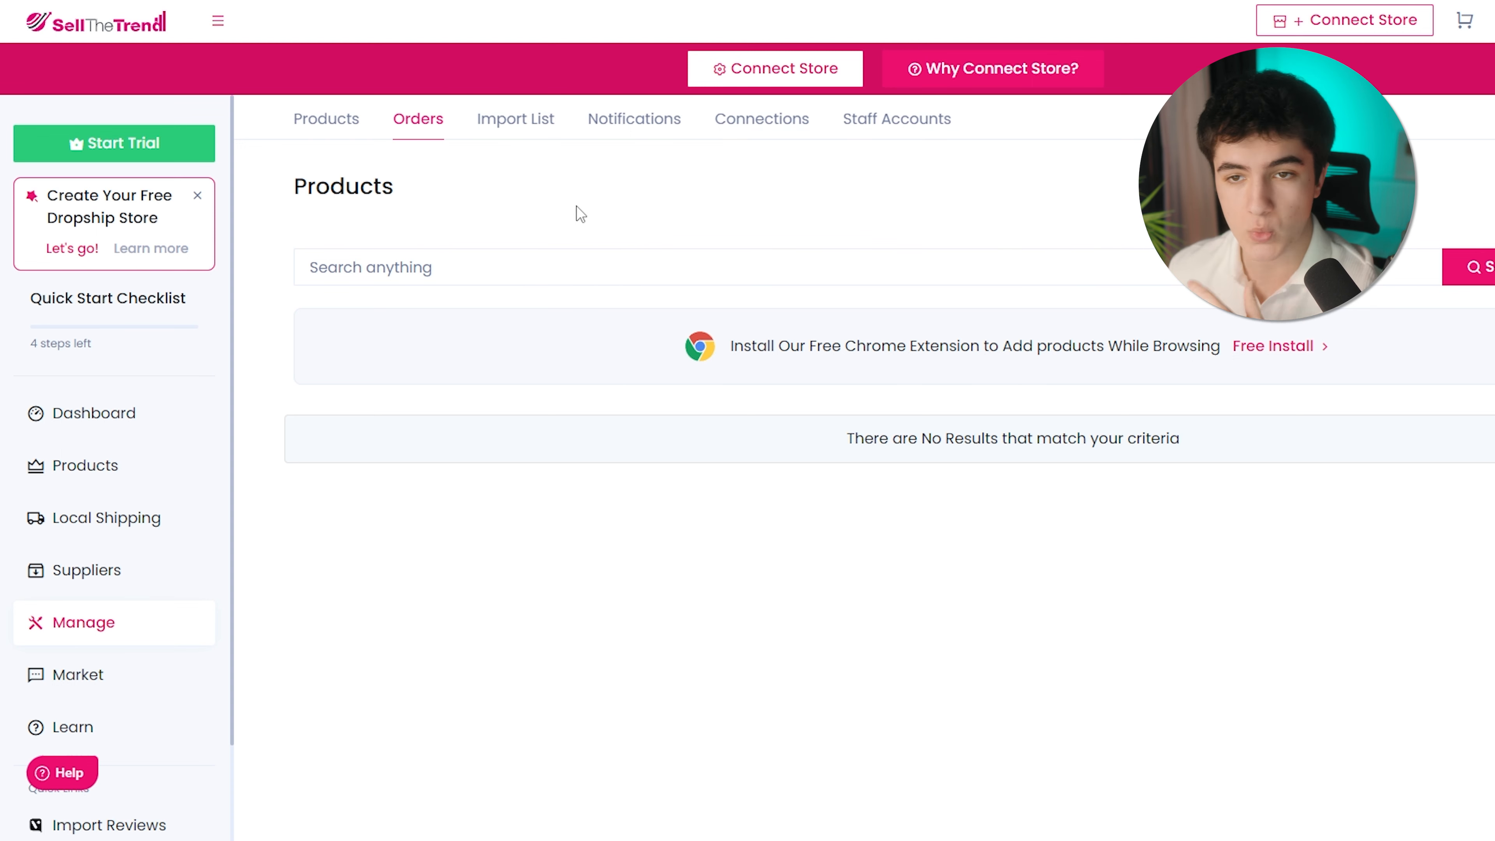
# Start creating a Sell The Trend SHOPS store via Connect Store and begin its name
pyautogui.click(71, 727)
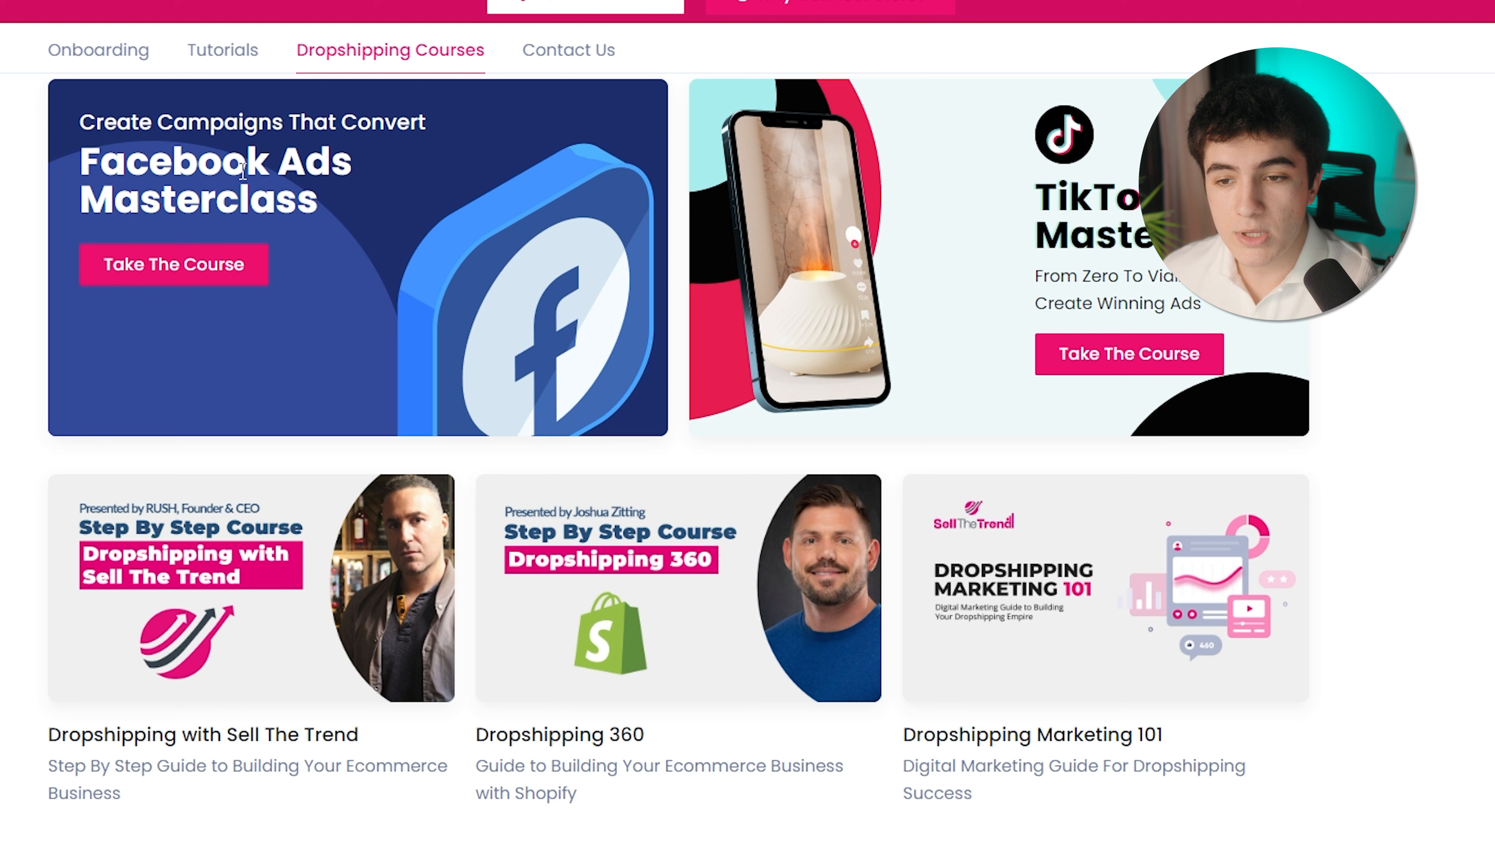
pyautogui.moveTo(656, 615)
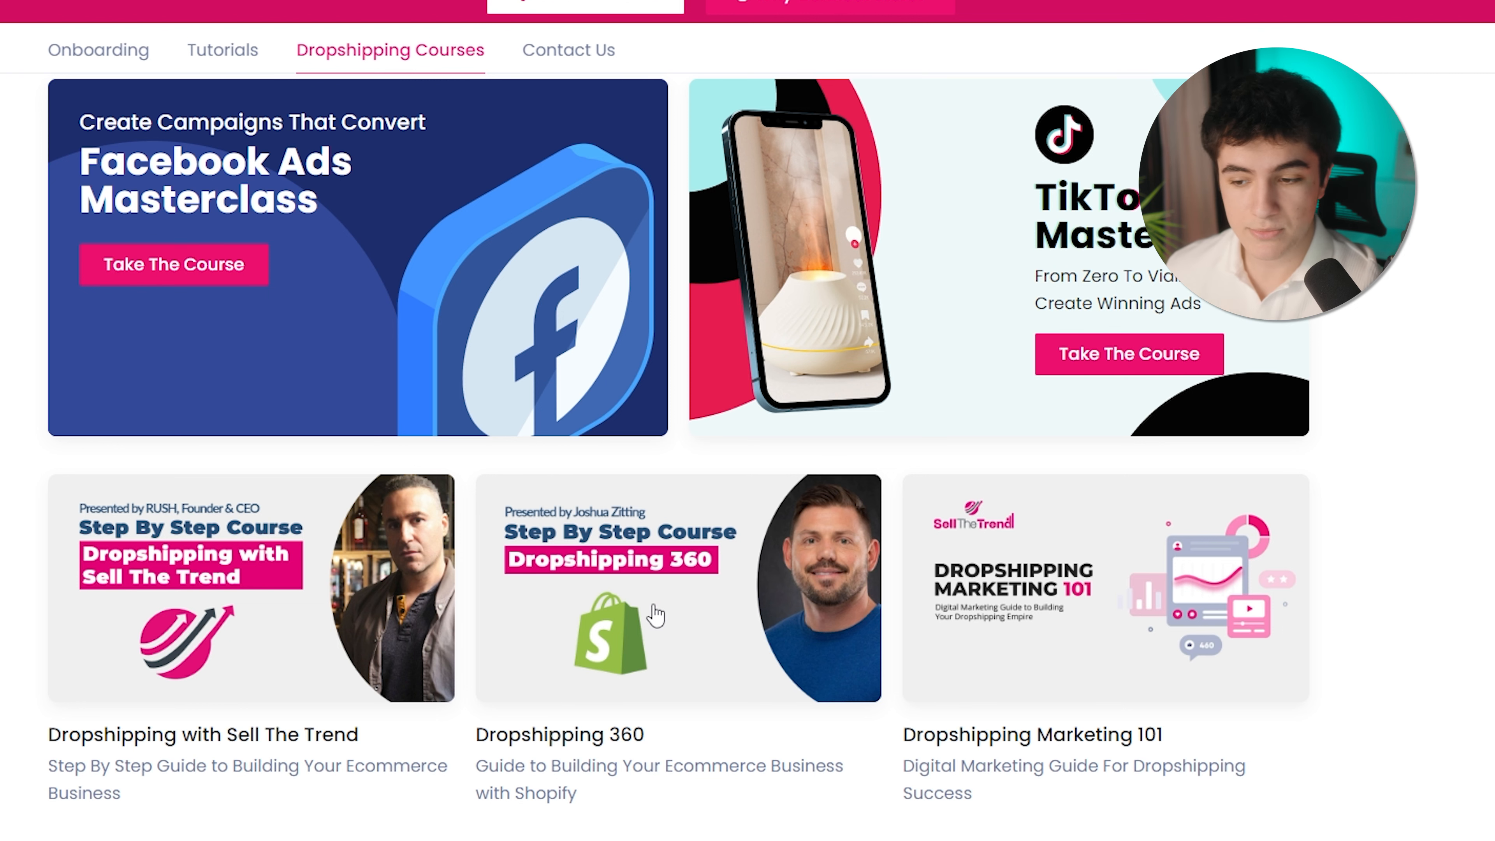
pyautogui.moveTo(299, 604)
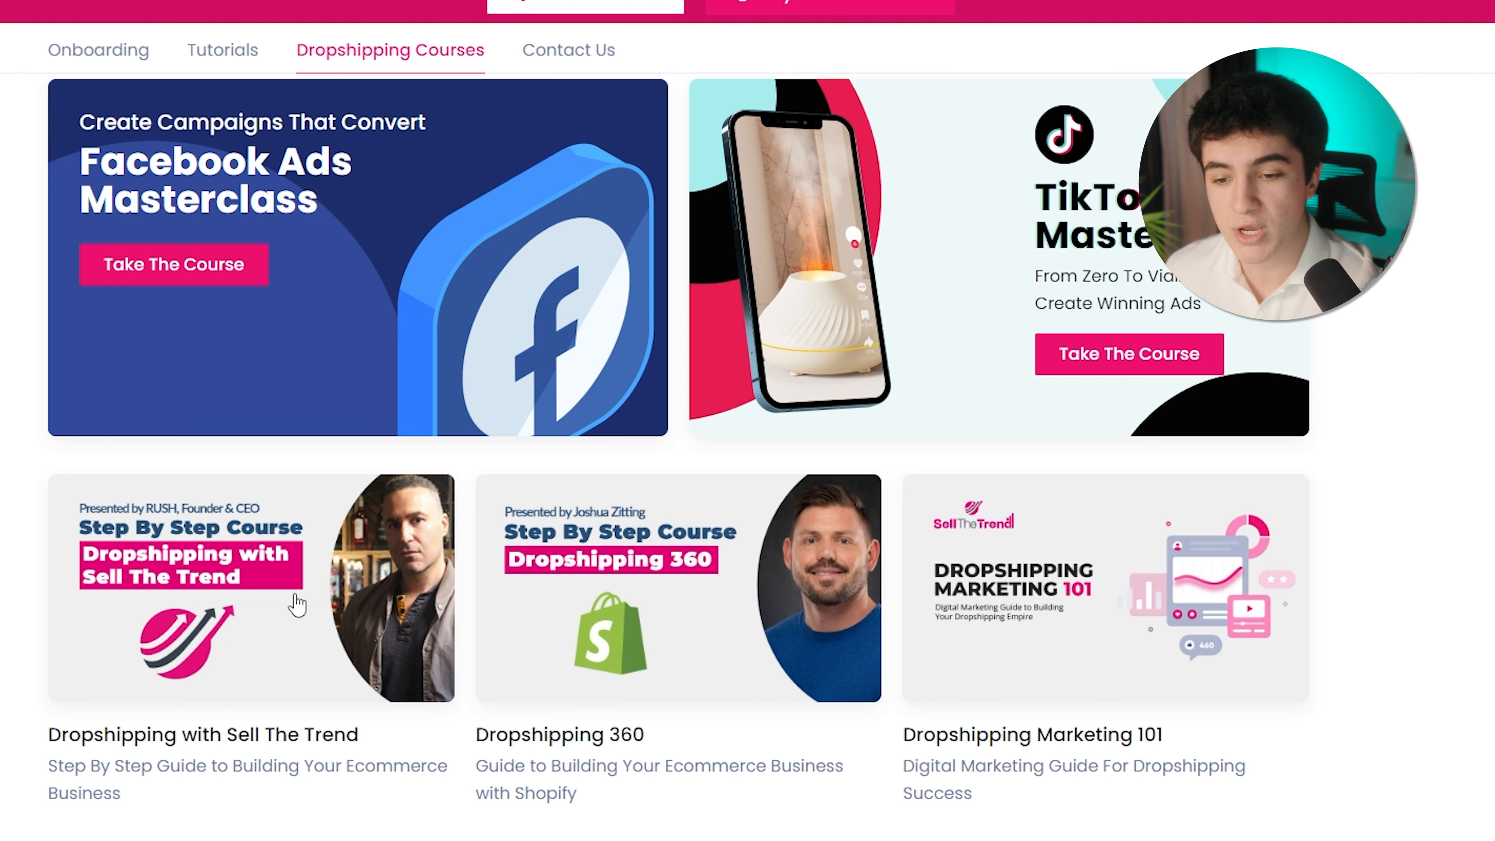
pyautogui.moveTo(1246, 696)
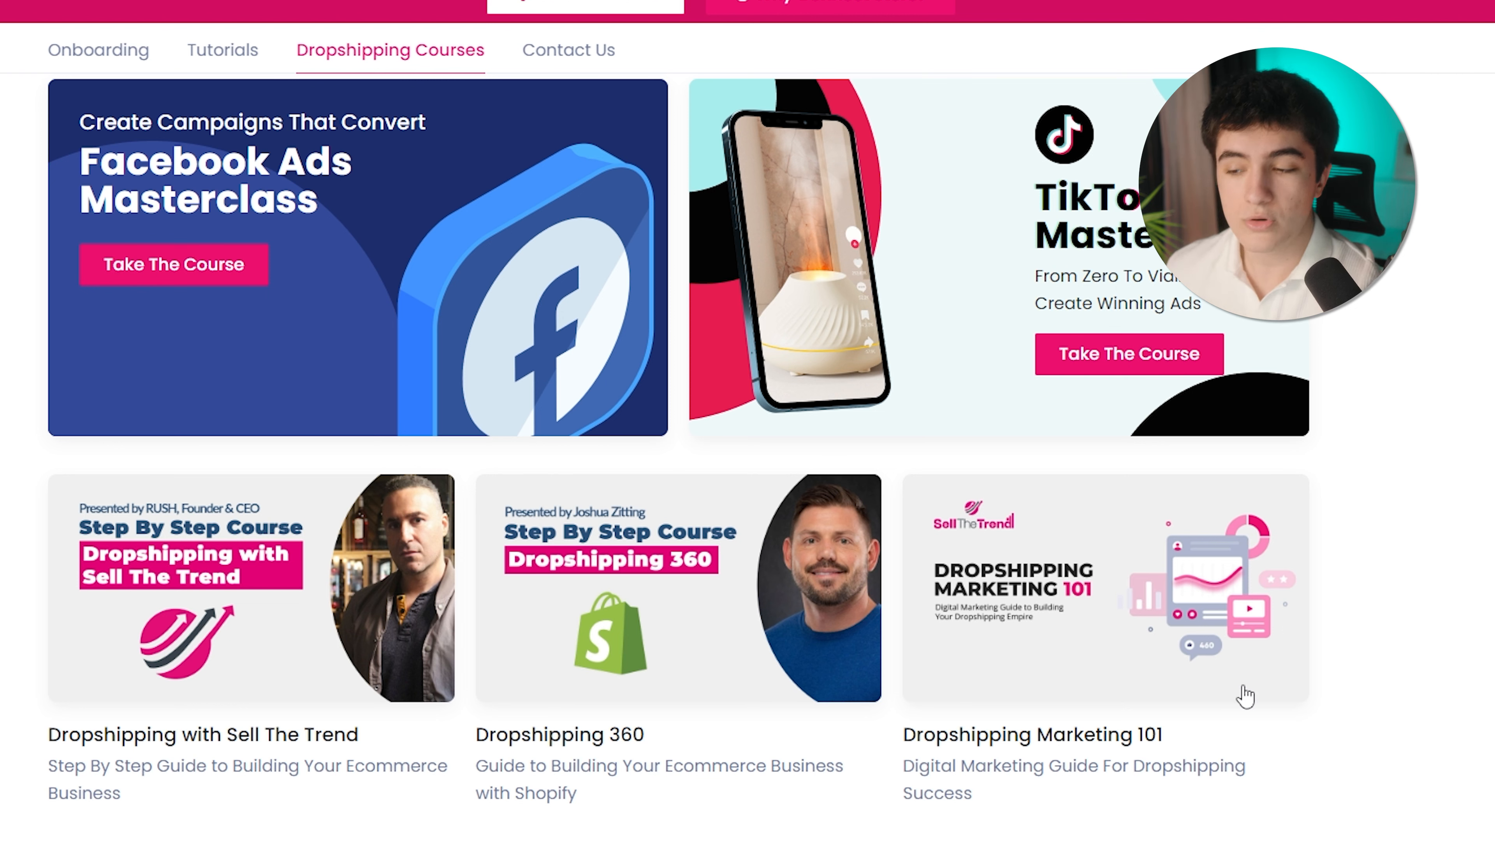
pyautogui.click(1165, 20)
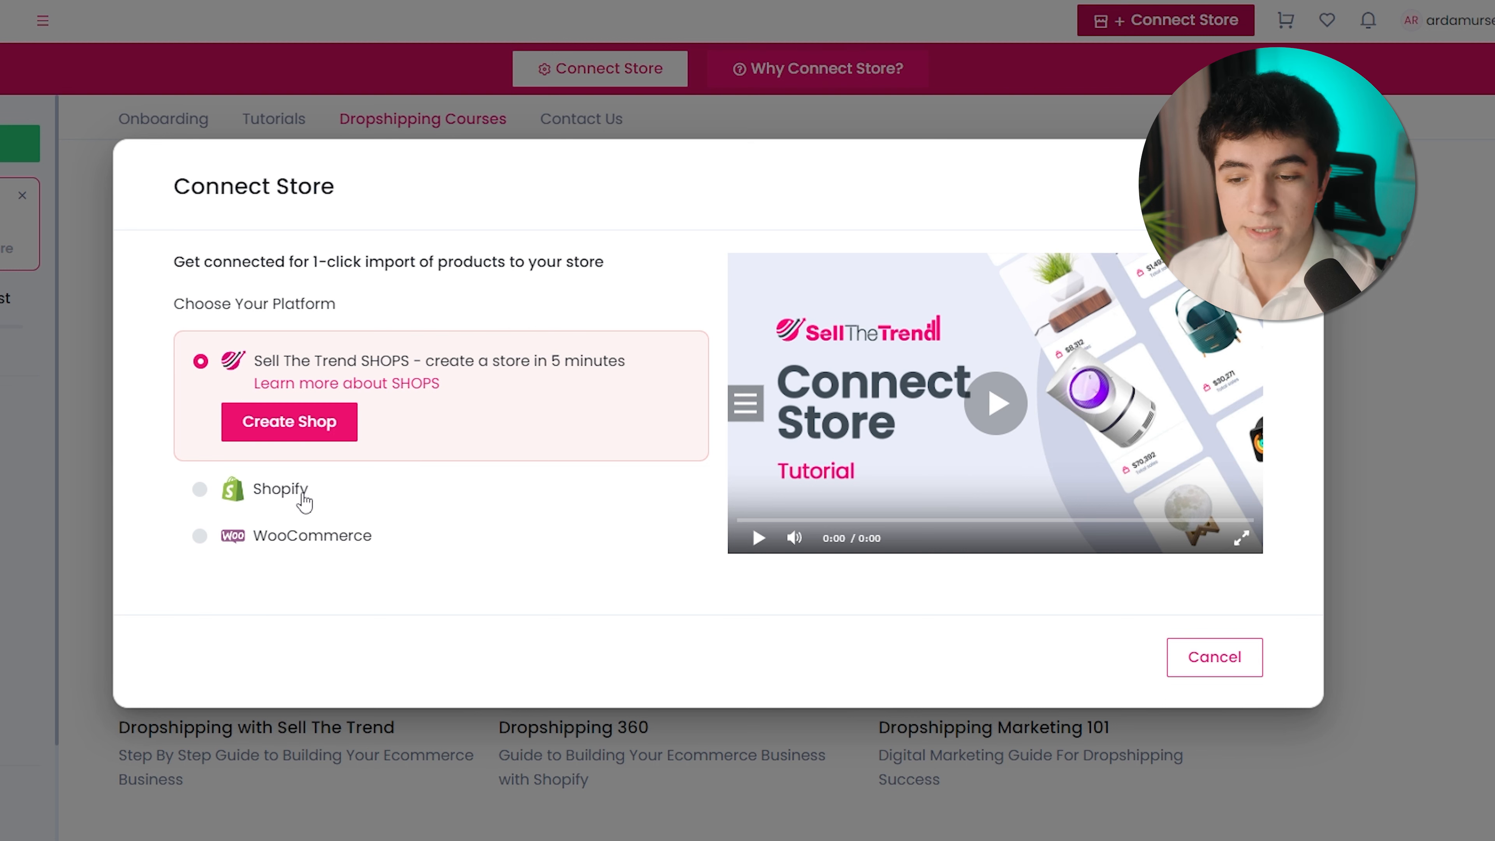
pyautogui.moveTo(305, 370)
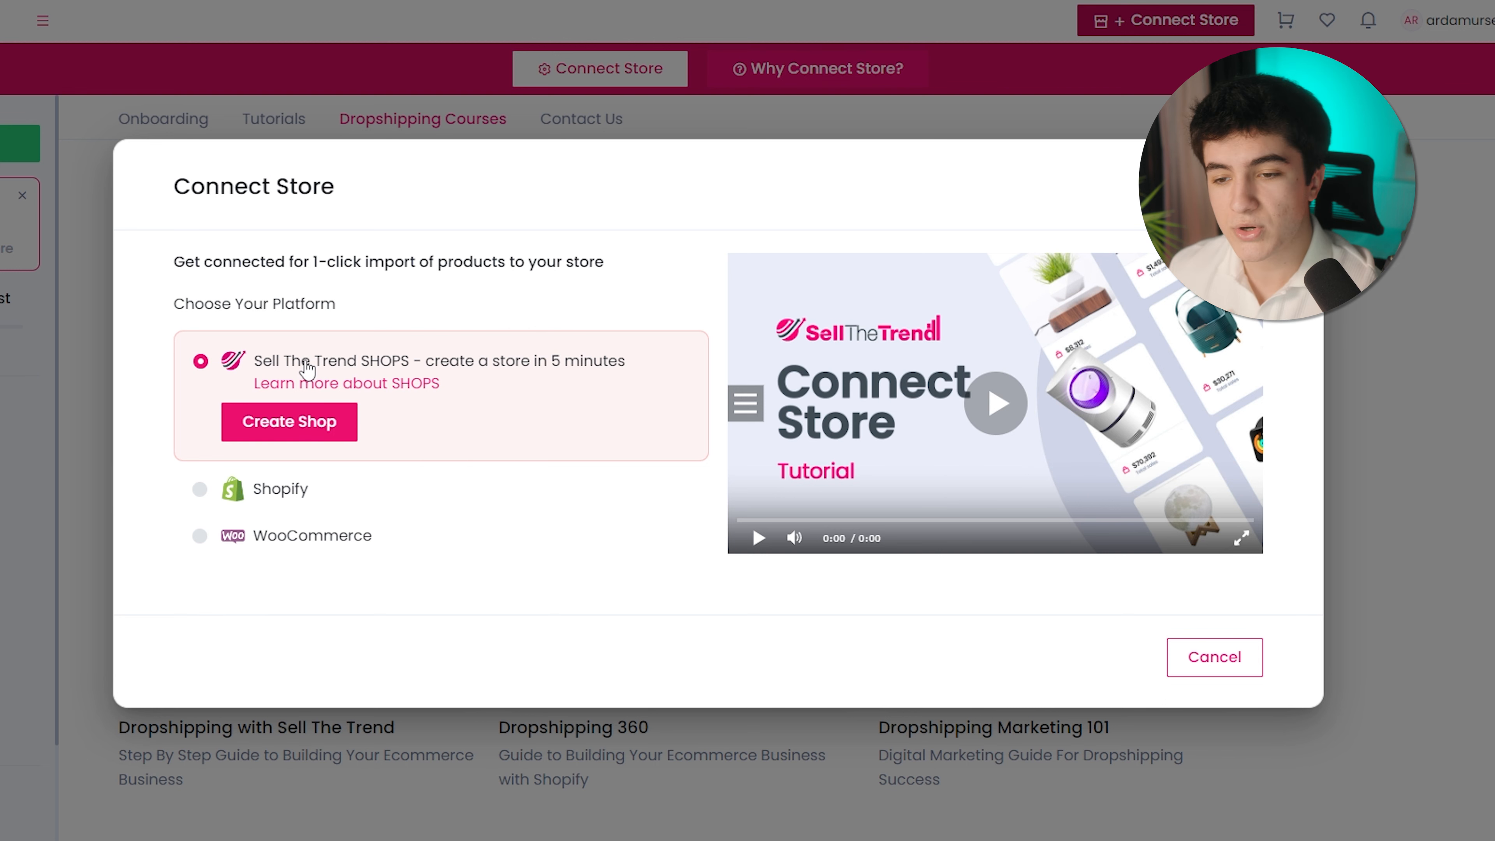
pyautogui.moveTo(331, 376)
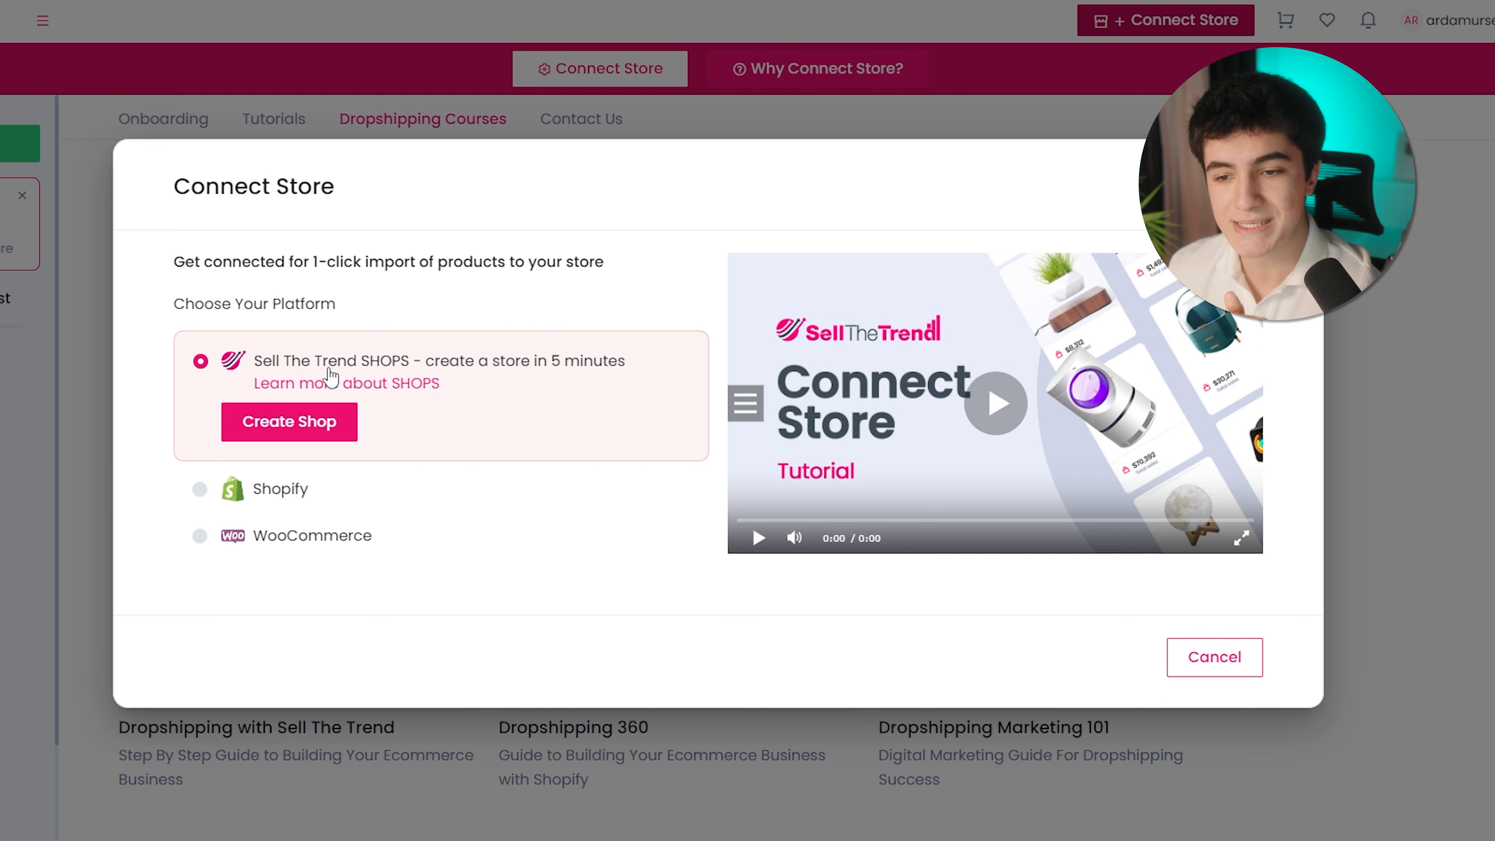
pyautogui.click(288, 421)
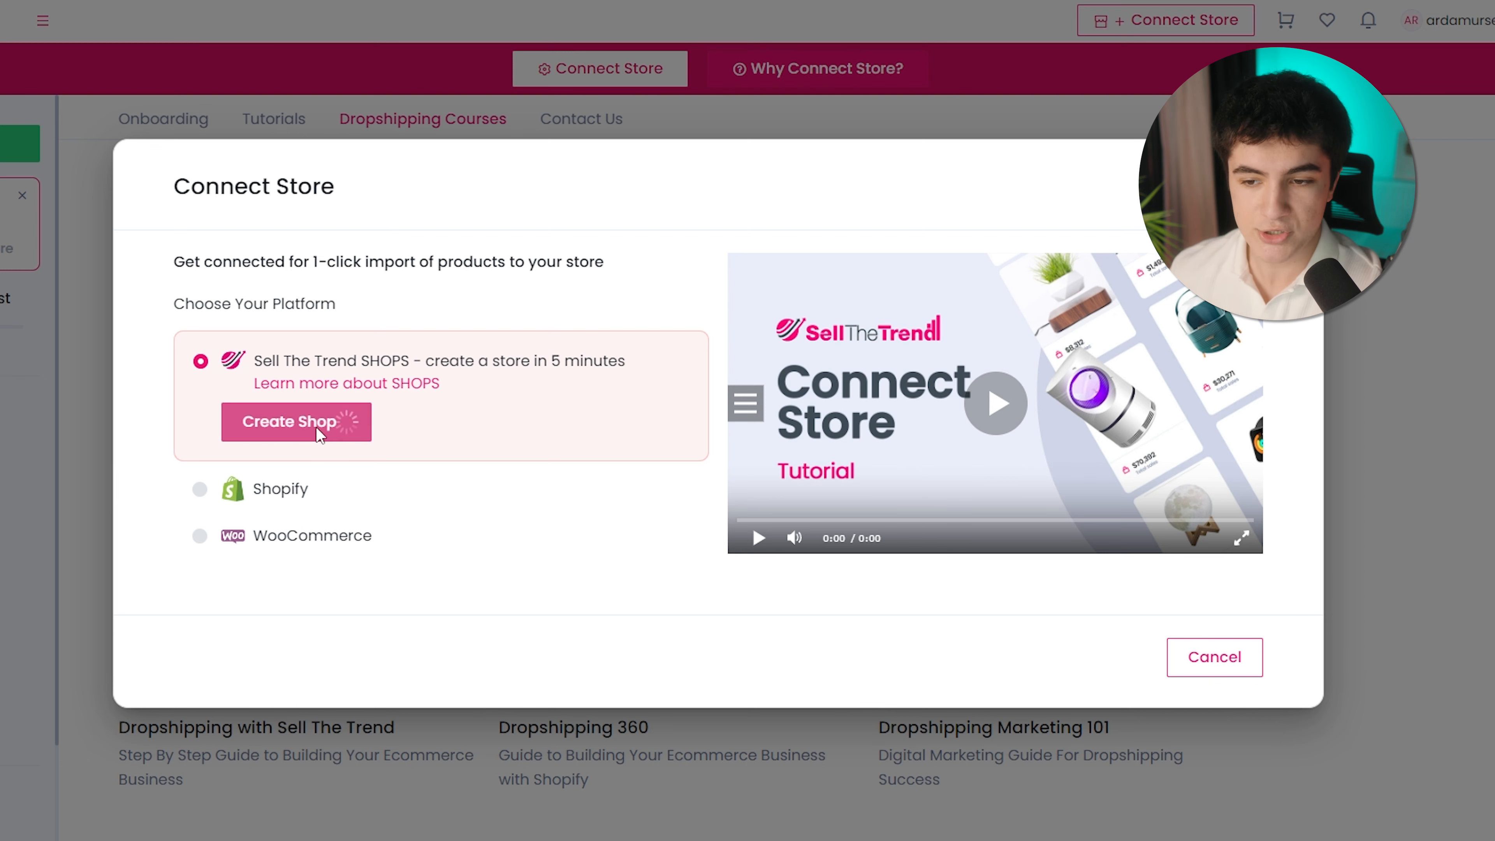
pyautogui.click(296, 422)
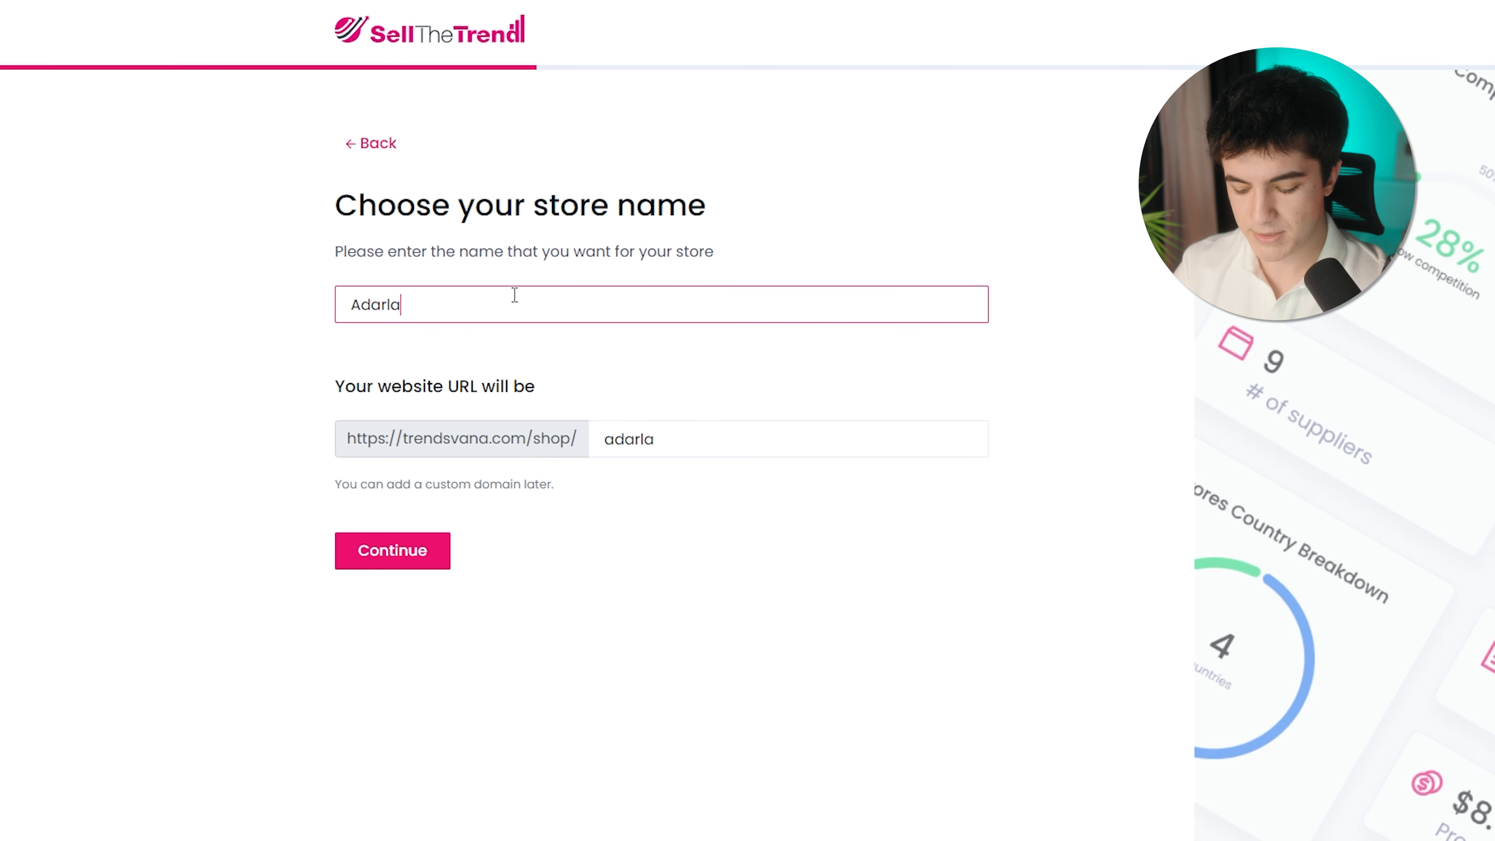
# Finish the store name as 'Adarlance' and move to its URL path field
pyautogui.write('nce')
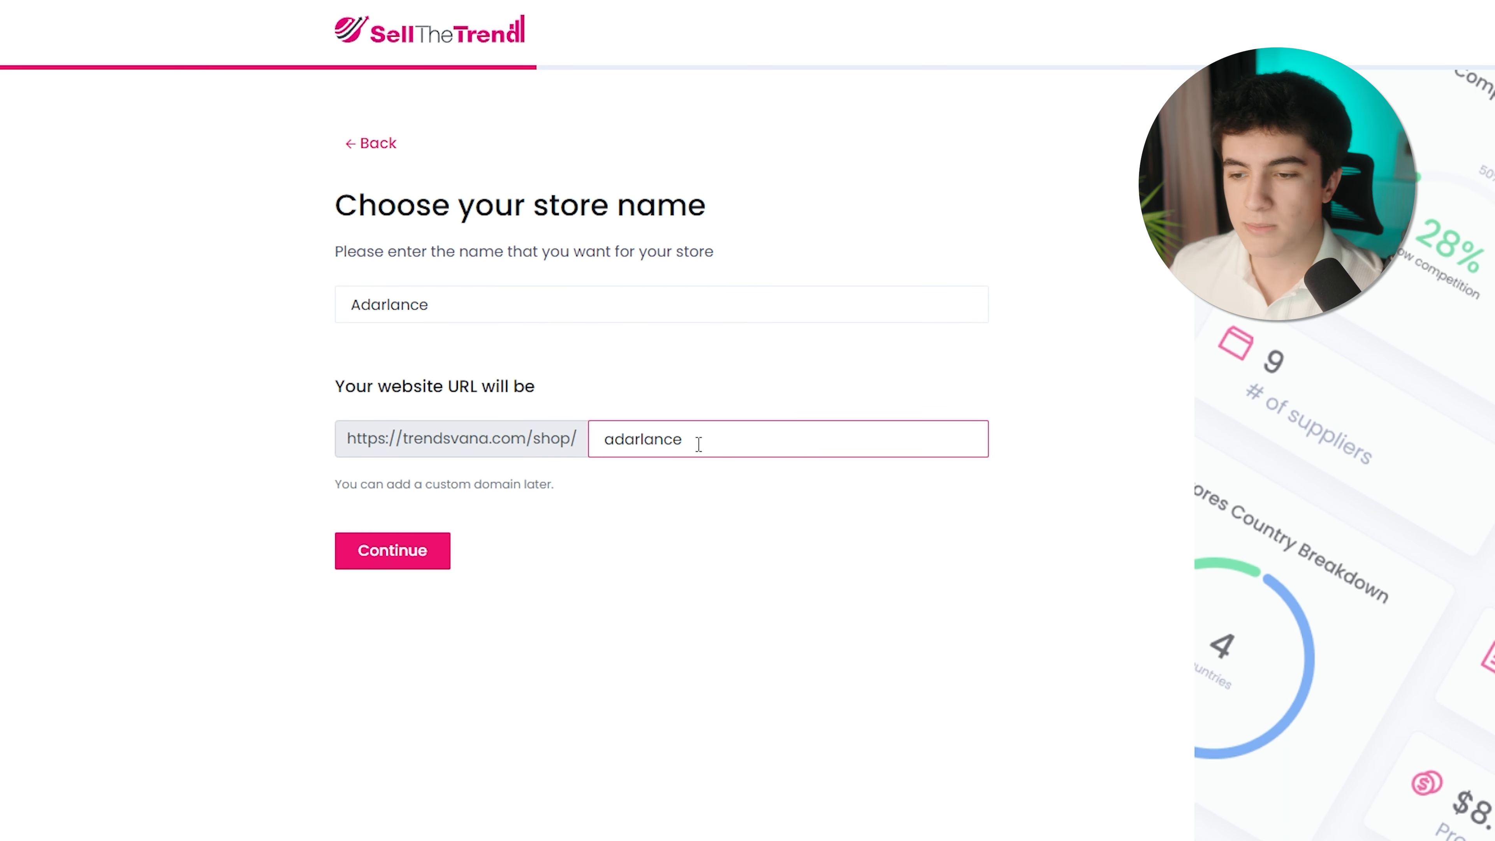
pyautogui.click(392, 550)
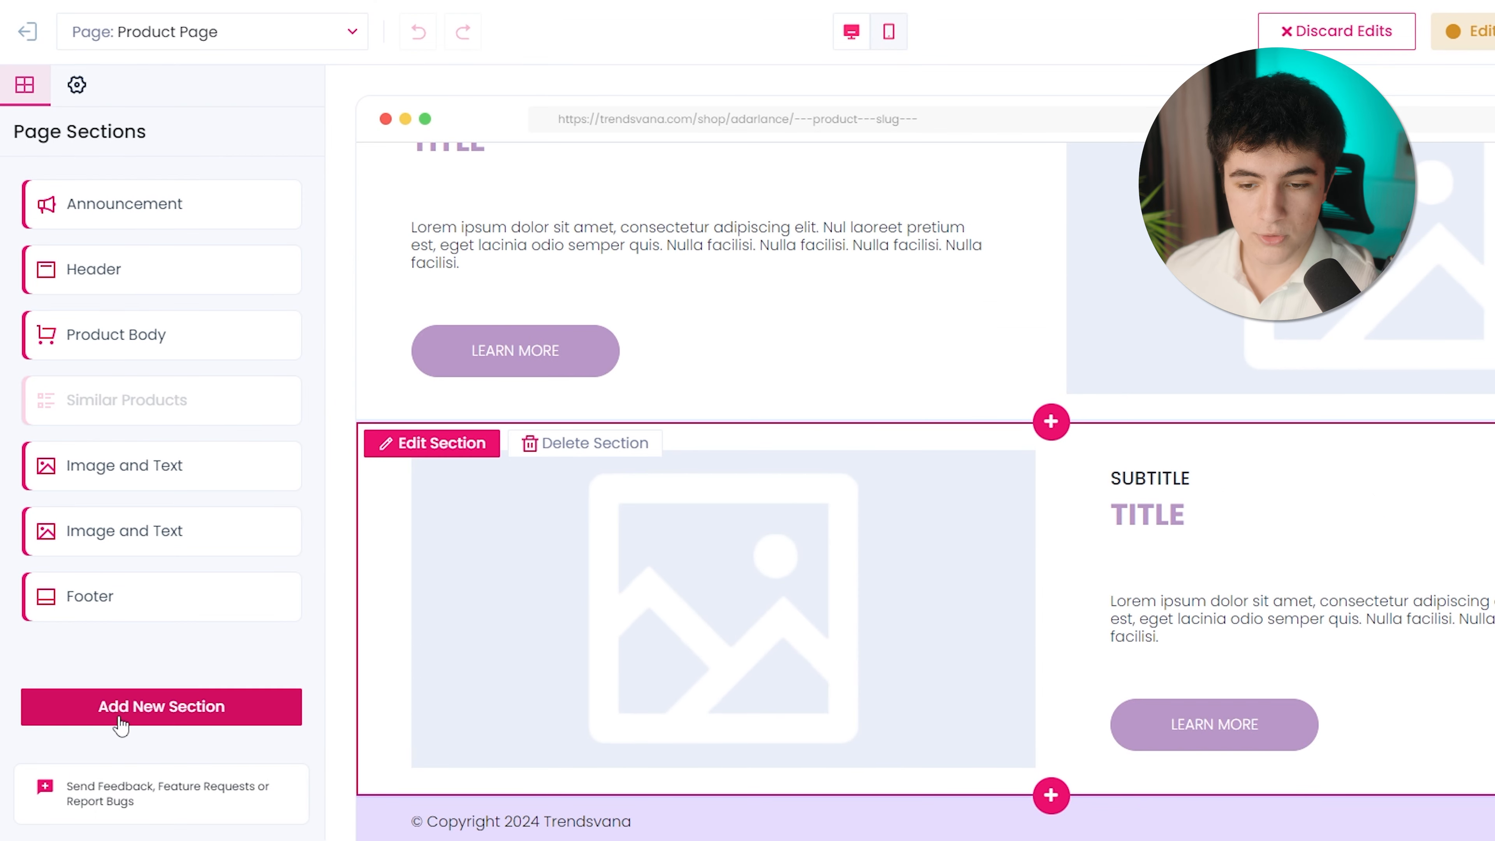
pyautogui.moveTo(1050, 795)
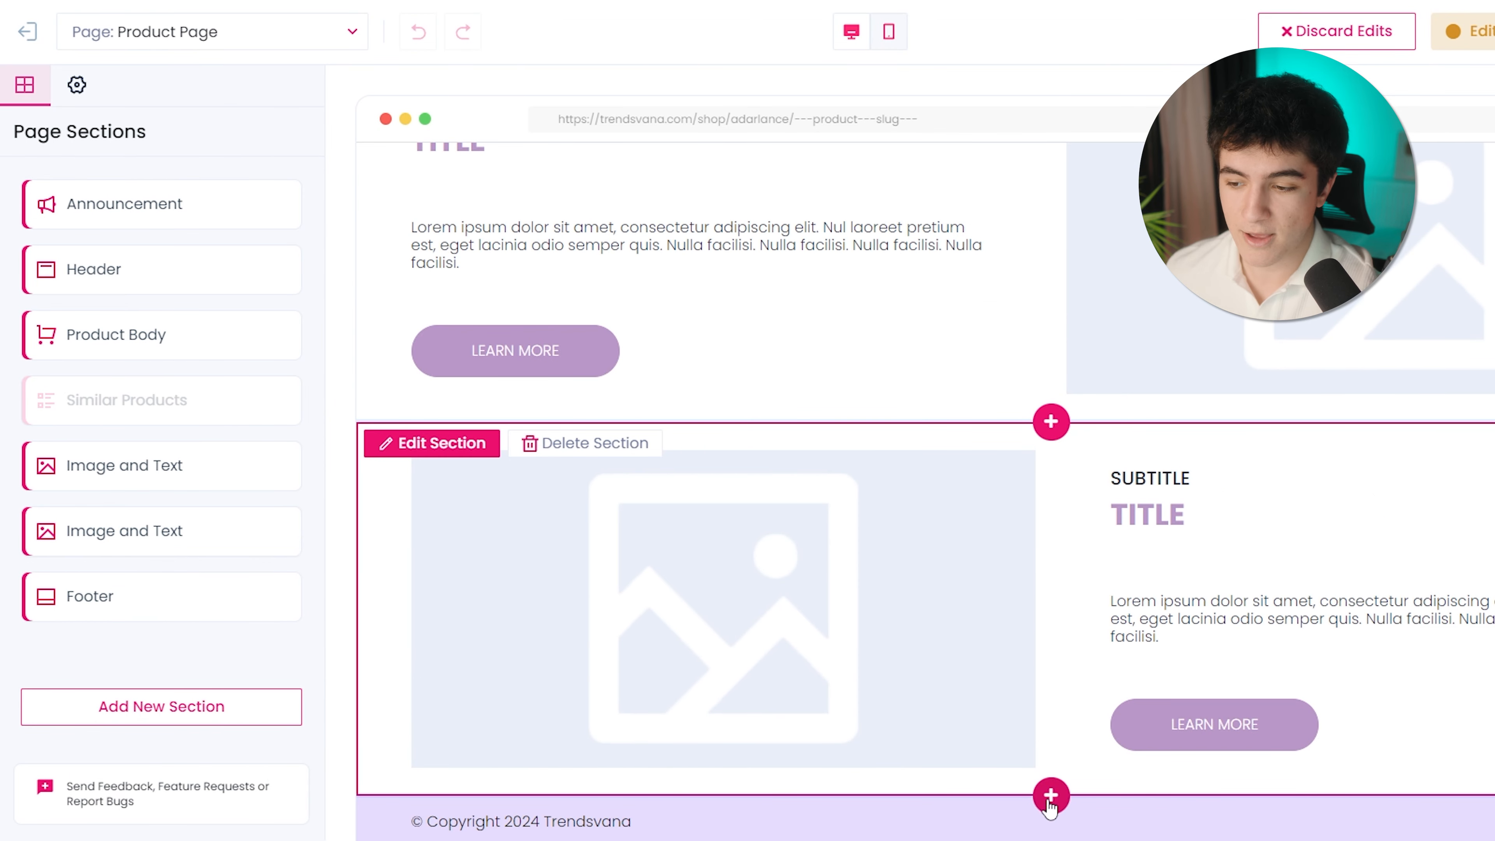
# Add an FAQ Accordion section above the footer, then go to Theme Settings
pyautogui.click(1050, 798)
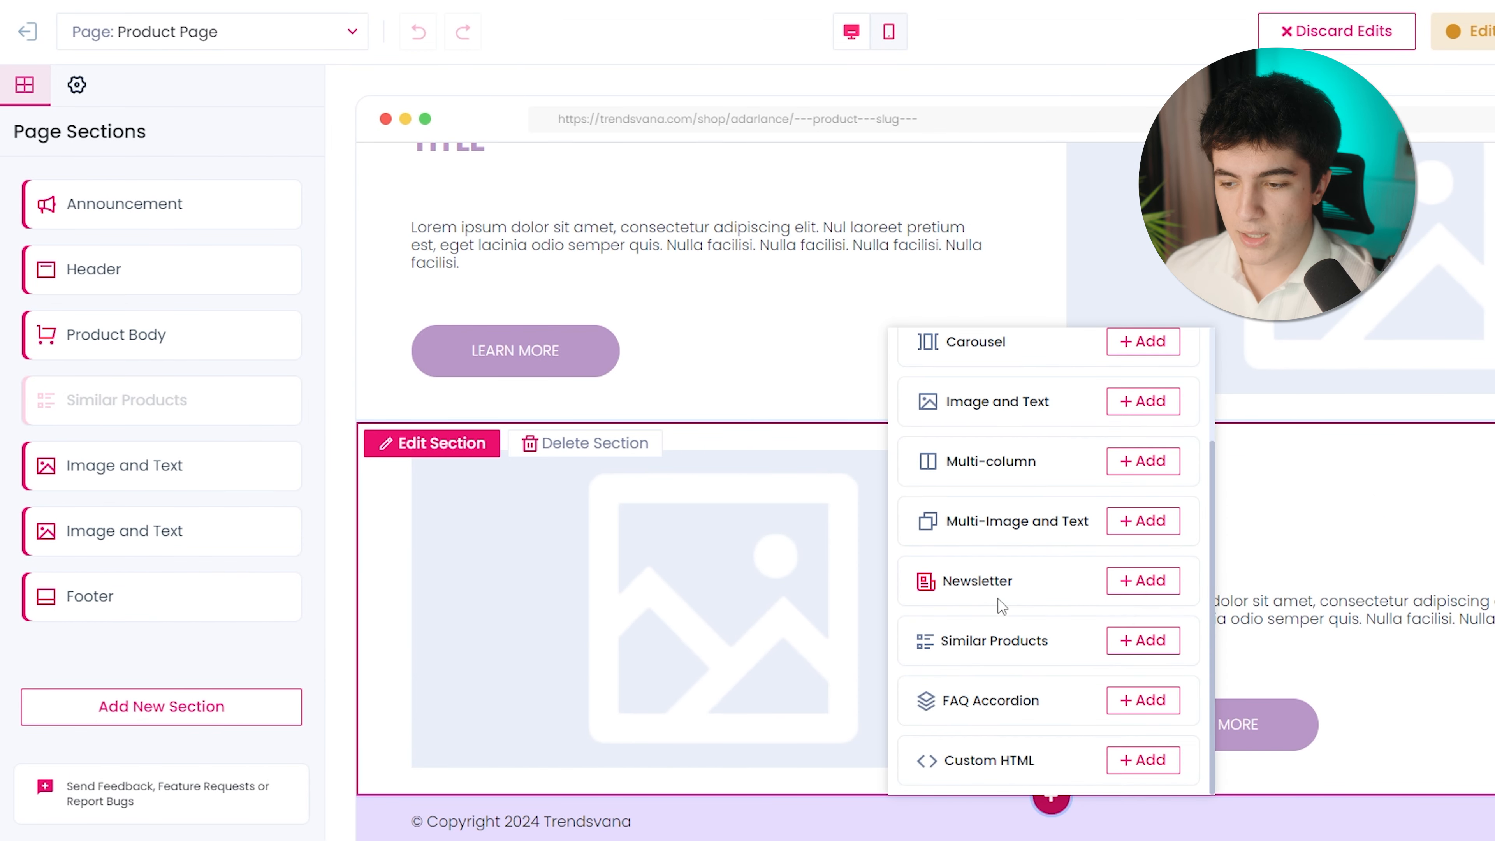
pyautogui.click(1142, 401)
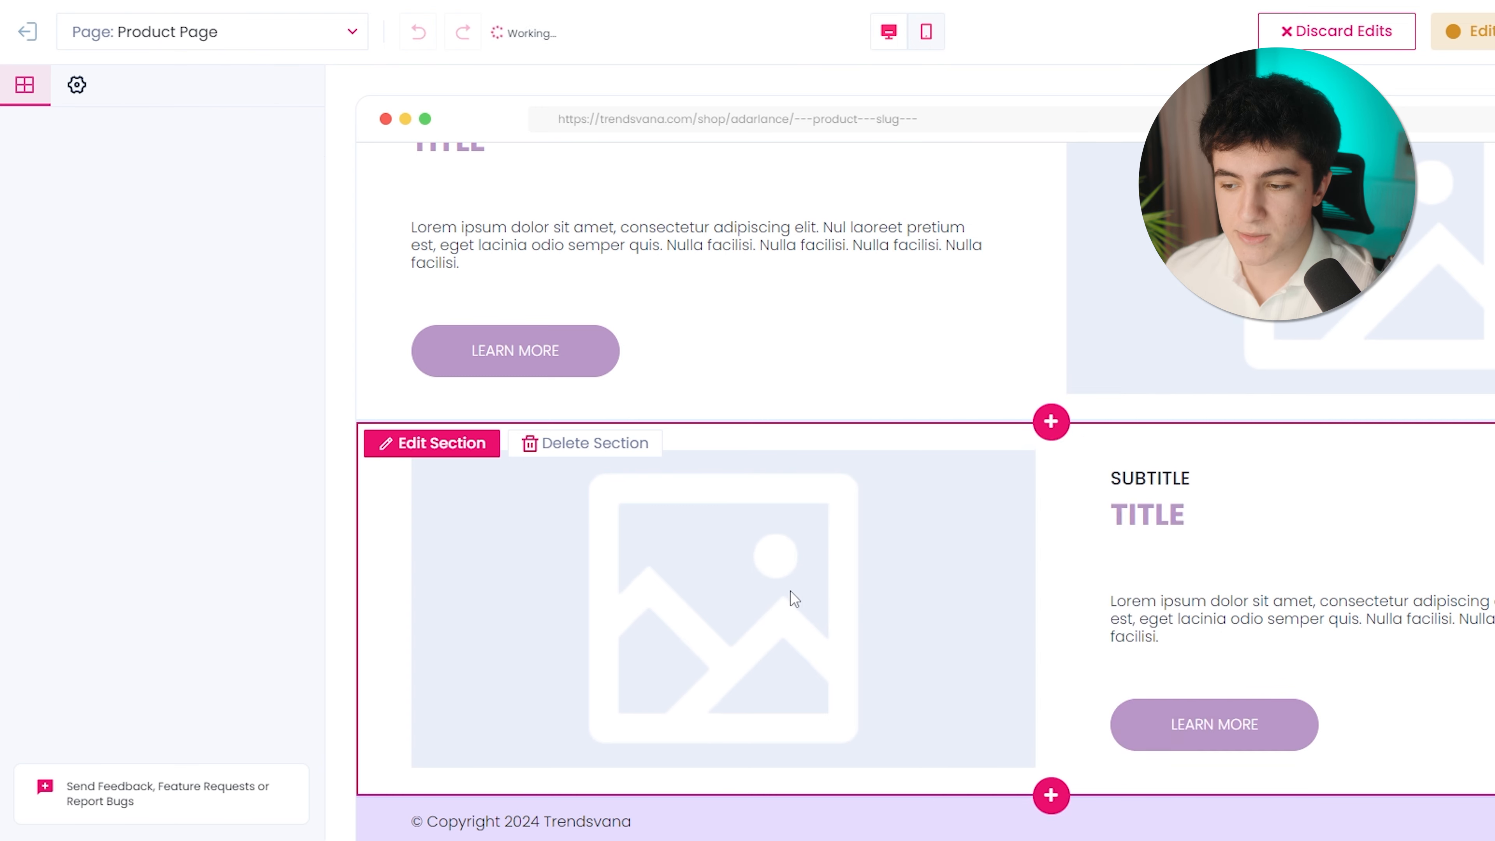
pyautogui.click(77, 85)
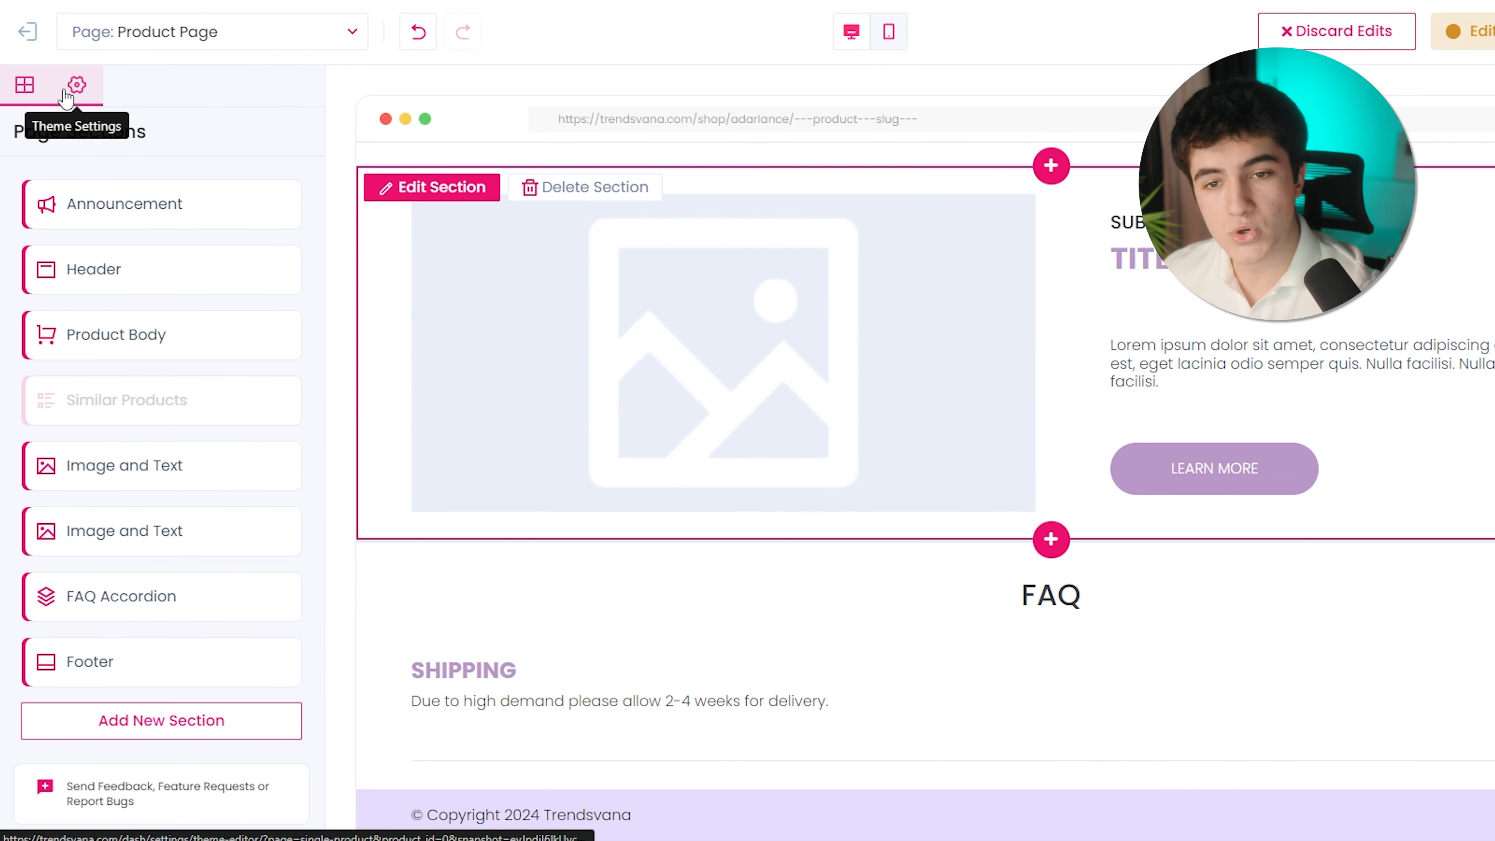
pyautogui.click(77, 85)
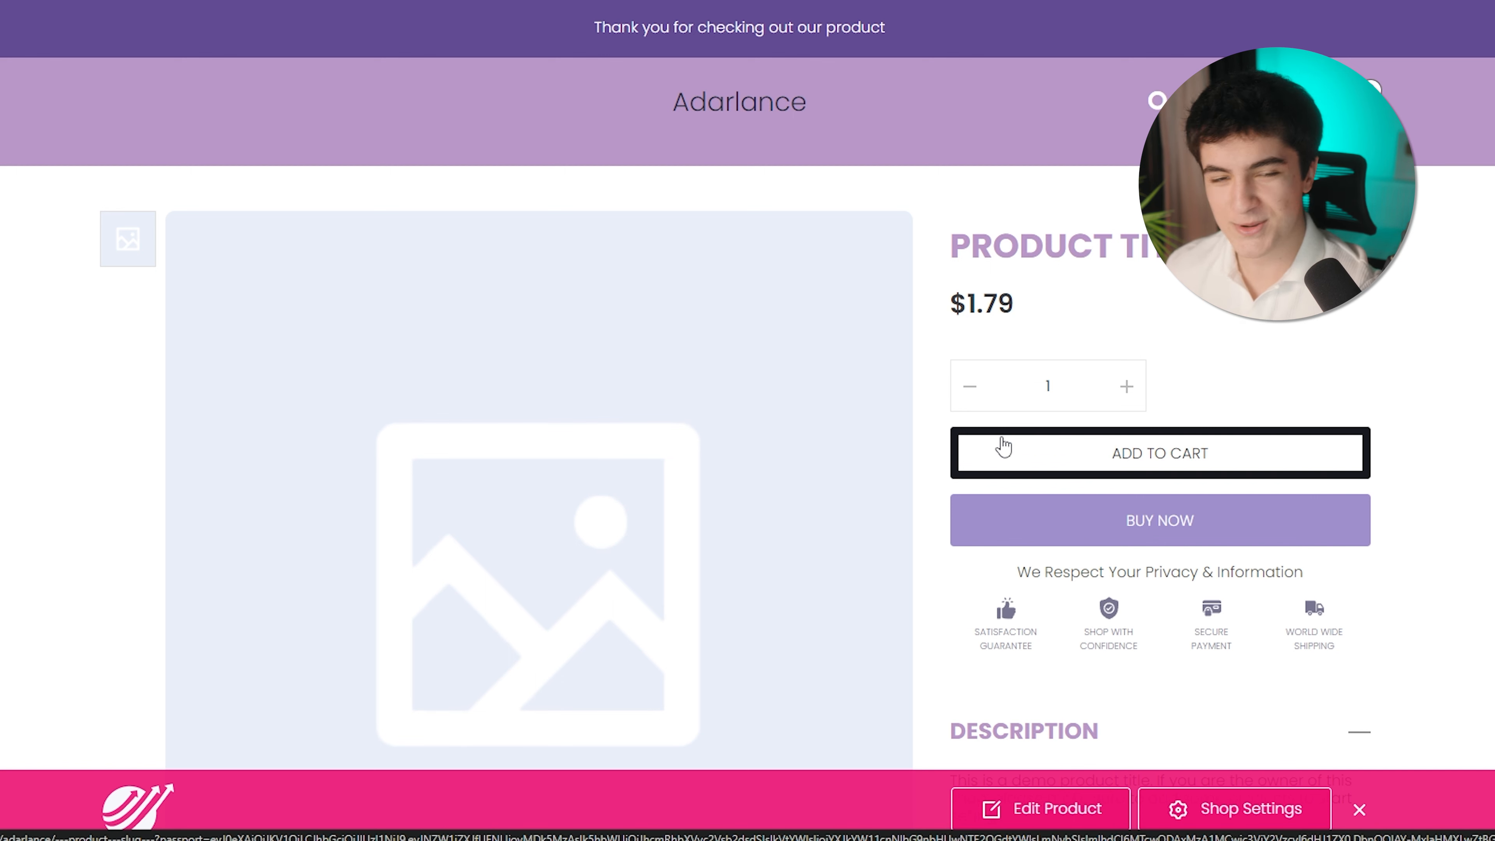
pyautogui.moveTo(826, 309)
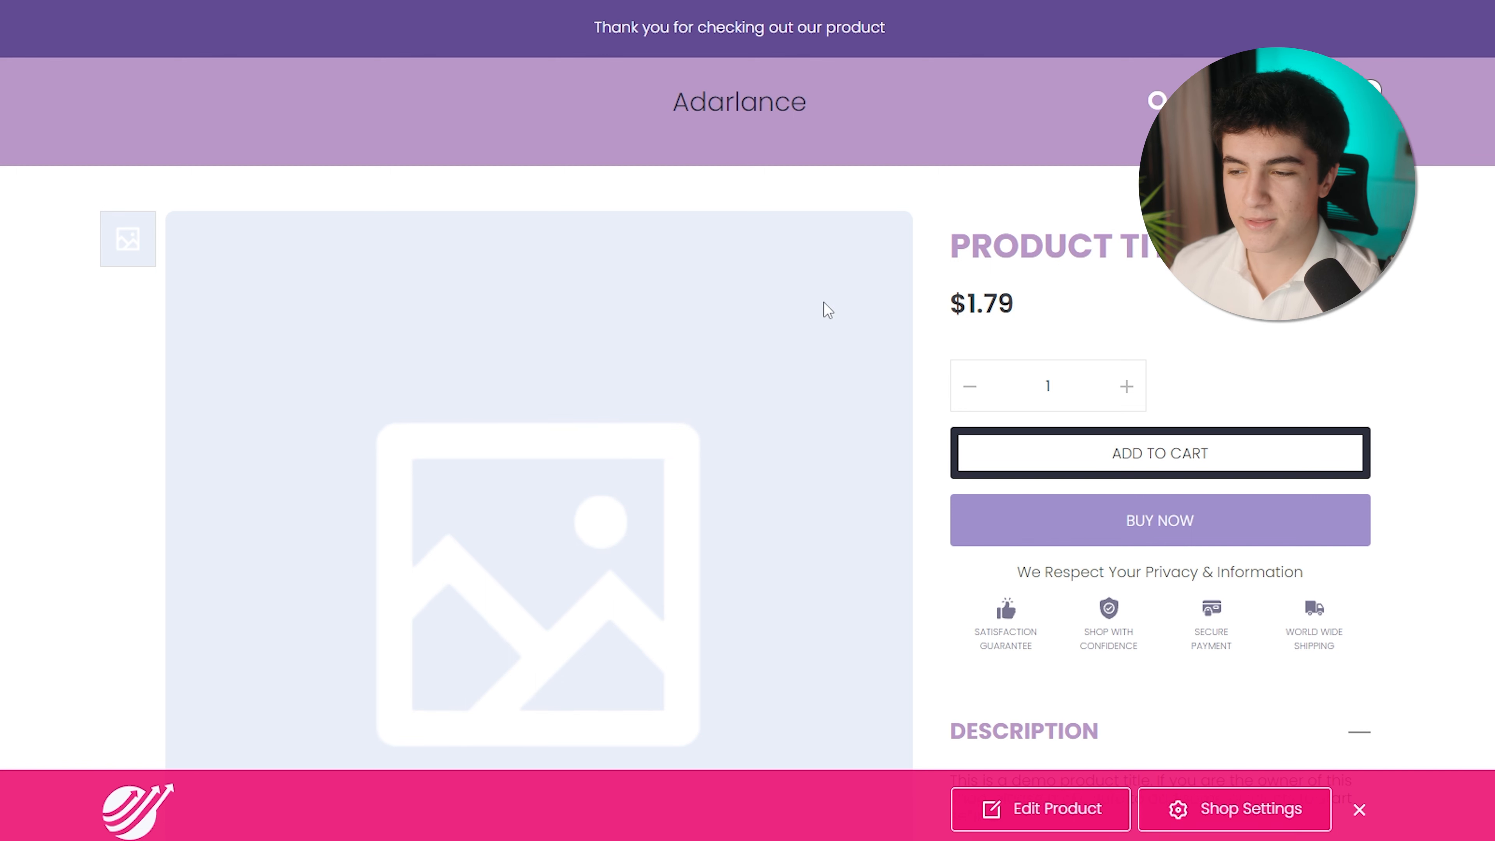
# Scroll down the storefront product preview
pyautogui.scroll(-3)
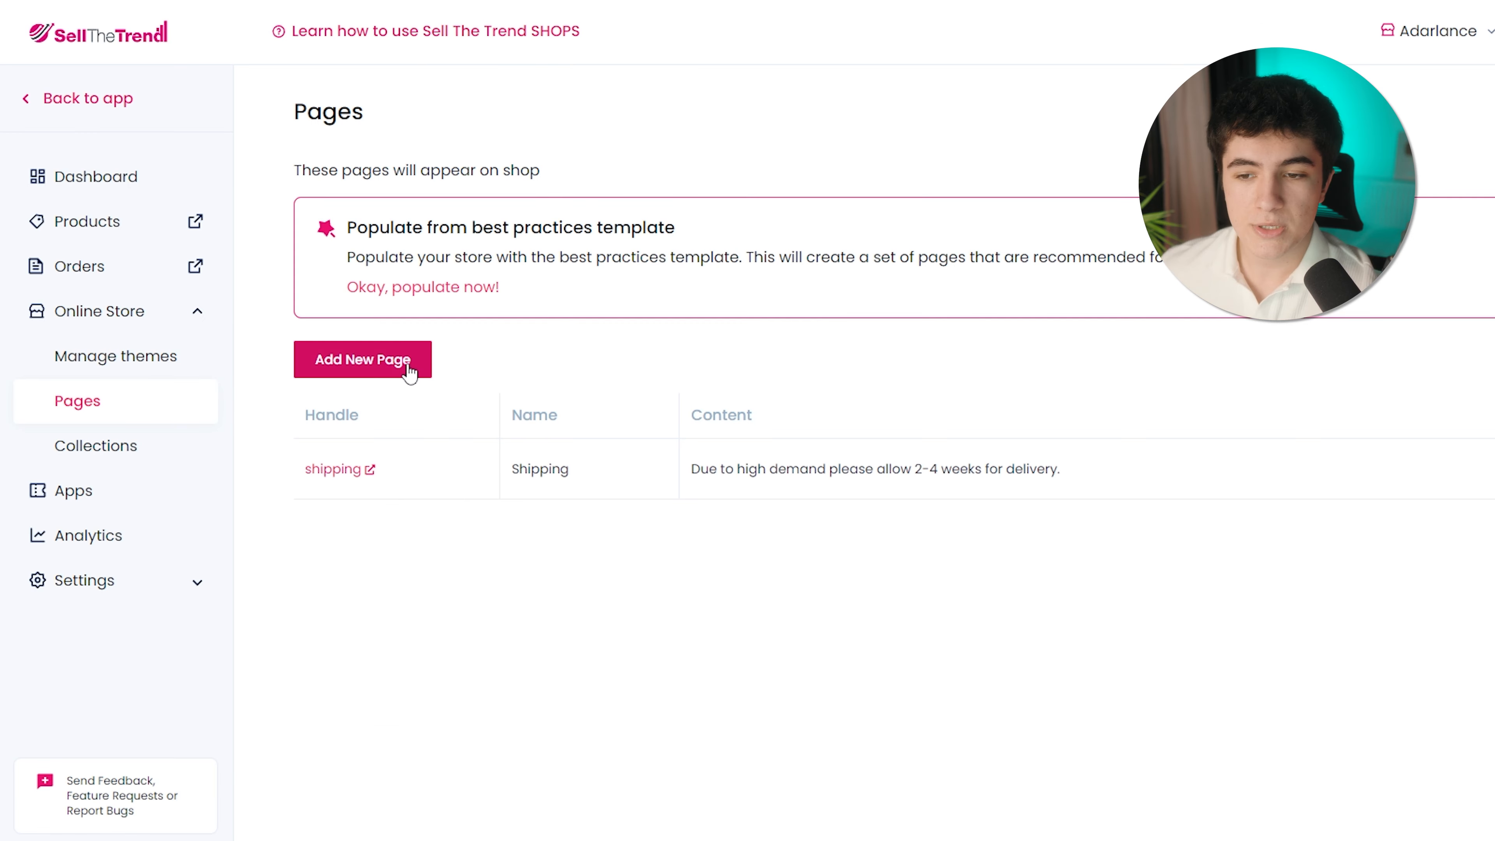
# Add a new Contact page using the Contact Us template and save it
pyautogui.click(362, 360)
pyautogui.write('Contact')
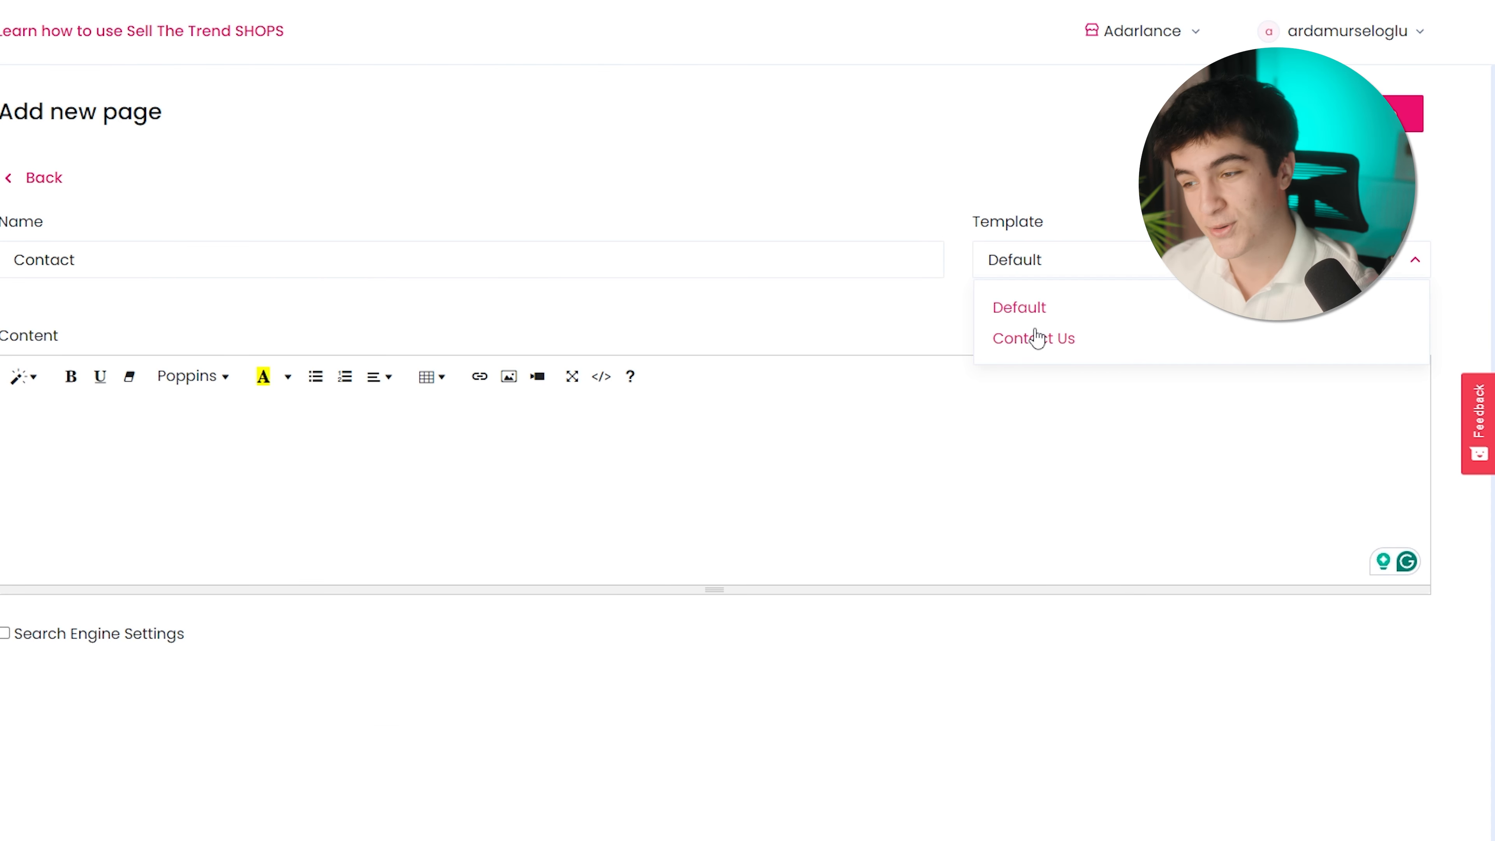
pyautogui.click(1032, 337)
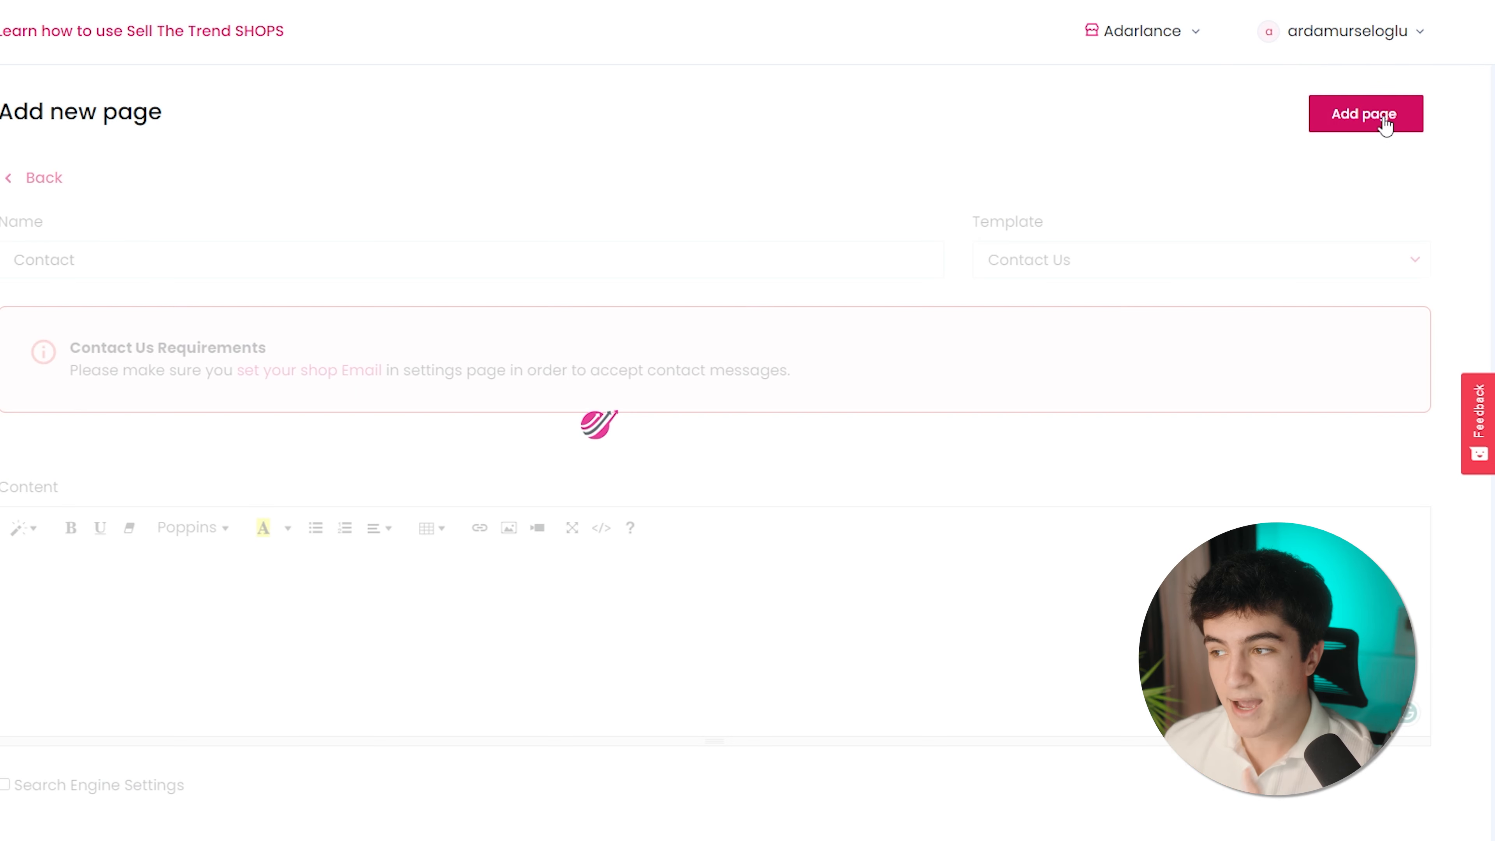
pyautogui.click(1364, 113)
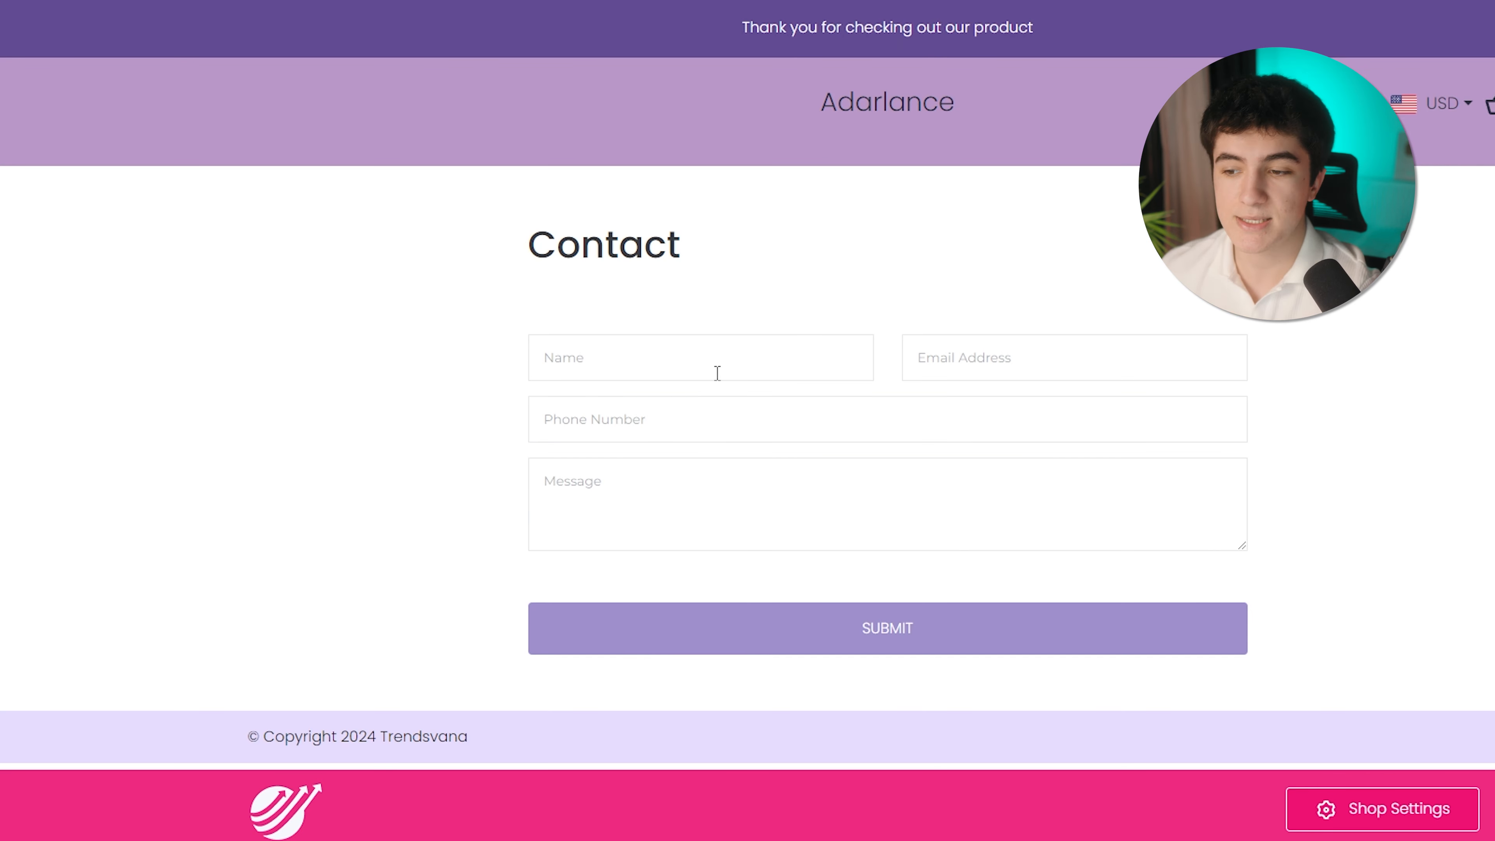
pyautogui.click(1381, 808)
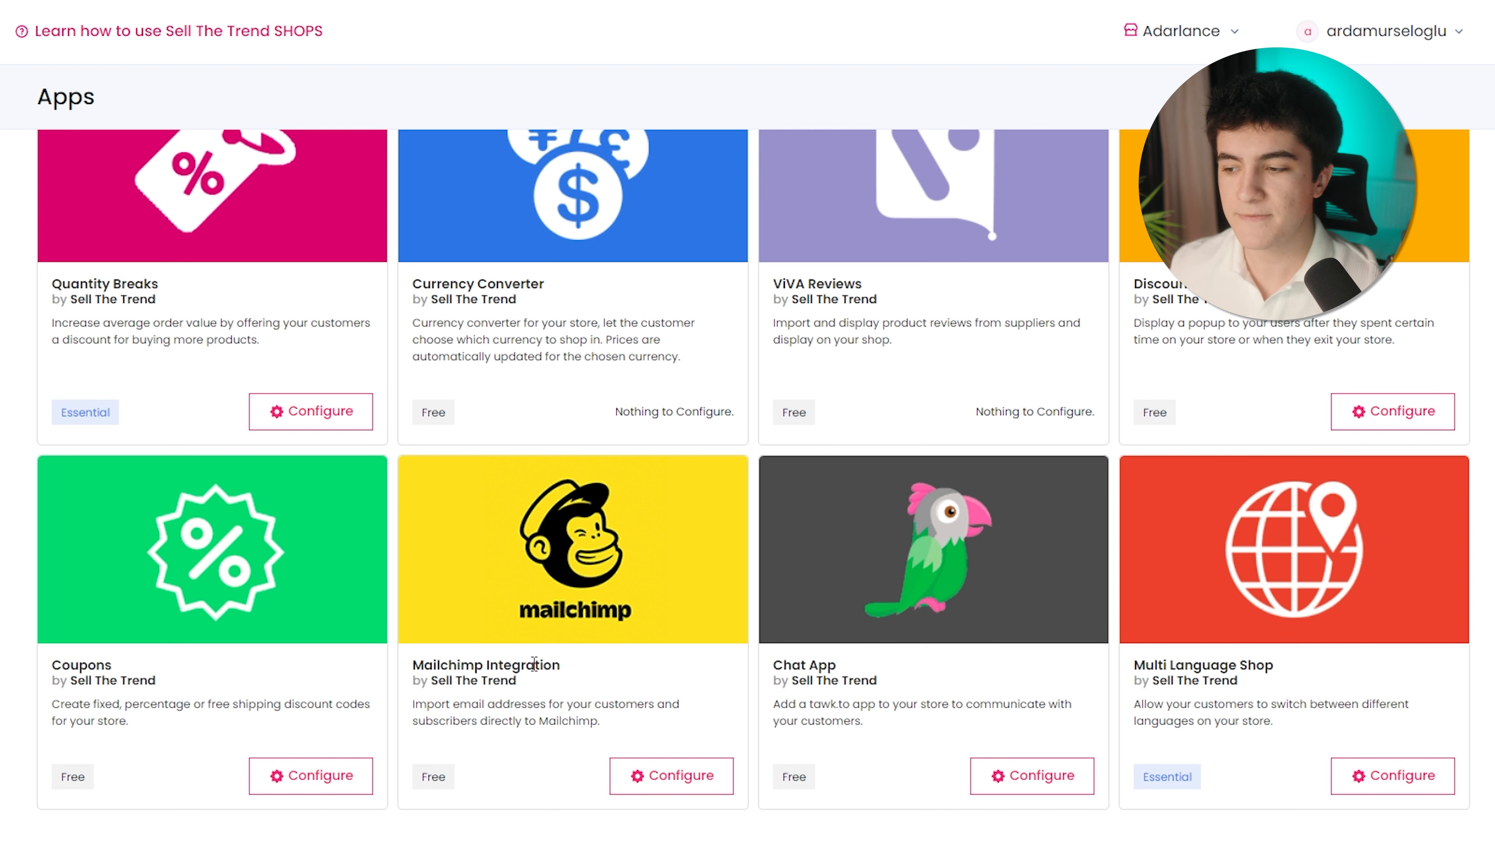
pyautogui.moveTo(1284, 677)
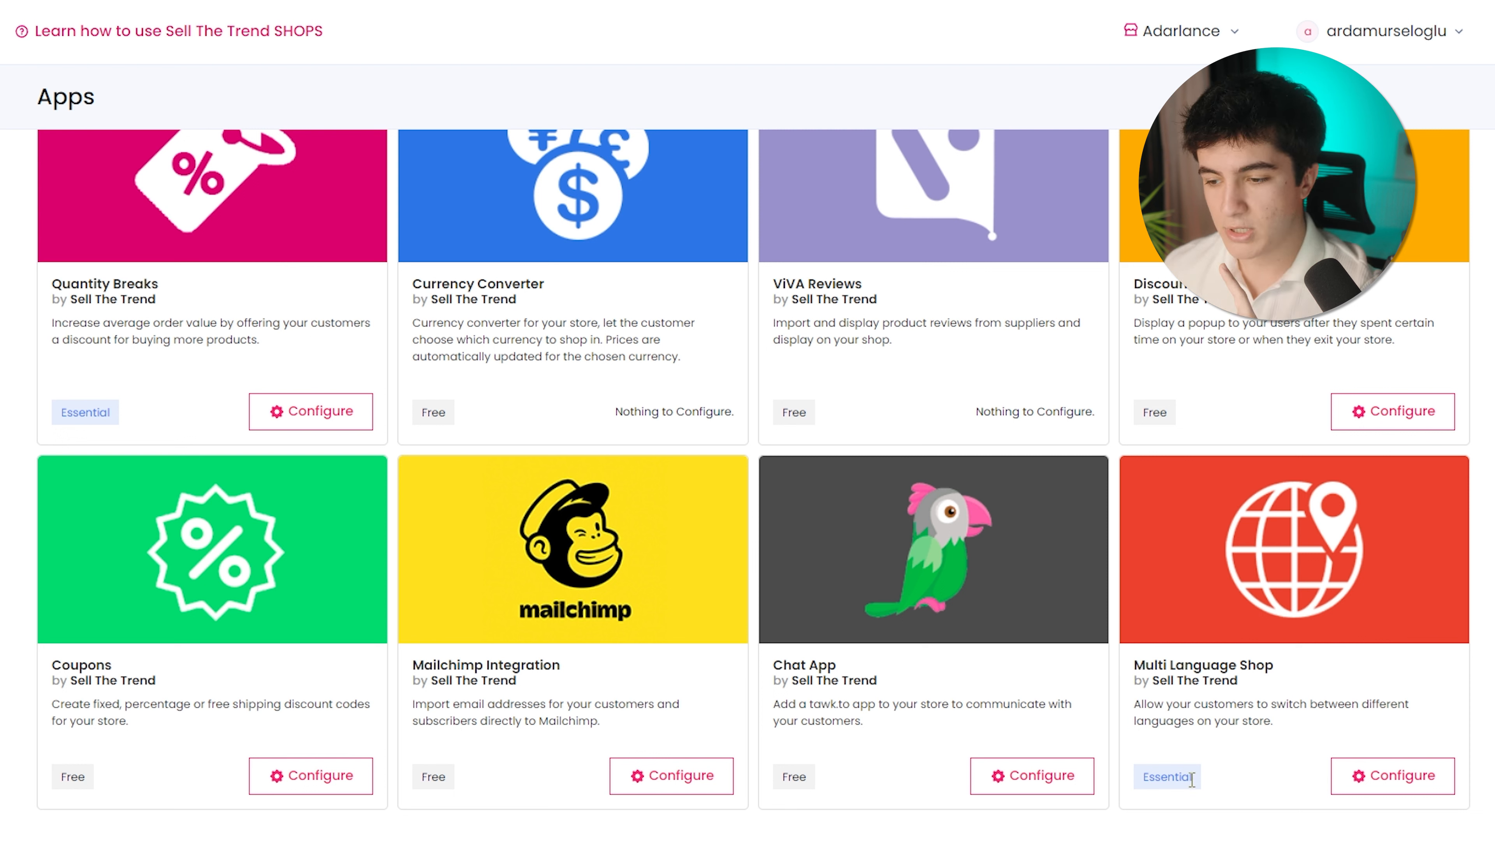
# View Analytics, then set the Shop Settings weight unit to Kilogram (kg)
pyautogui.click(92, 360)
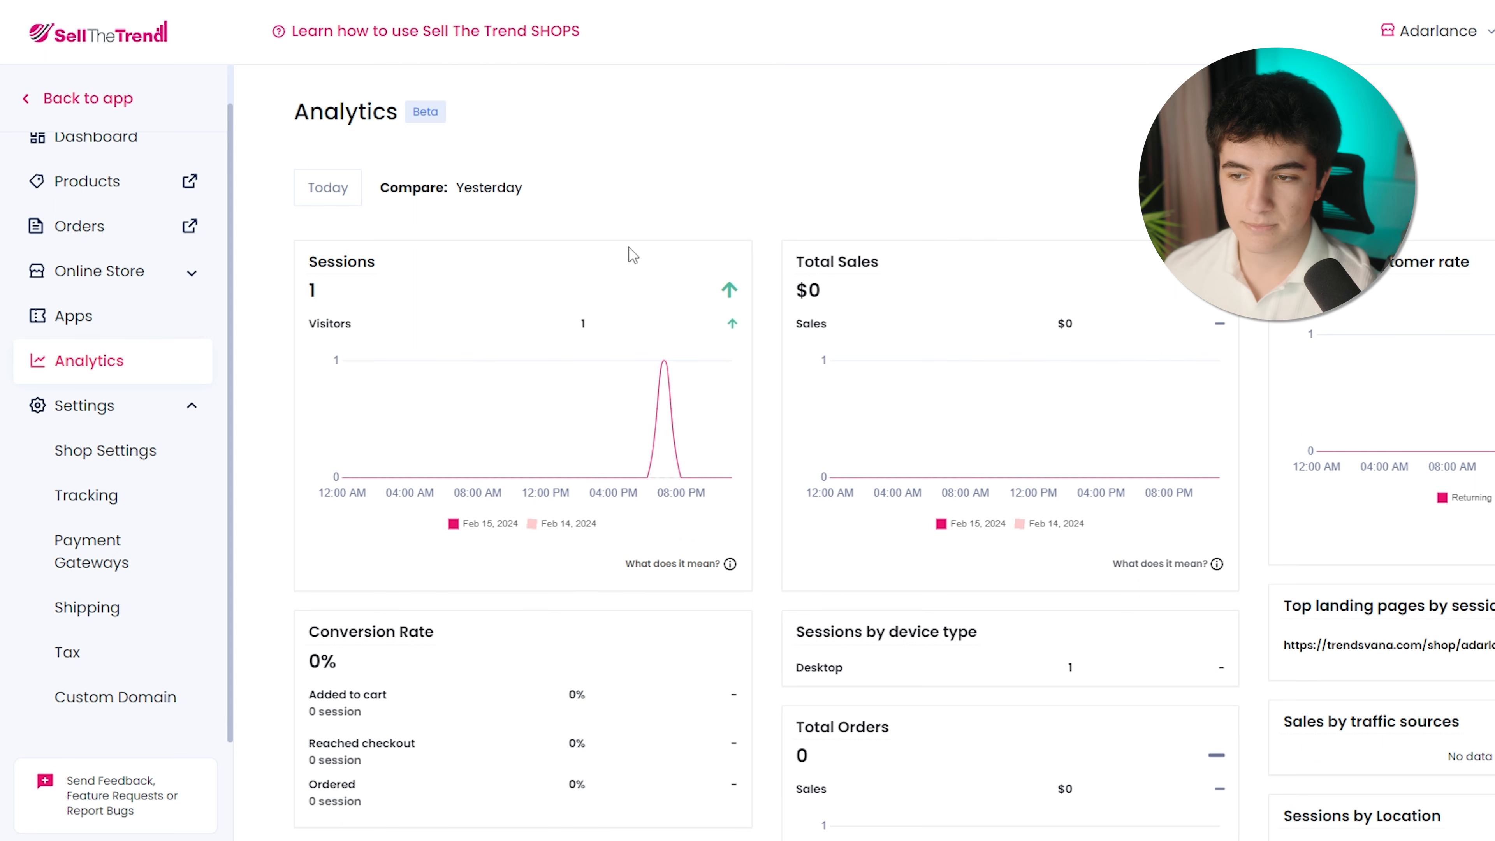
pyautogui.moveTo(189, 382)
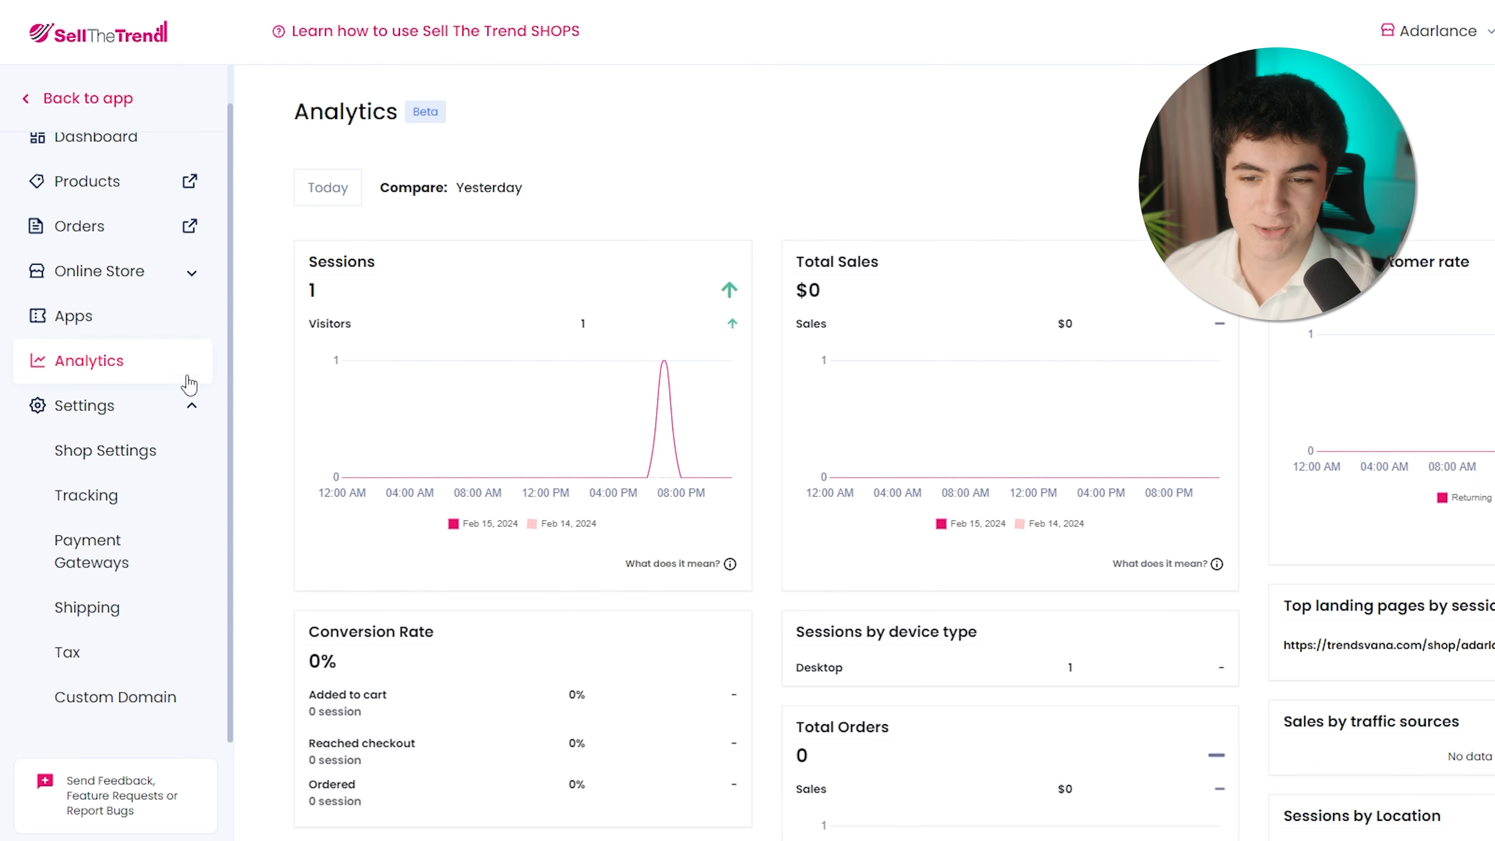
pyautogui.click(105, 450)
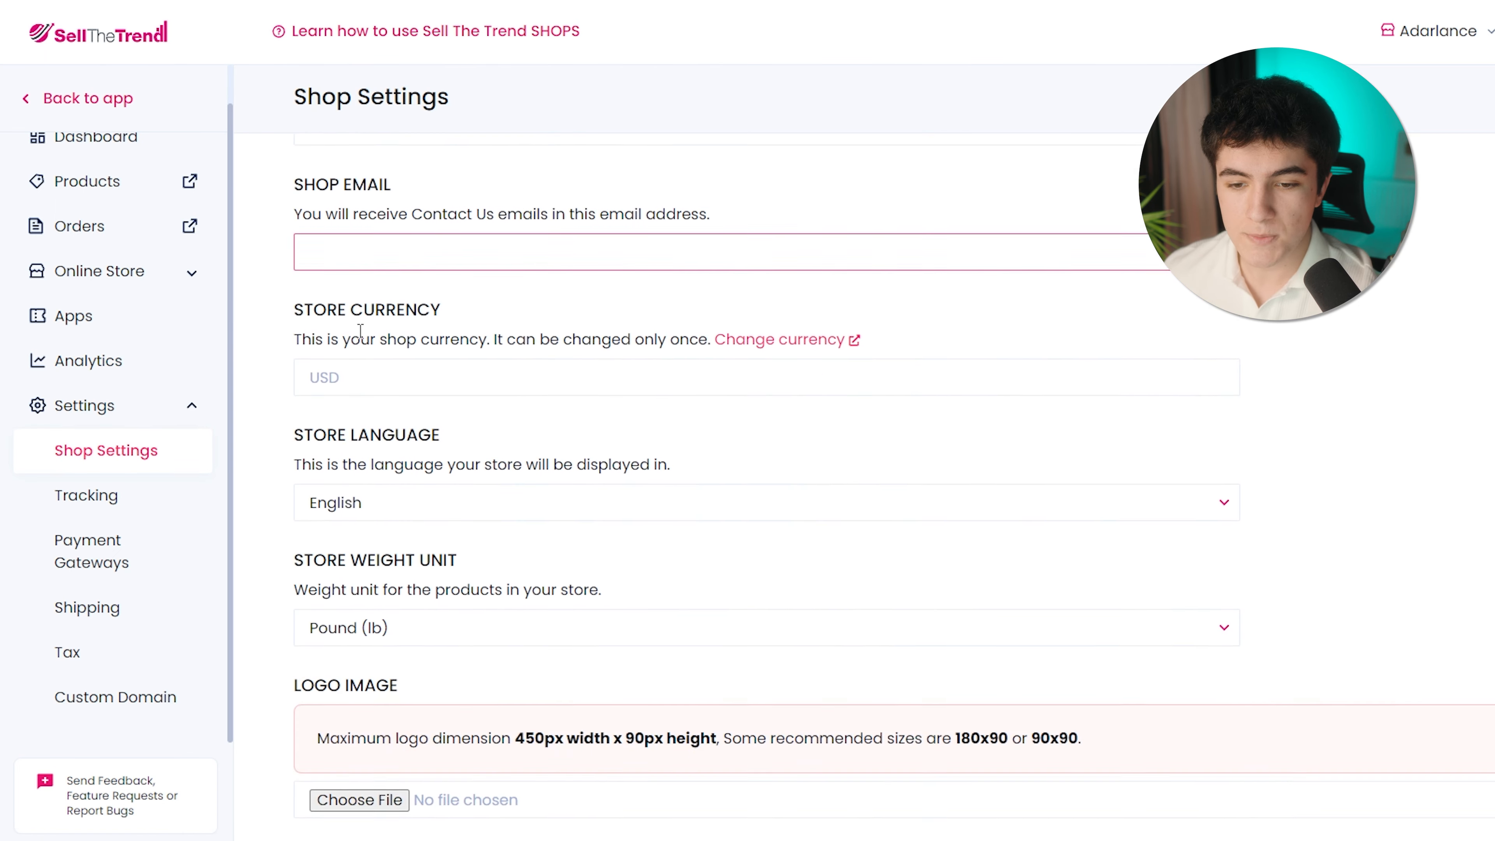
pyautogui.scroll(-3)
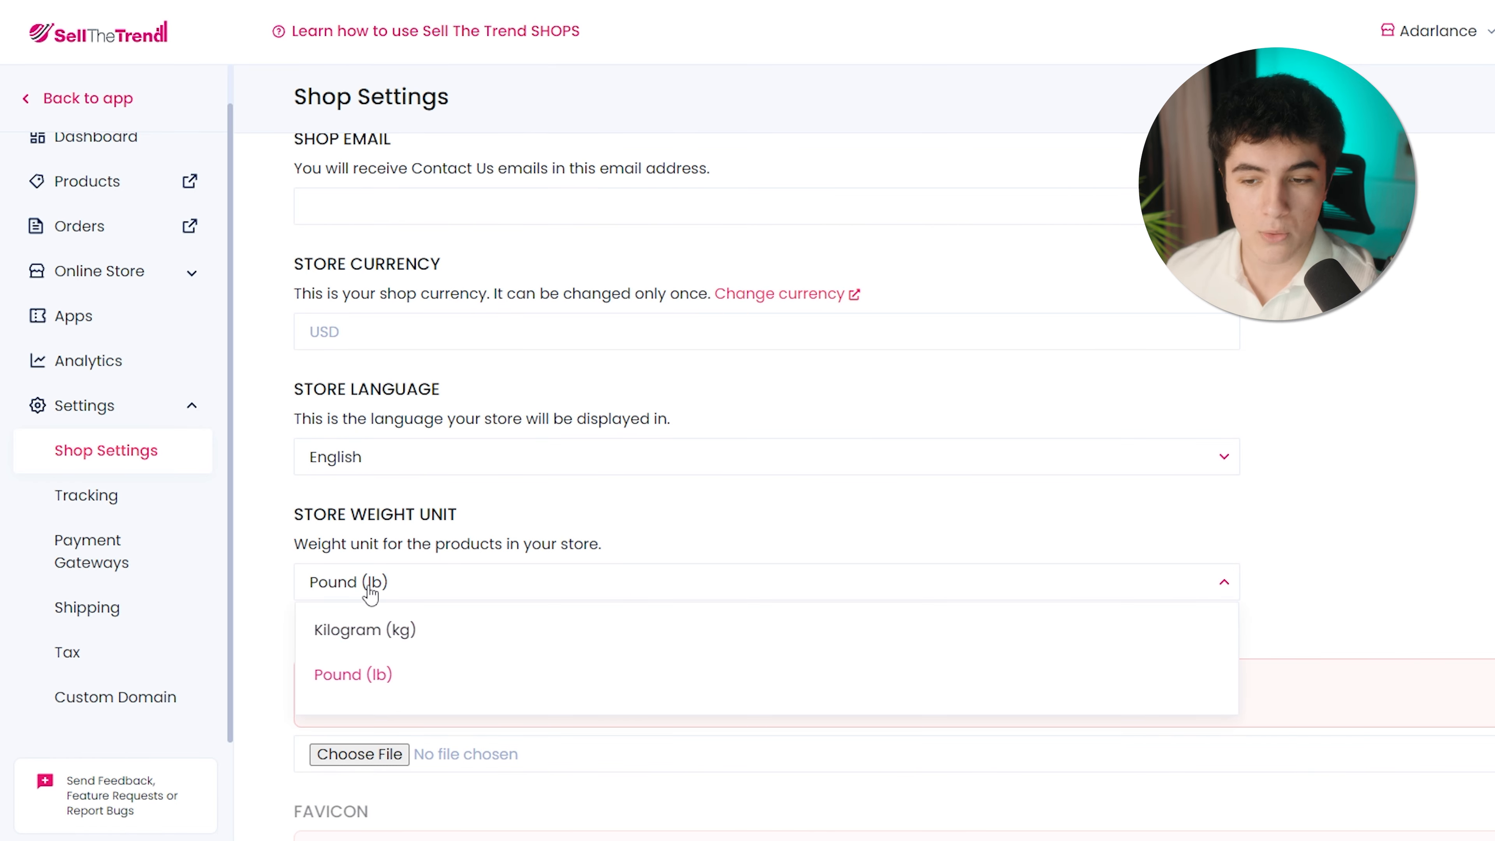
pyautogui.click(362, 630)
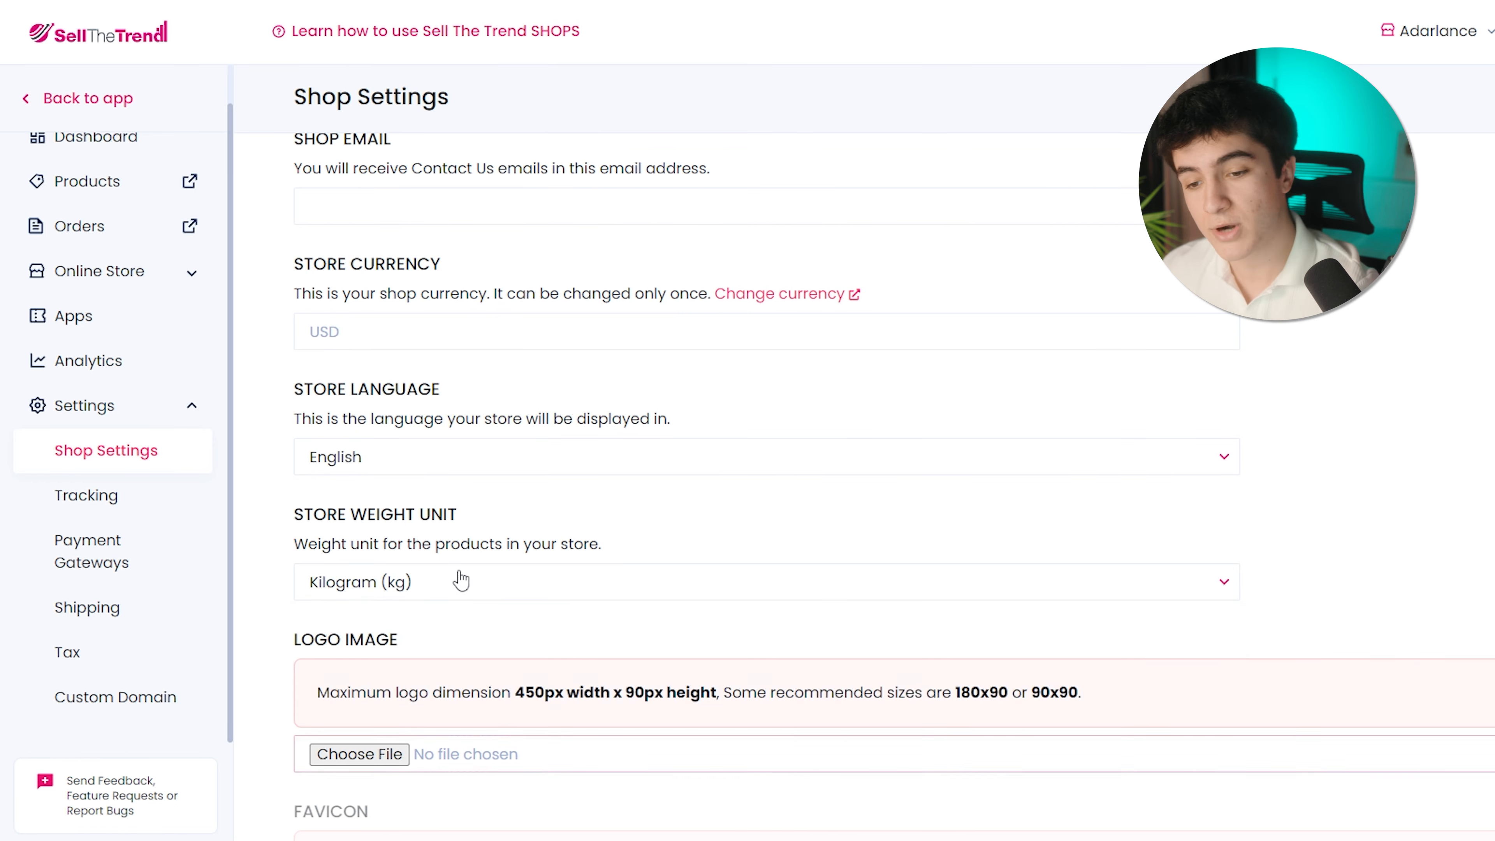
# Review the Shipping and Tax settings, then move to the Custom Domain settings
pyautogui.click(86, 607)
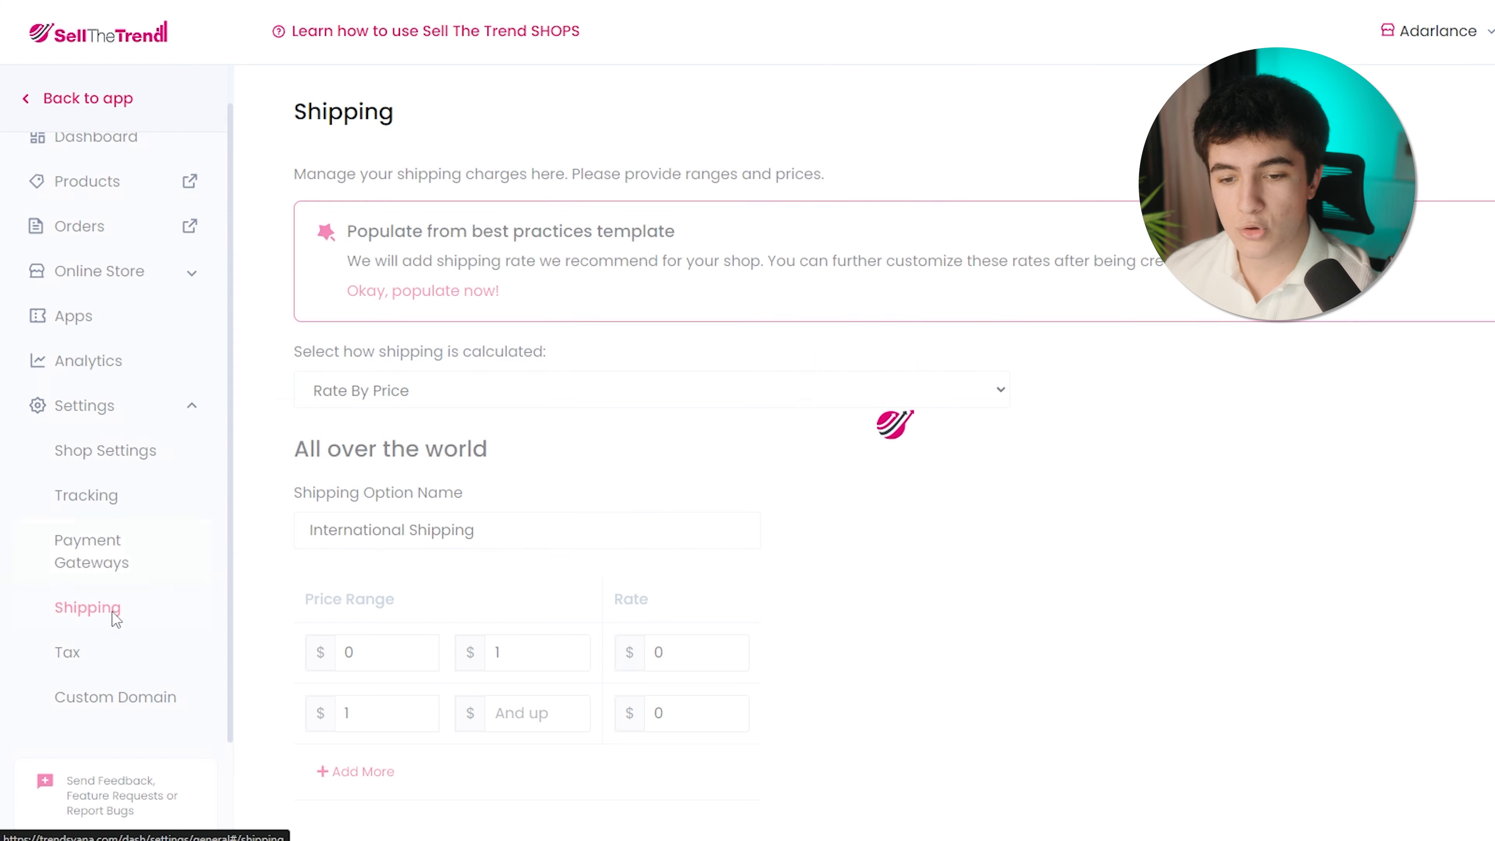
pyautogui.click(68, 653)
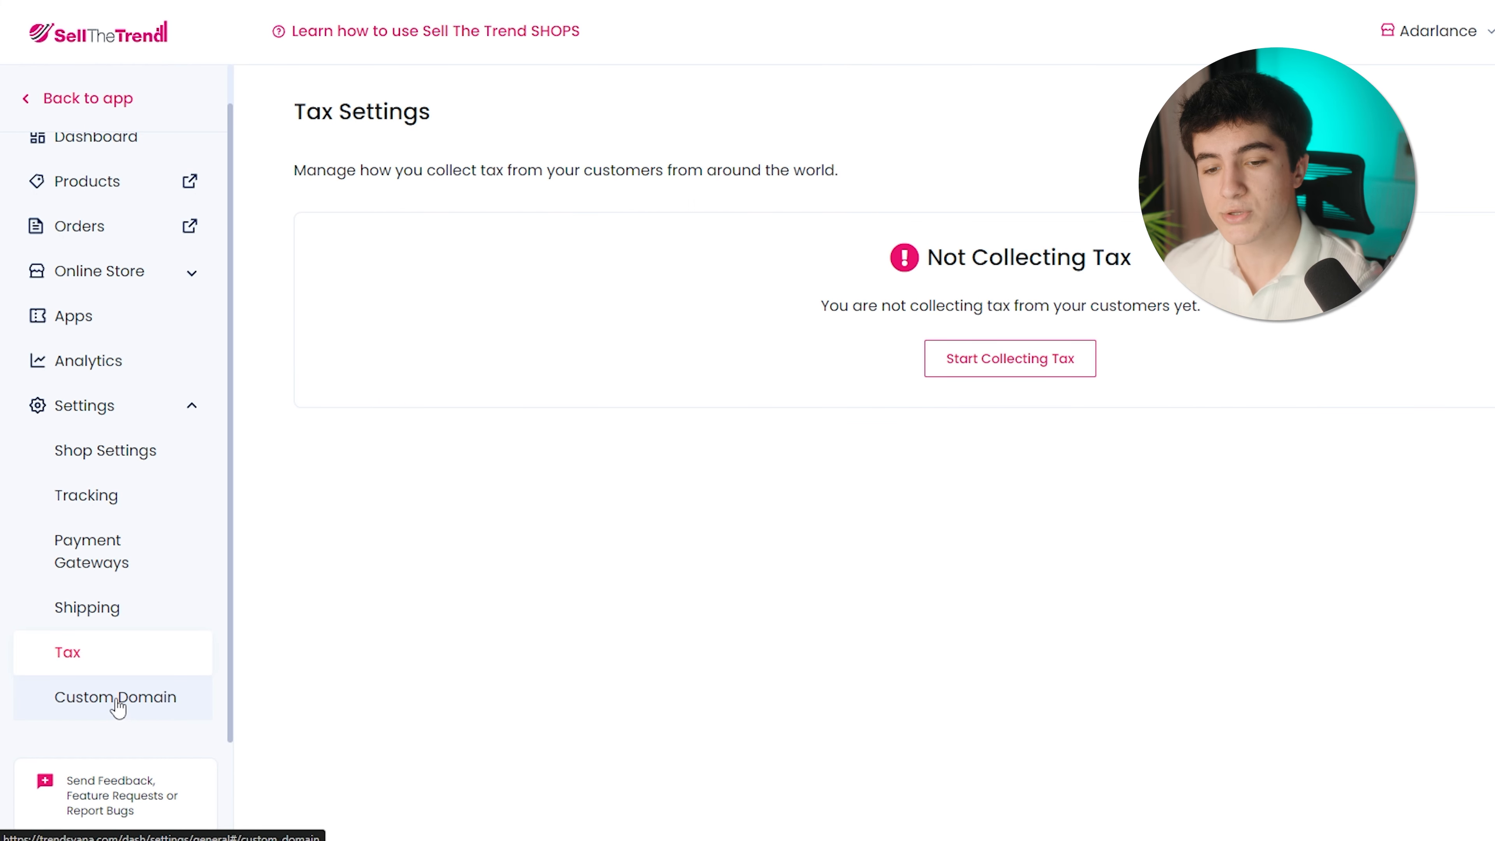
pyautogui.click(116, 697)
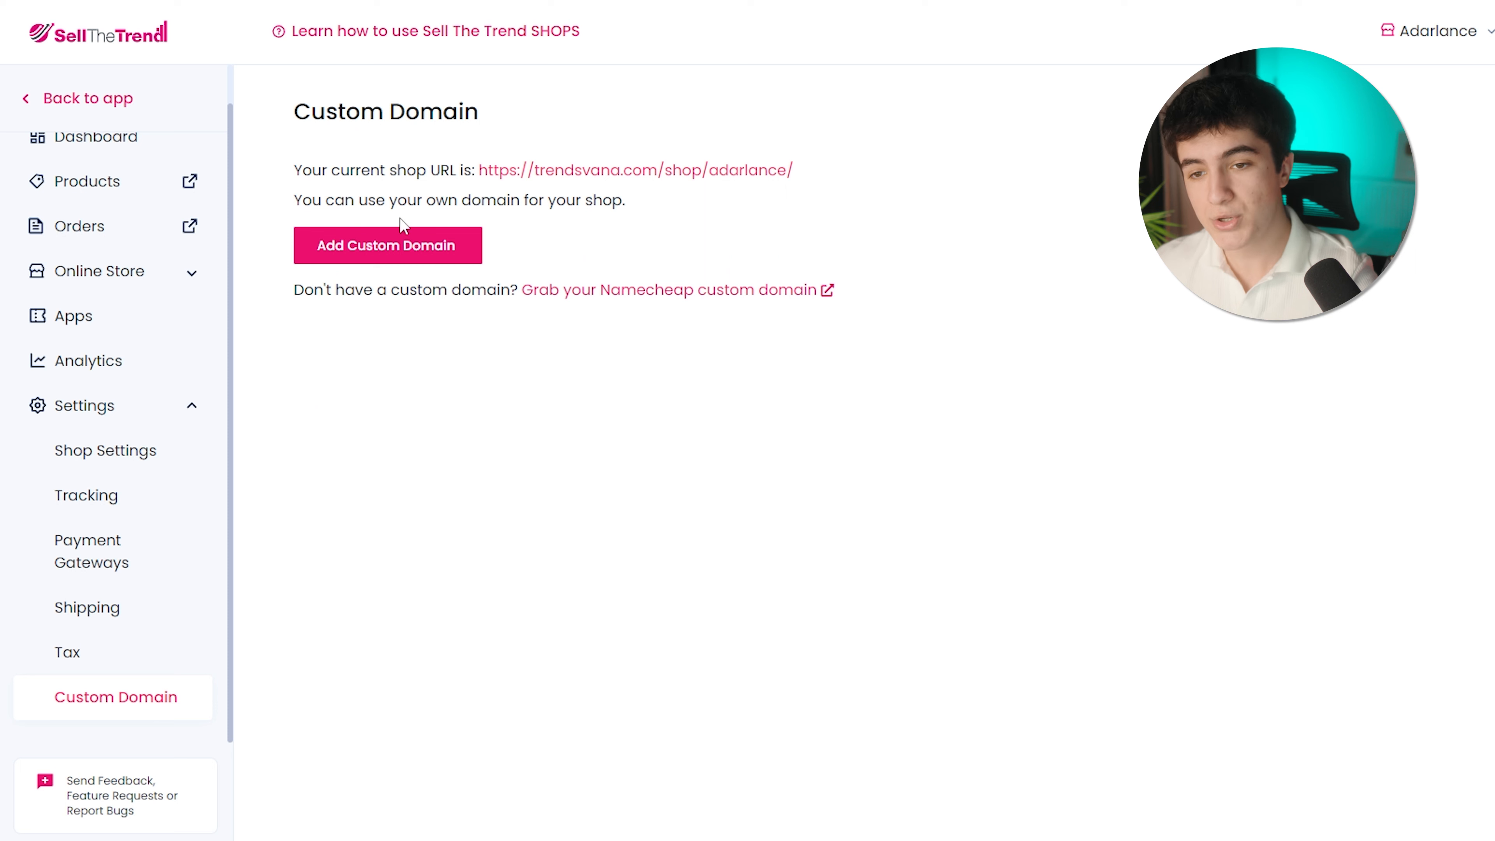
pyautogui.moveTo(153, 703)
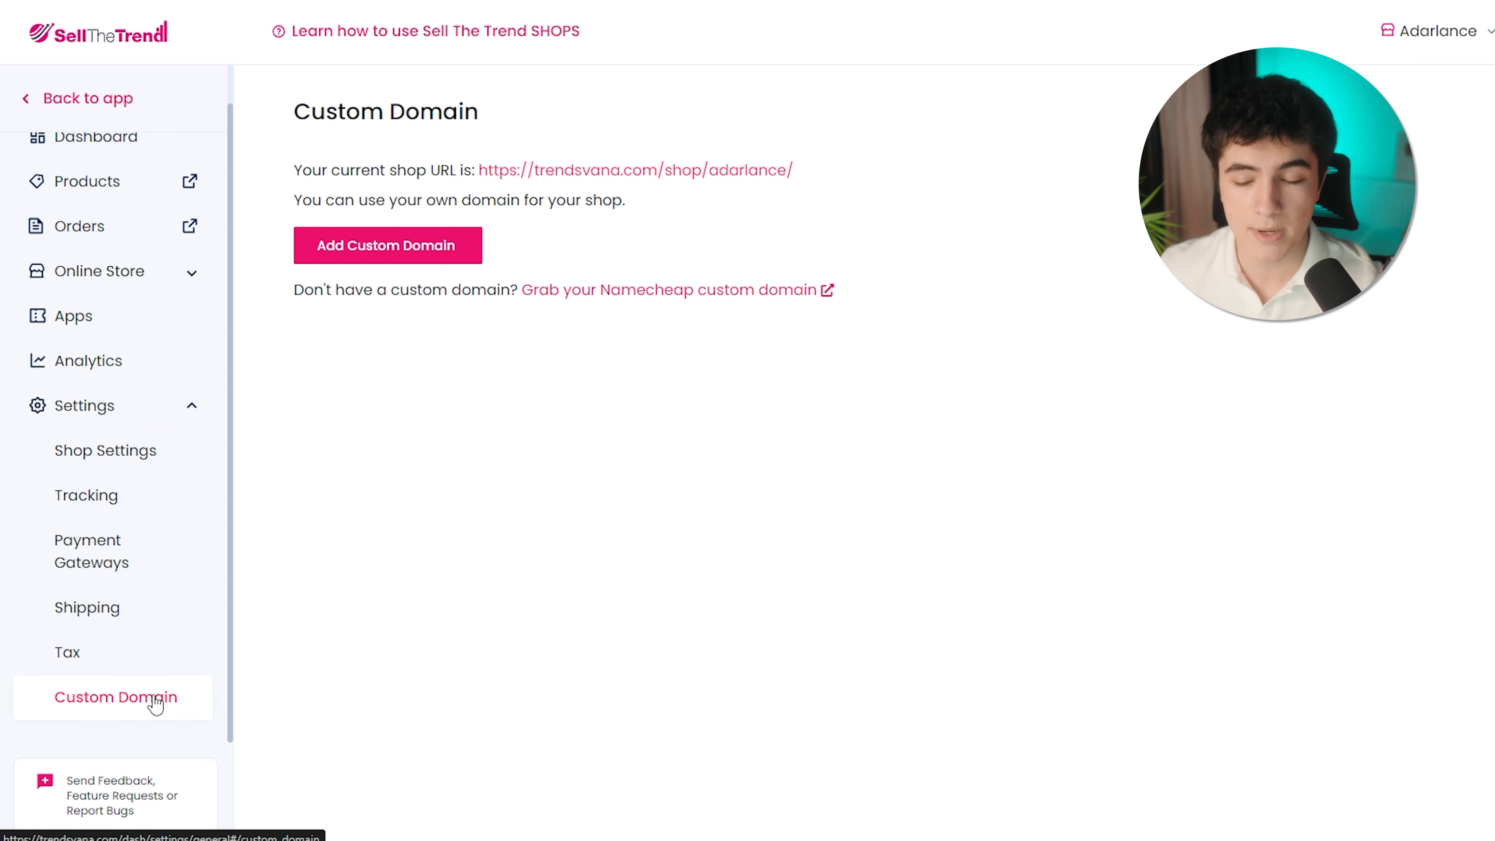
# Start adding a custom domain so the domain entry field with its check option appears
pyautogui.click(387, 245)
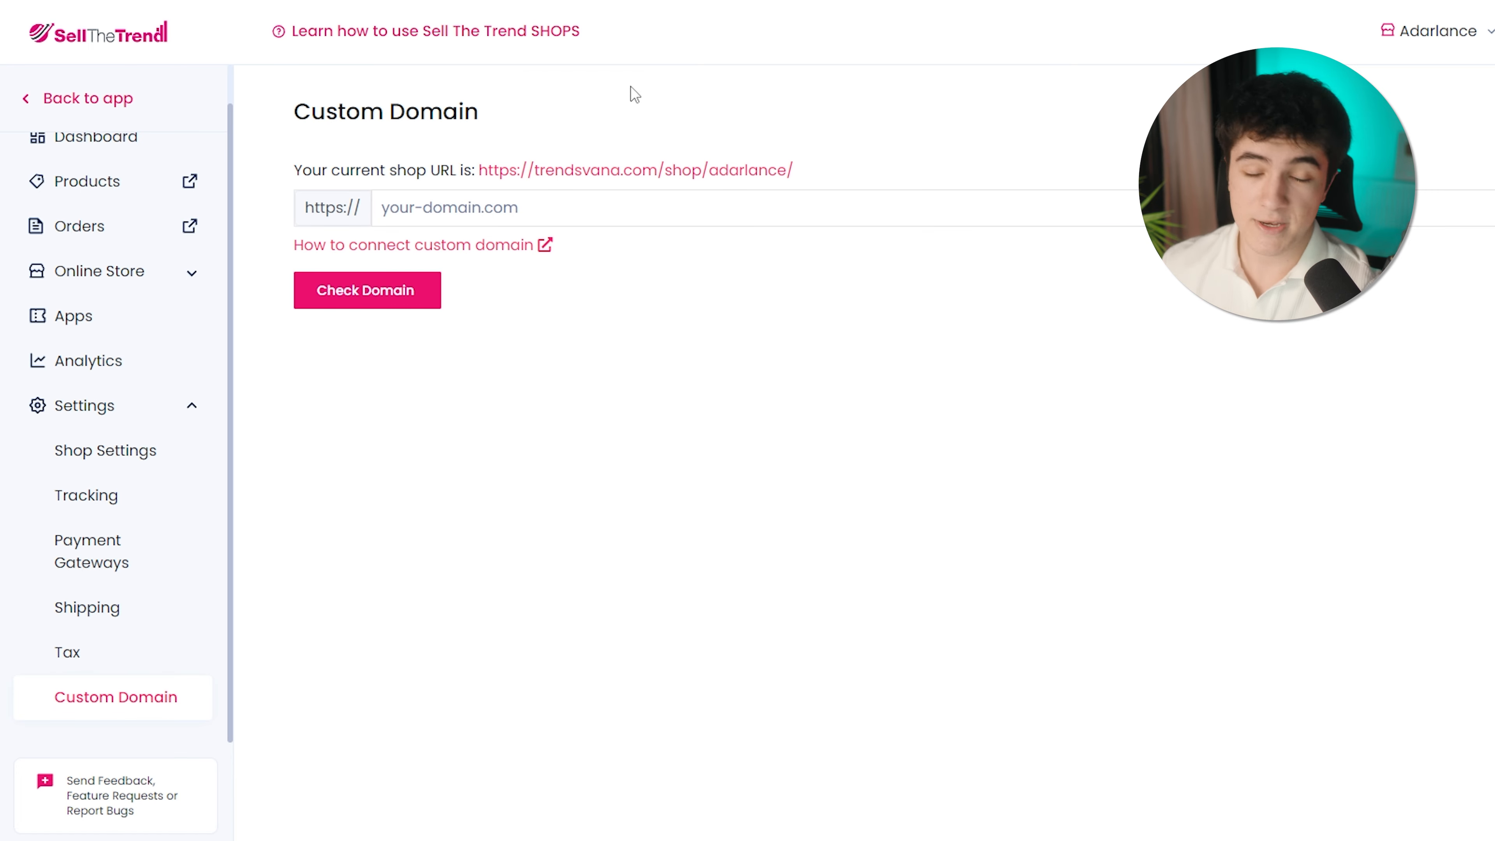
pyautogui.click(414, 245)
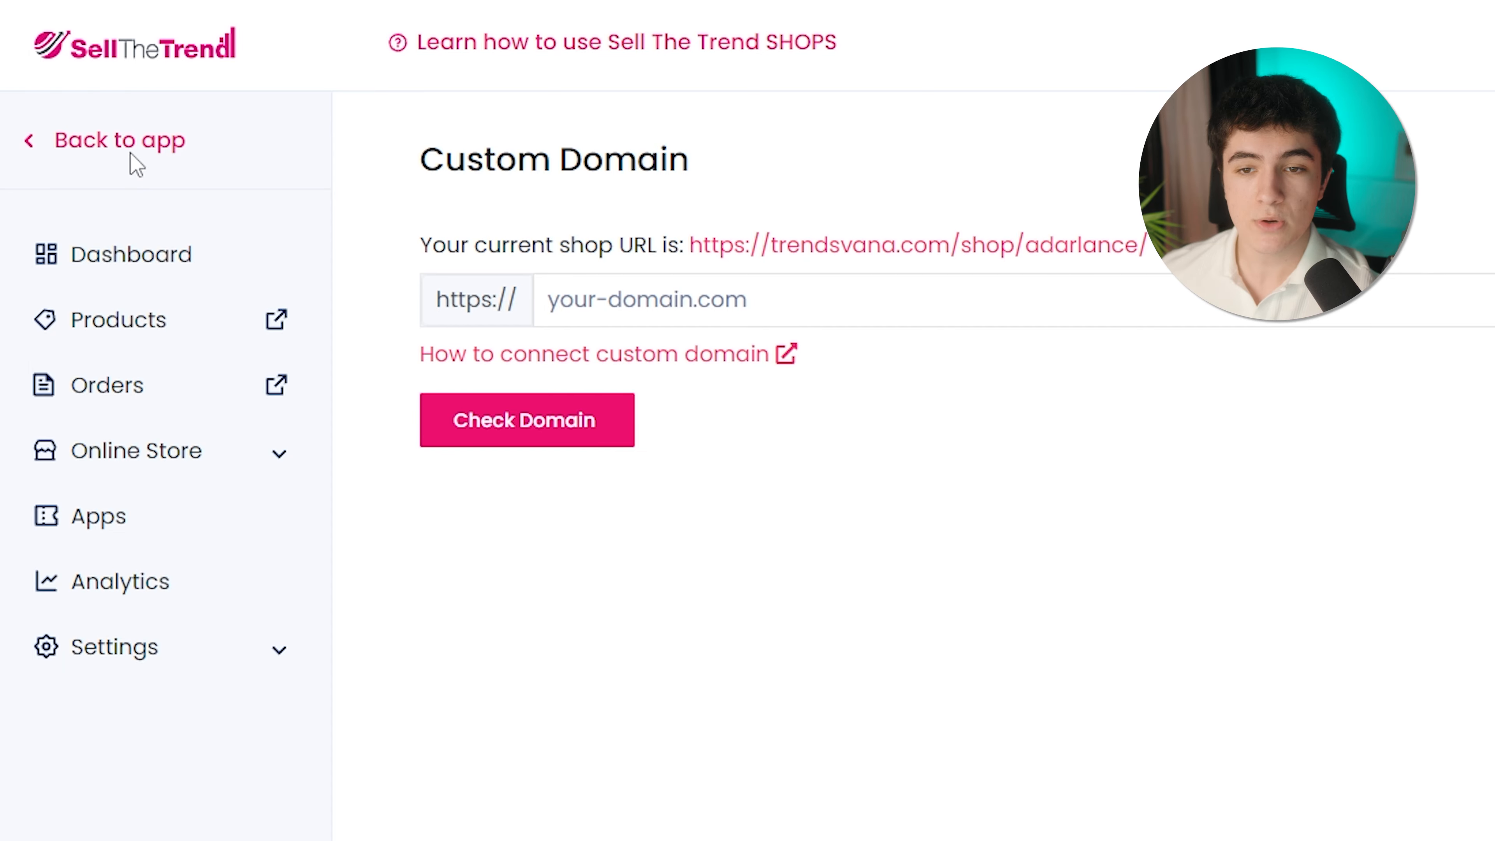
# Return from store settings to the main app's NEXUS trending products page
pyautogui.click(119, 140)
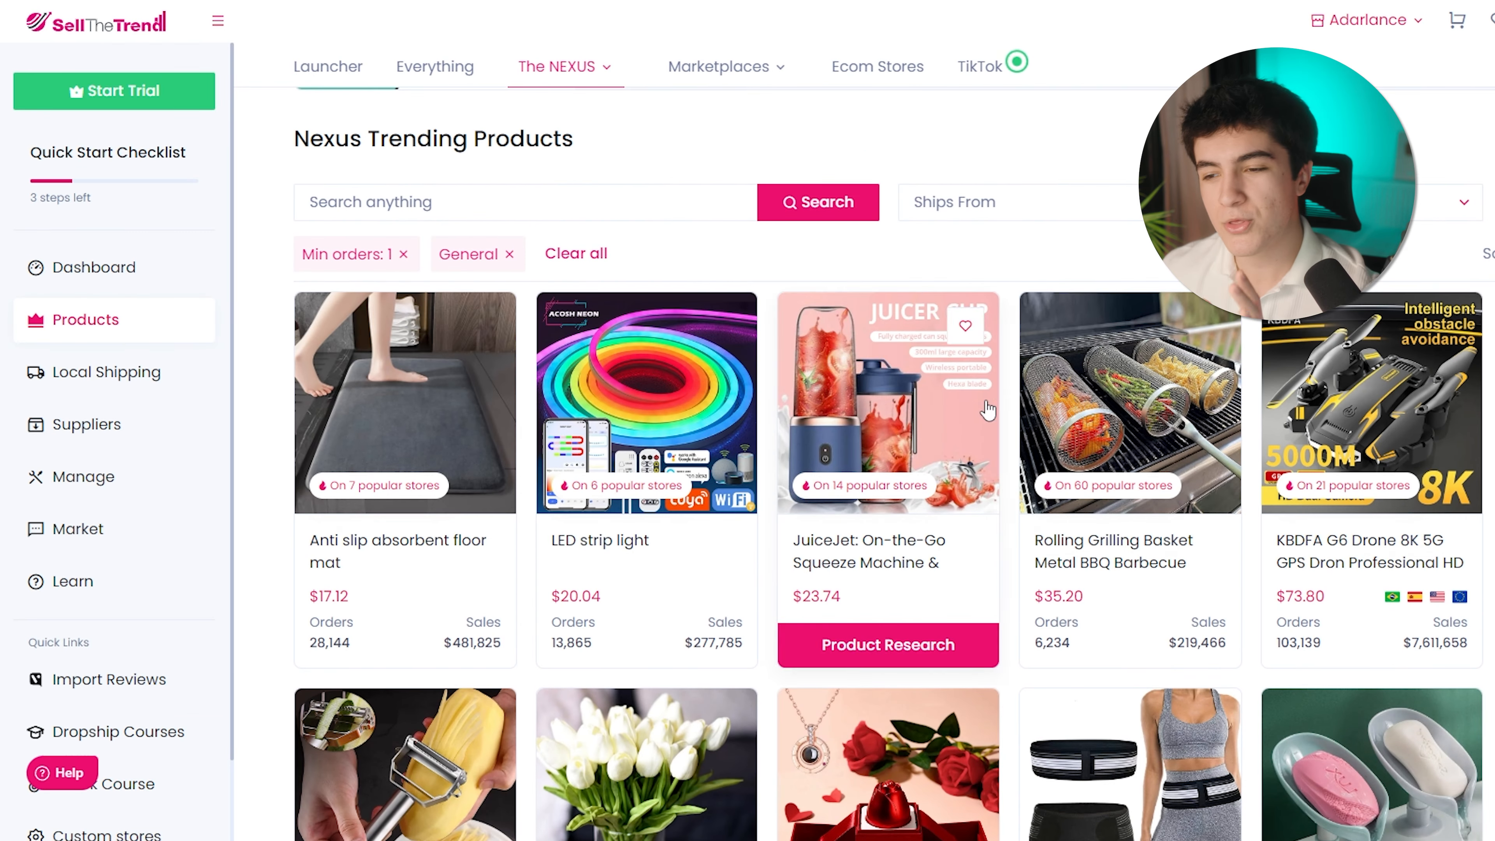
pyautogui.moveTo(1045, 411)
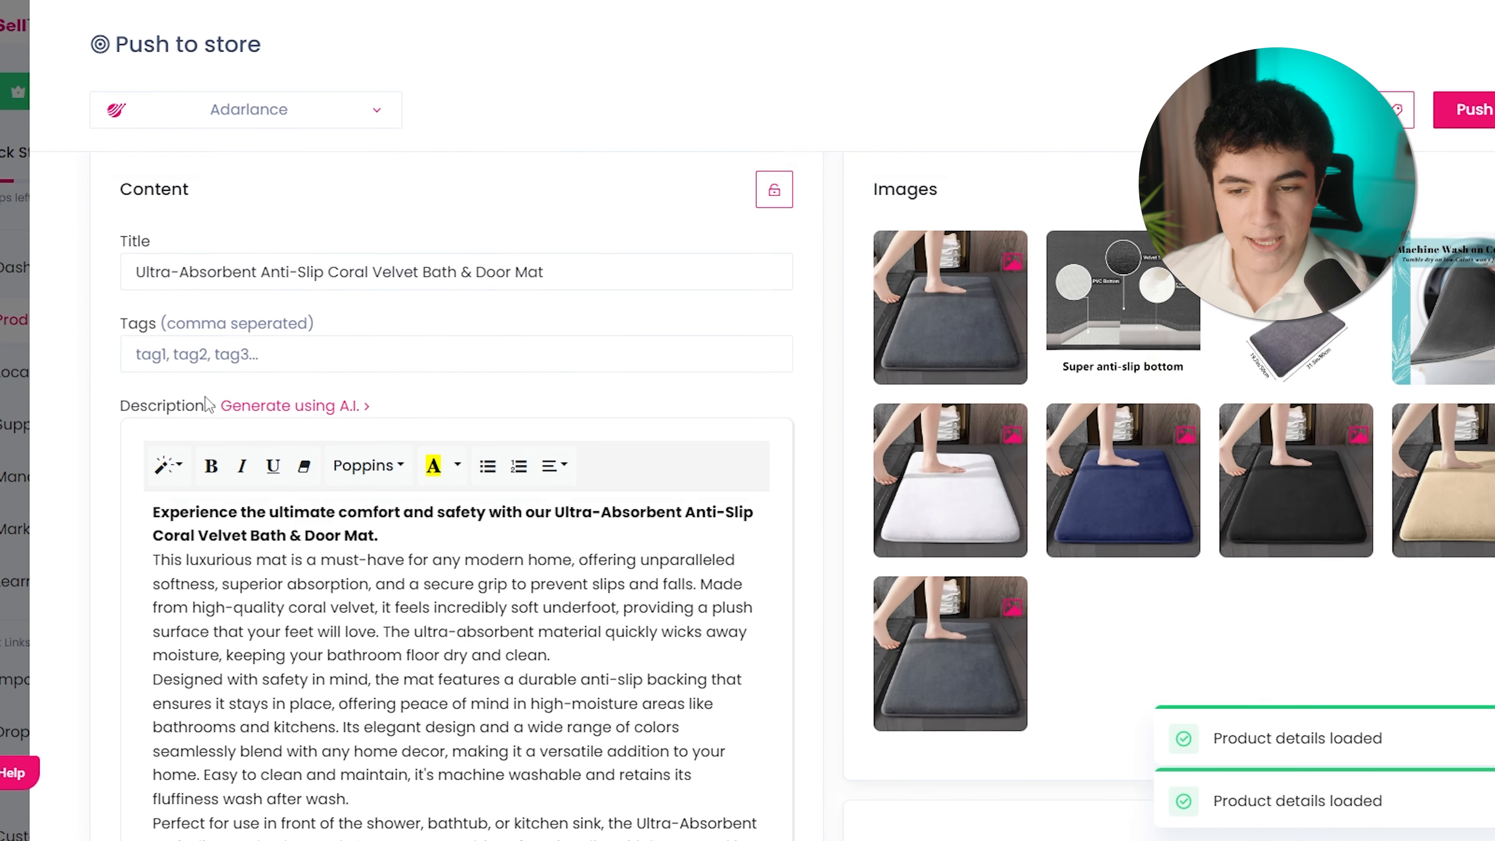
# Review the anti-slip bath mat's content and pricing, loading details from sales-station.co.uk
pyautogui.scroll(-3)
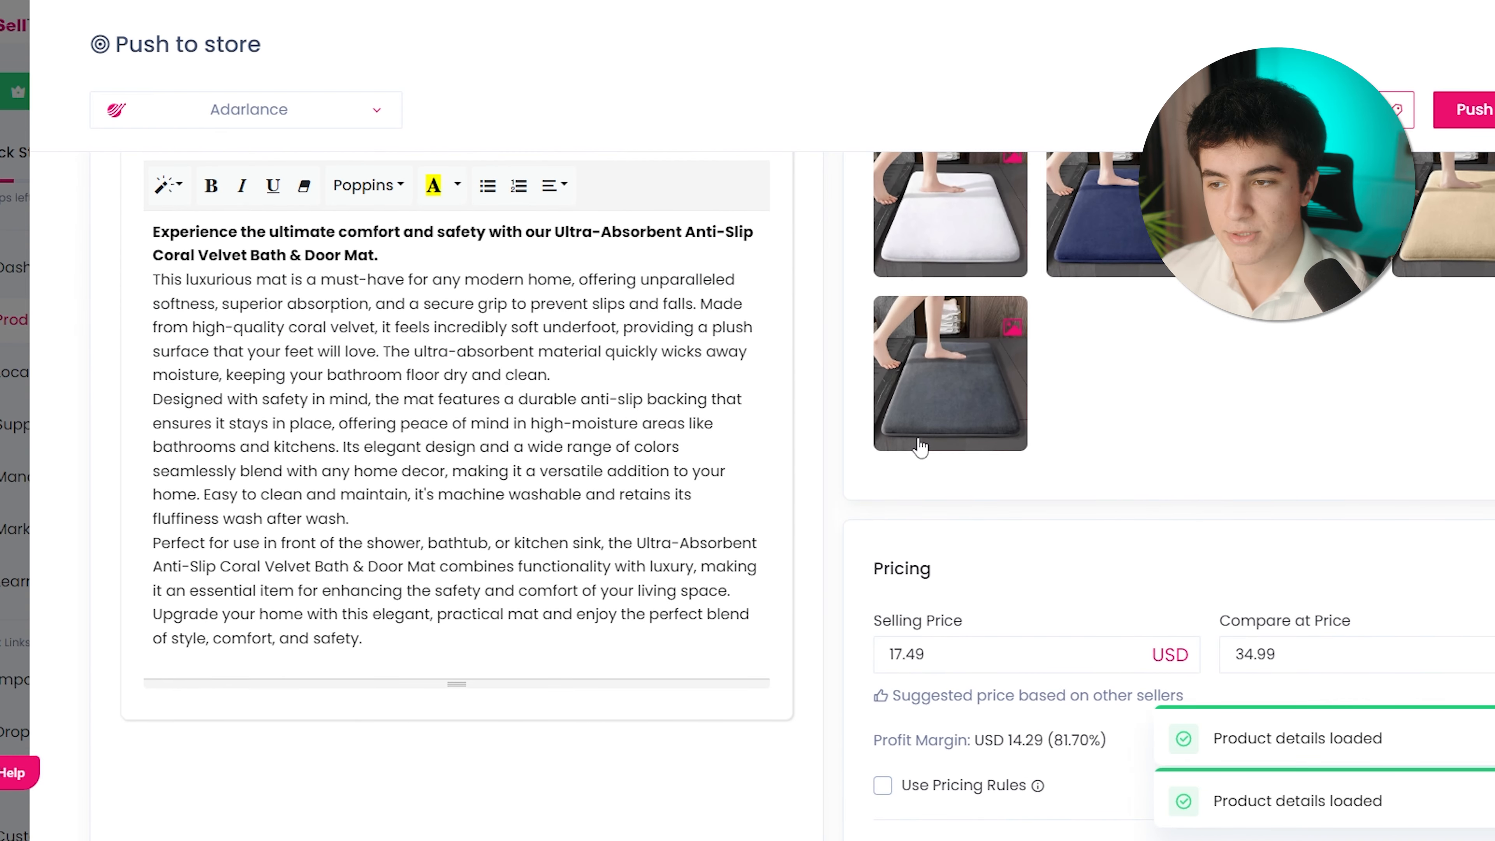
pyautogui.scroll(-3)
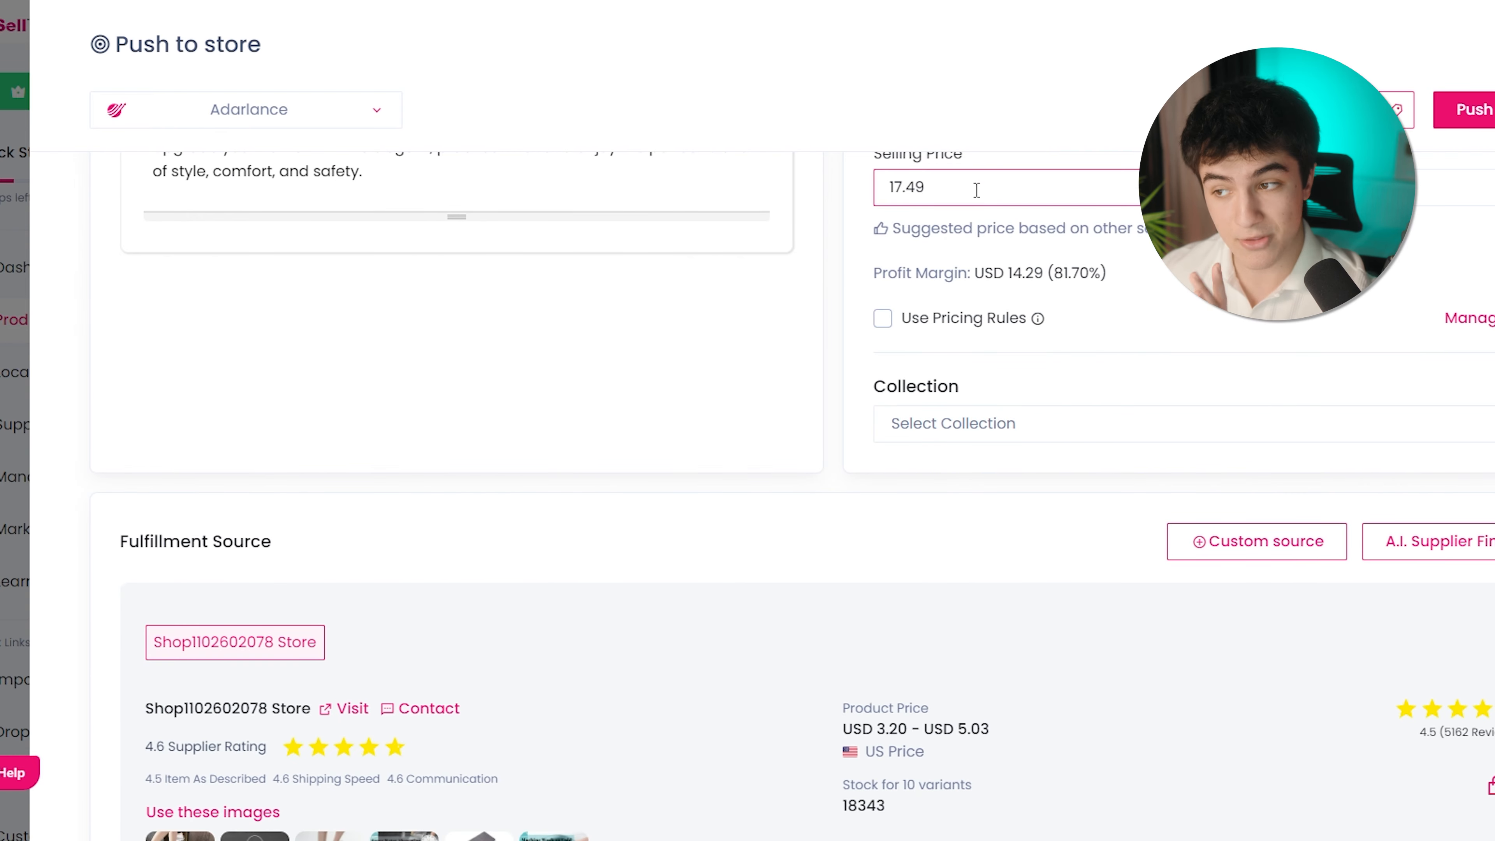
pyautogui.scroll(3)
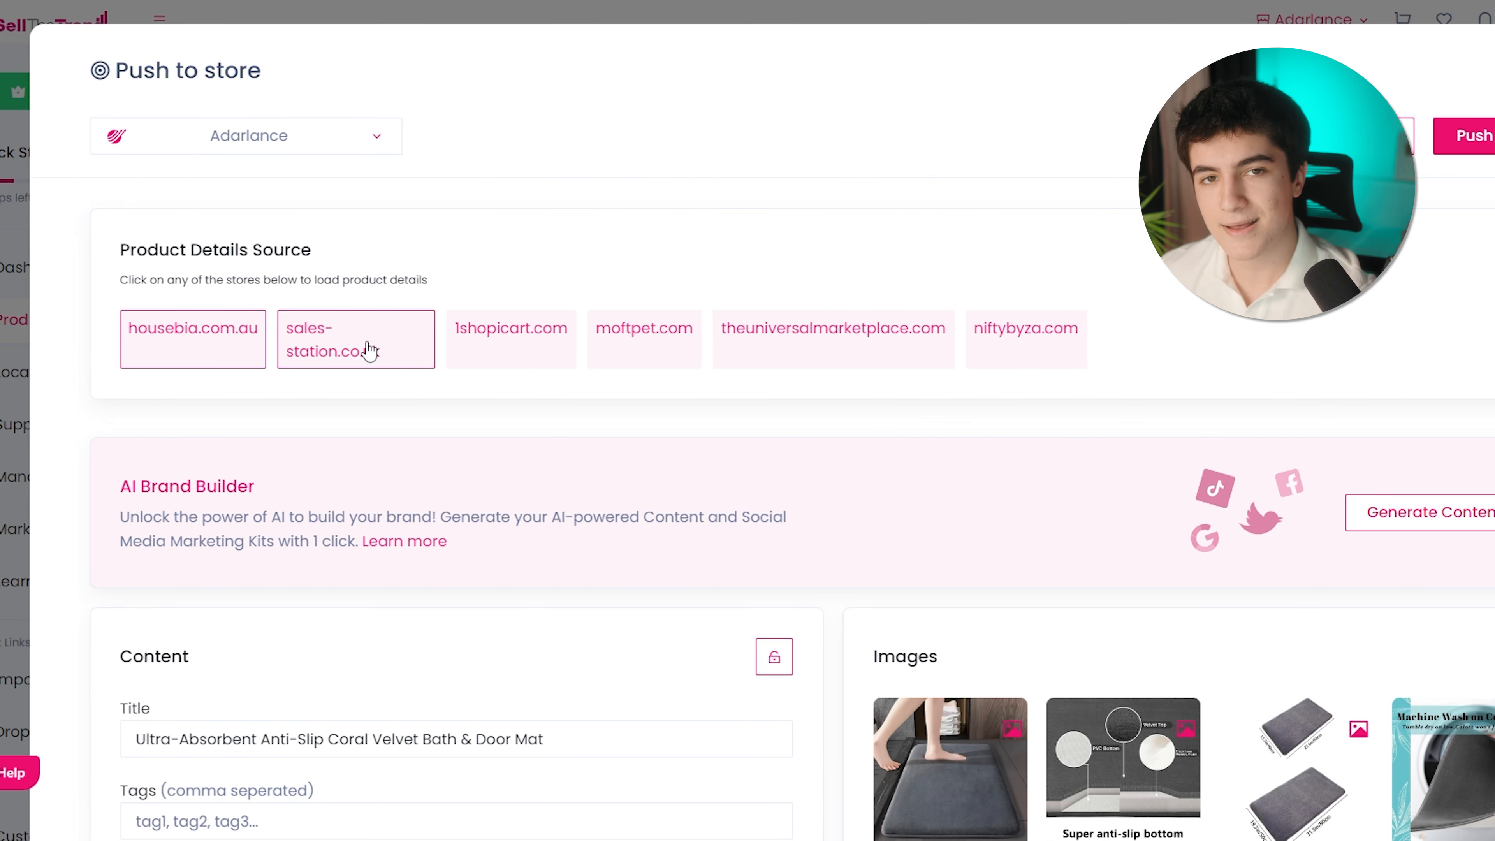
pyautogui.click(355, 339)
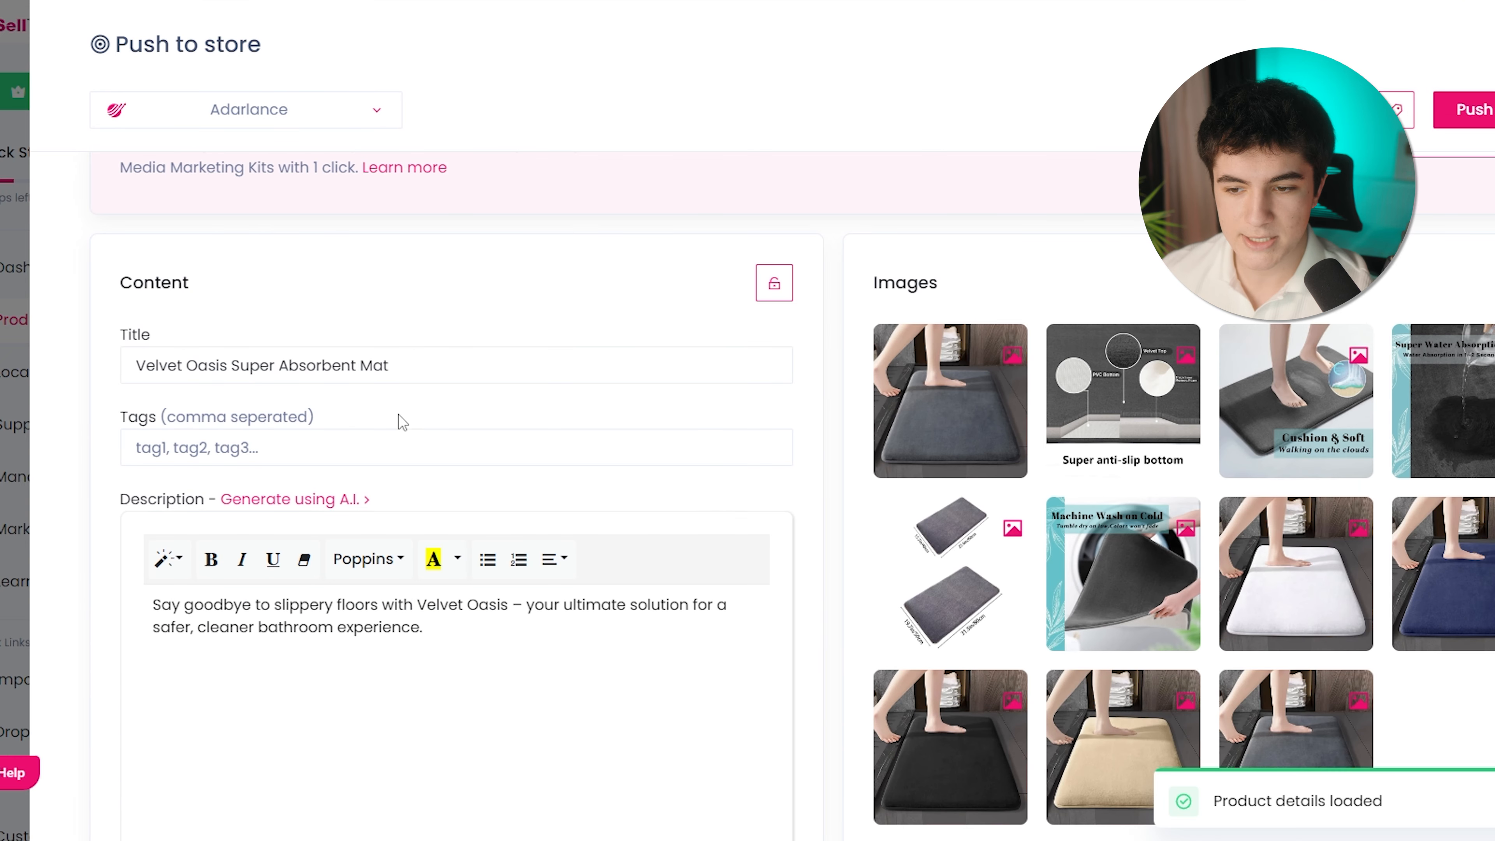
pyautogui.scroll(3)
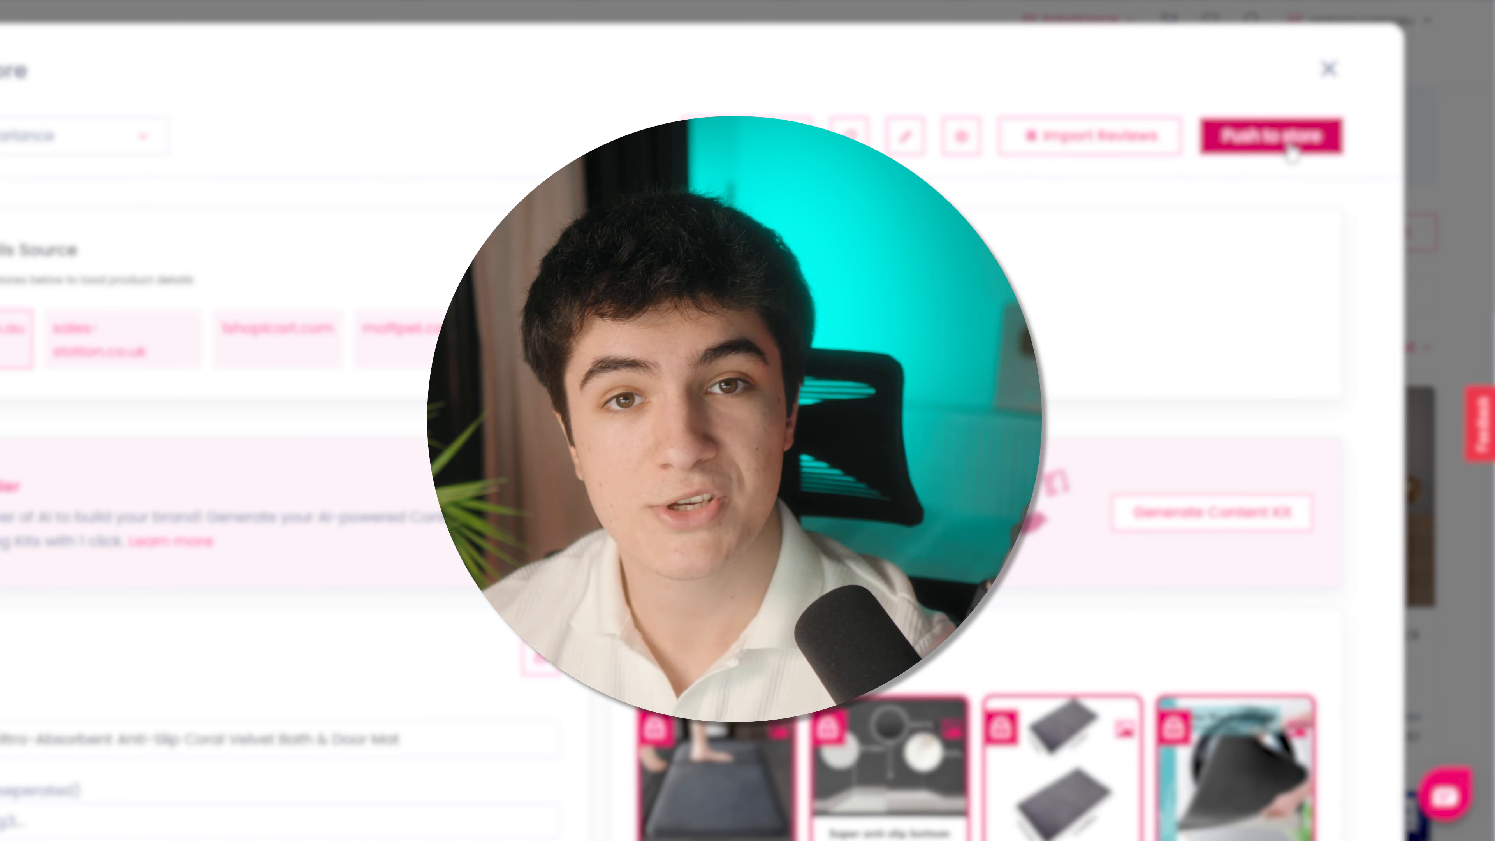
# Bring up the AliExpress review import dialog for the anti-slip mat
pyautogui.click(1087, 135)
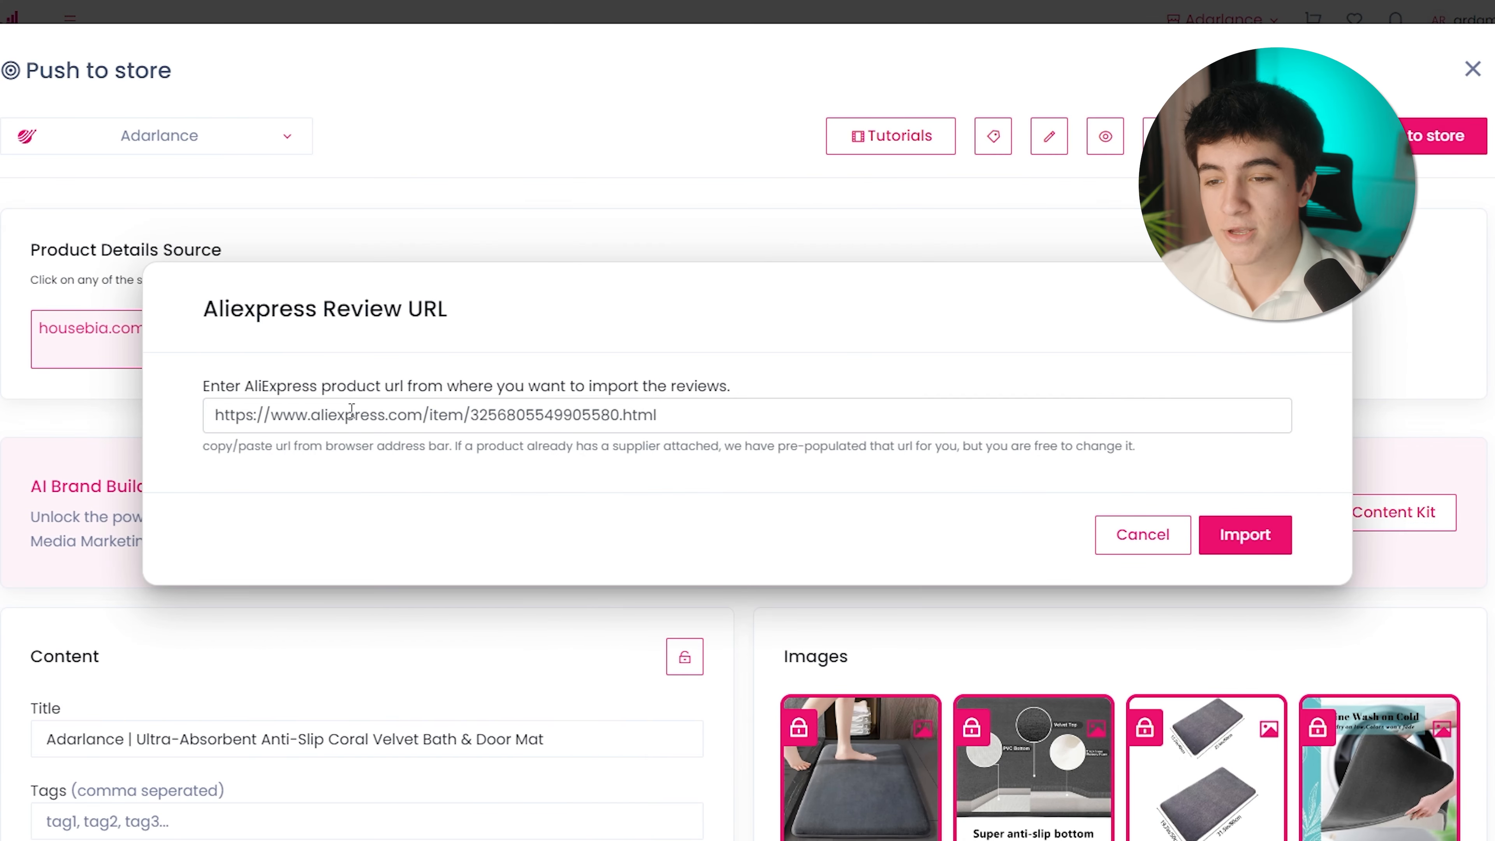